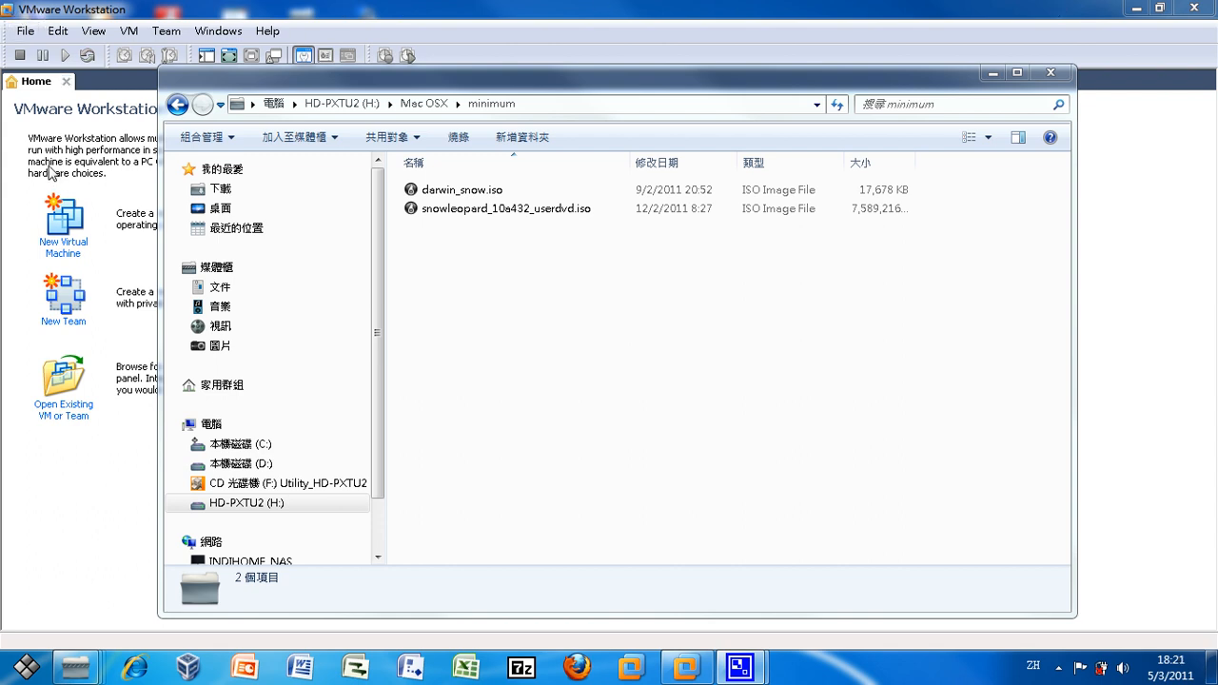
mouse_move(328, 12)
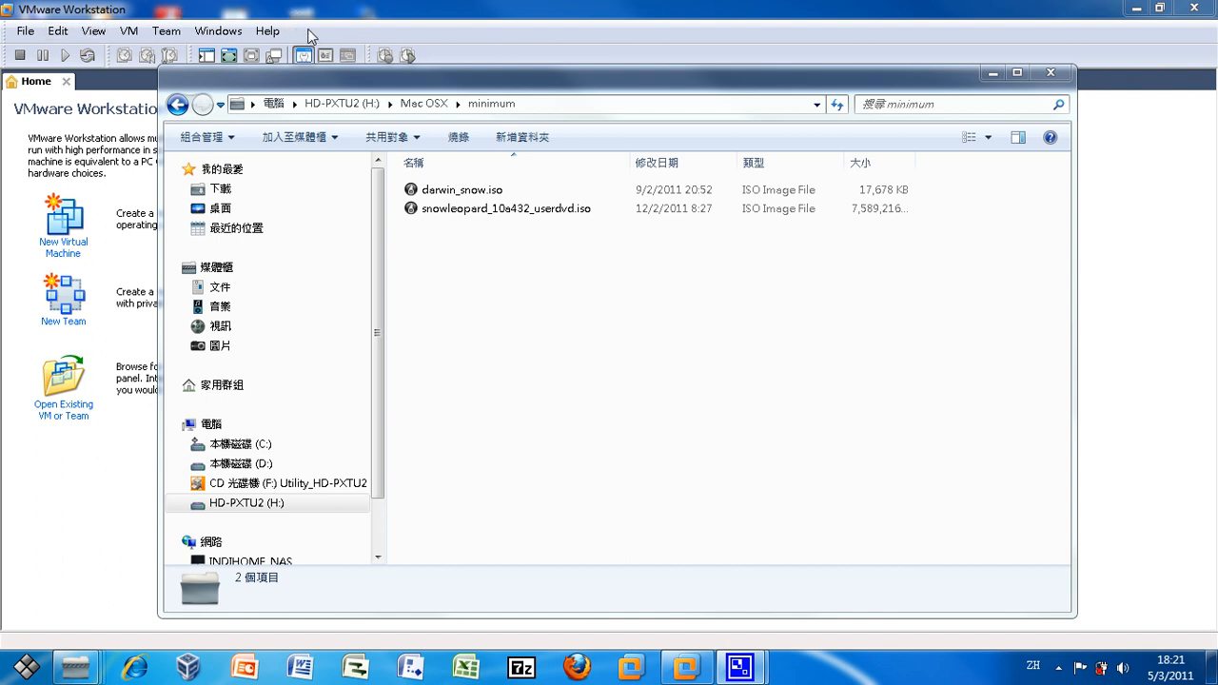
mouse_move(464, 285)
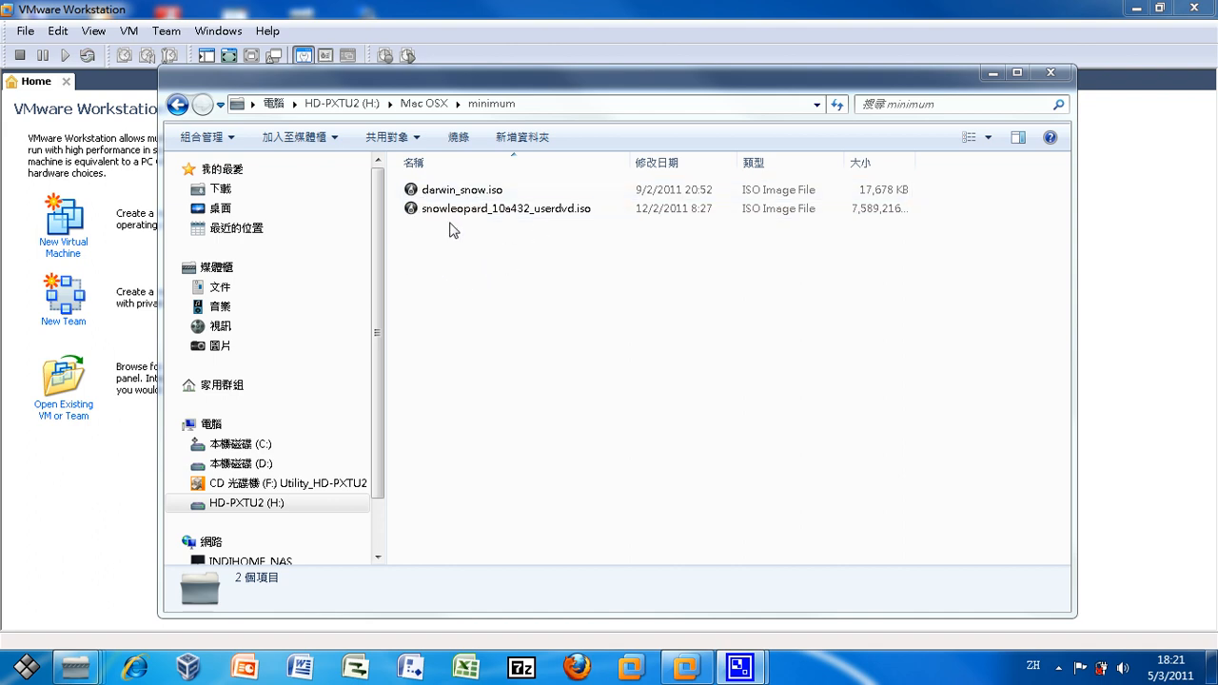
mouse_move(541, 278)
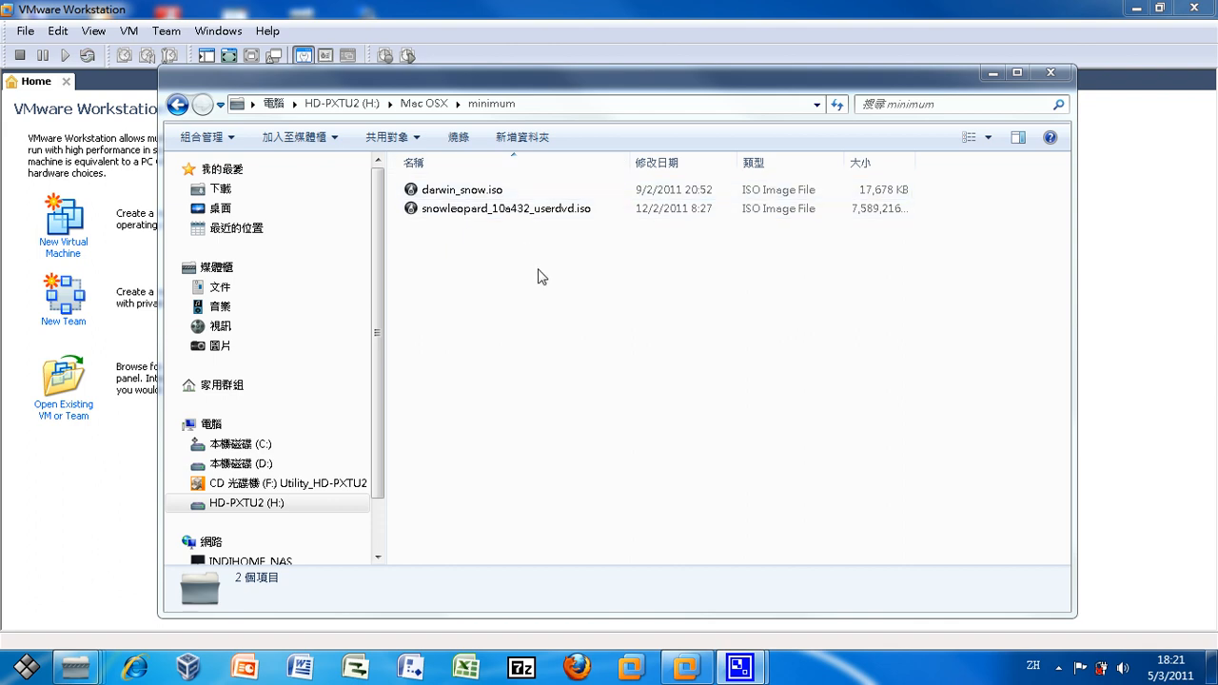
mouse_move(559, 295)
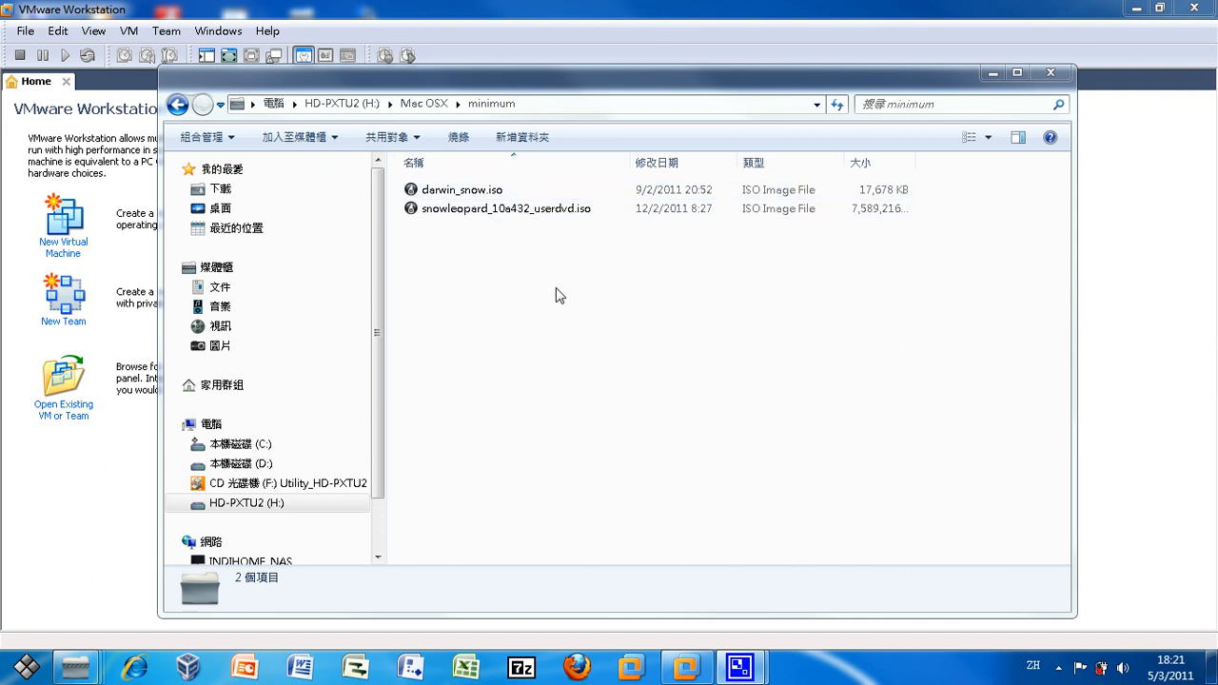
mouse_move(567, 327)
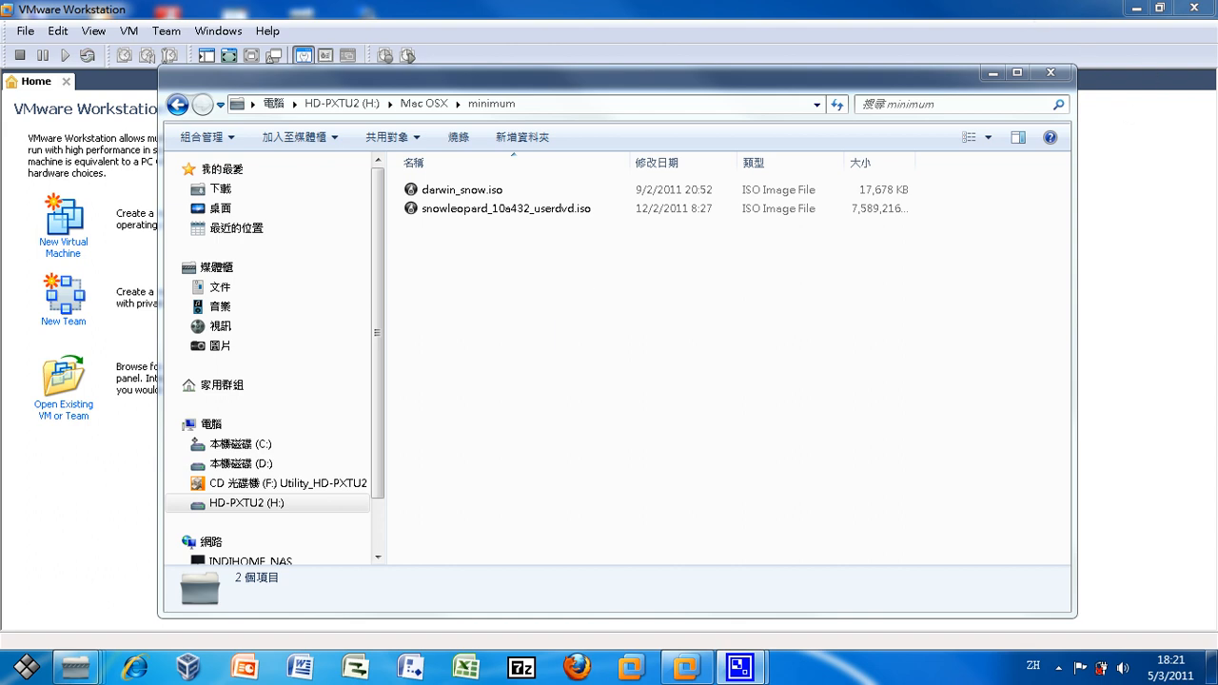
Begin a custom VM with default hardware compatibility and the OS to be installed later.
click(1052, 72)
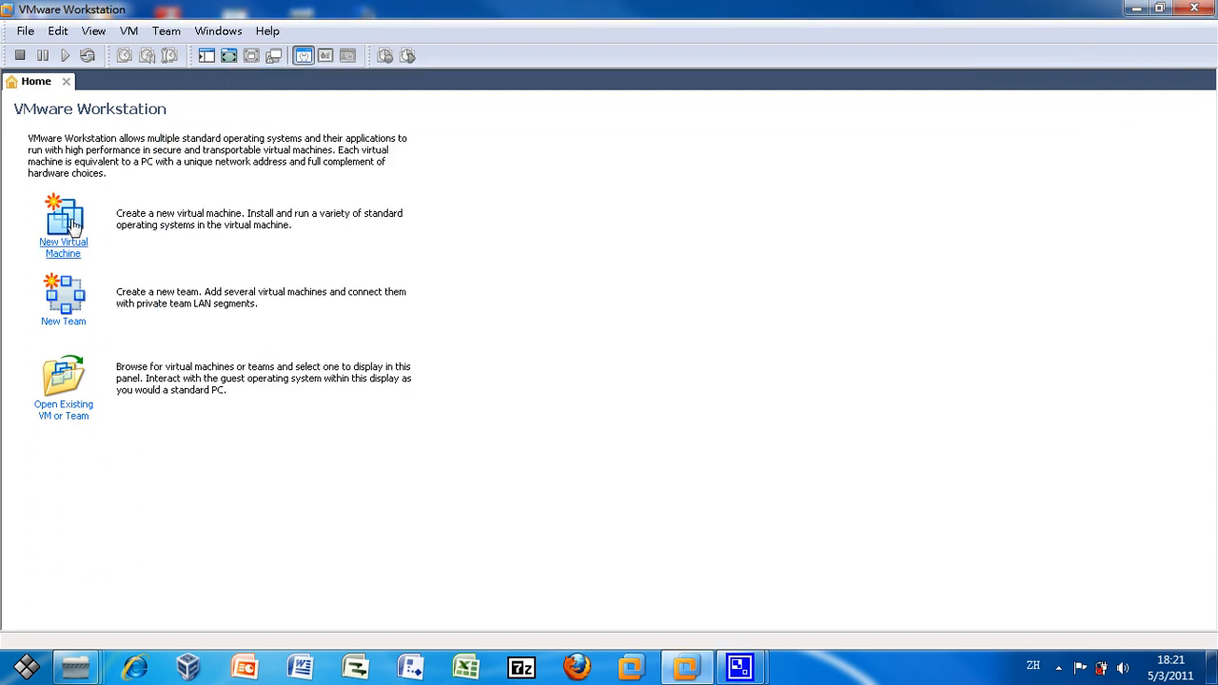
click(57, 217)
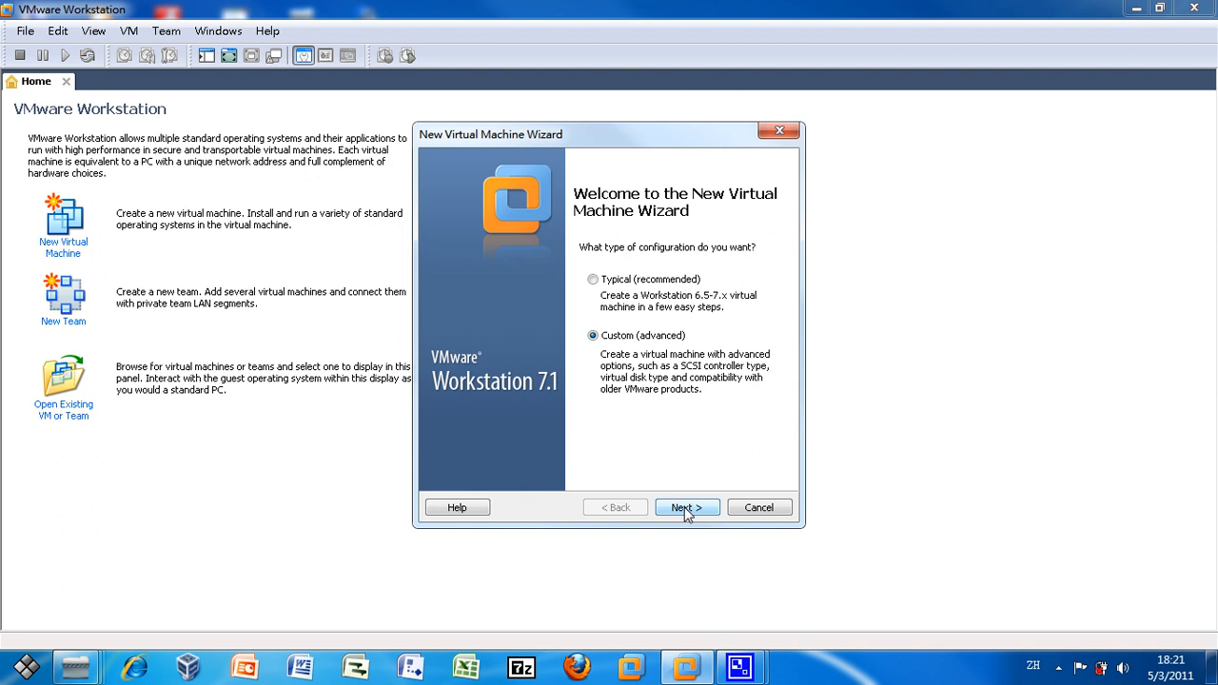
click(687, 506)
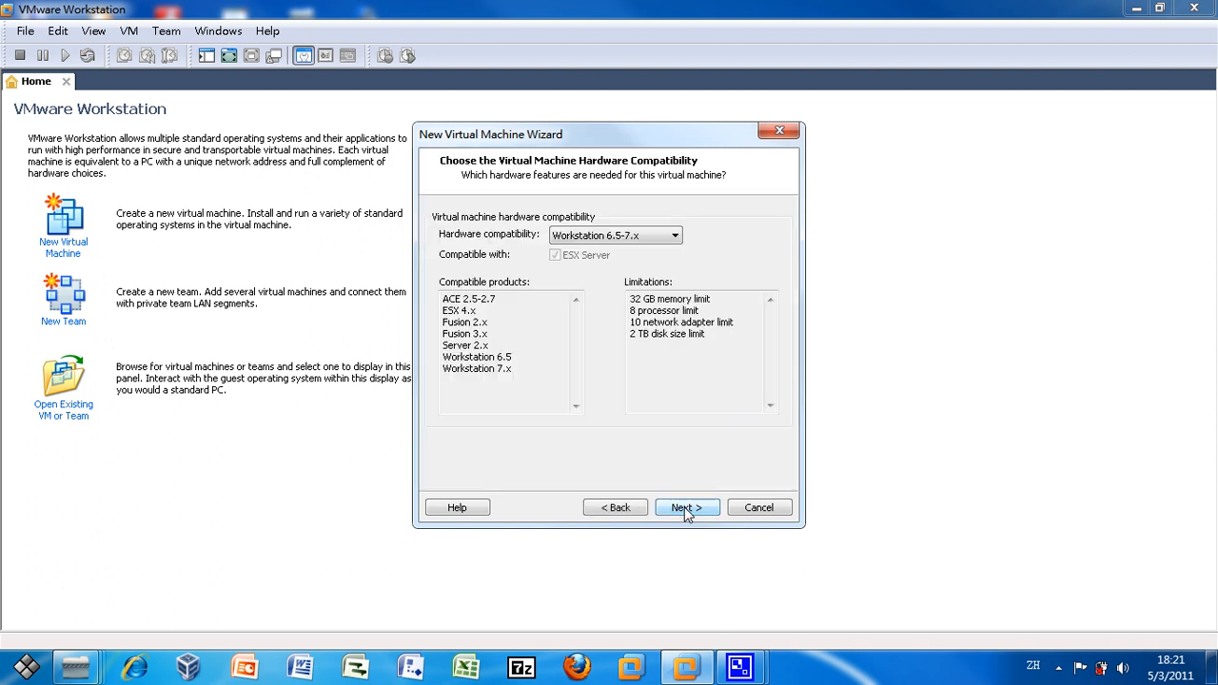
click(687, 506)
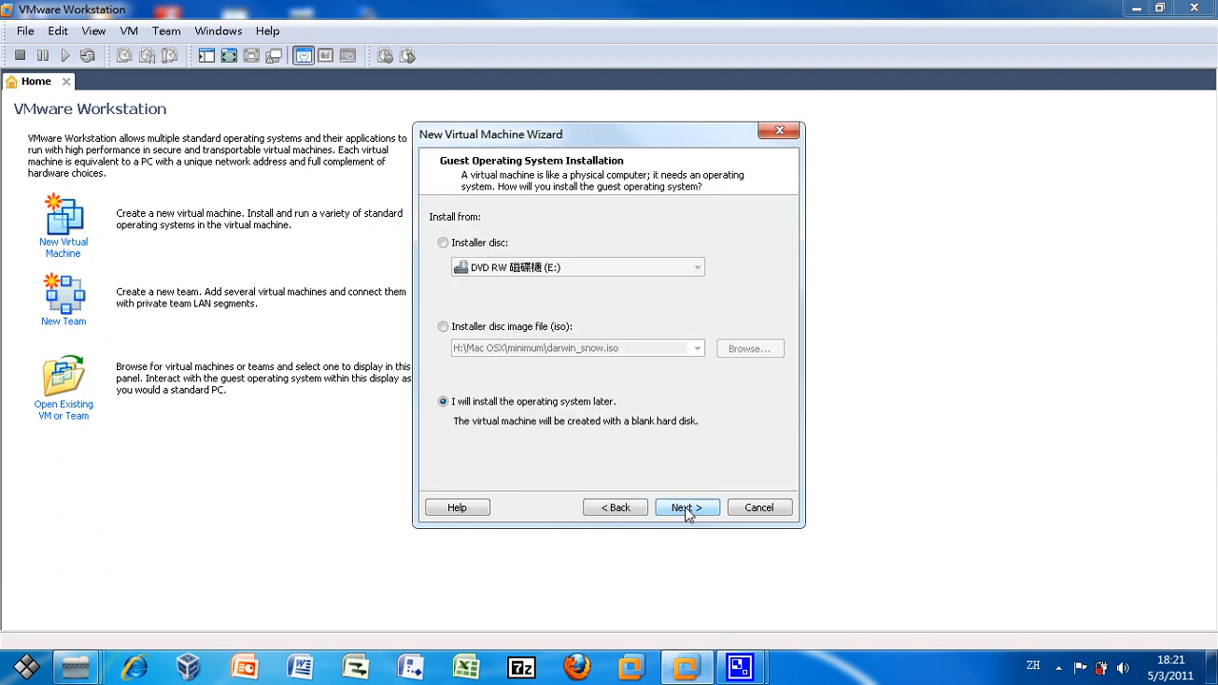
mouse_move(571, 422)
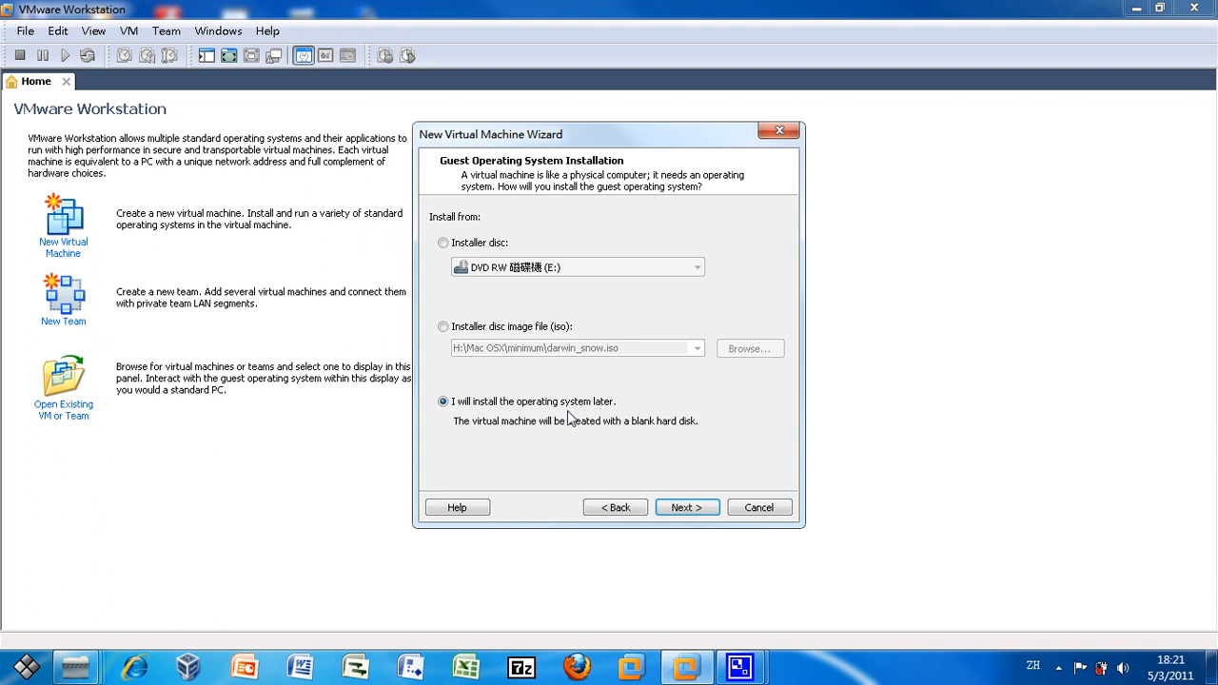
click(687, 506)
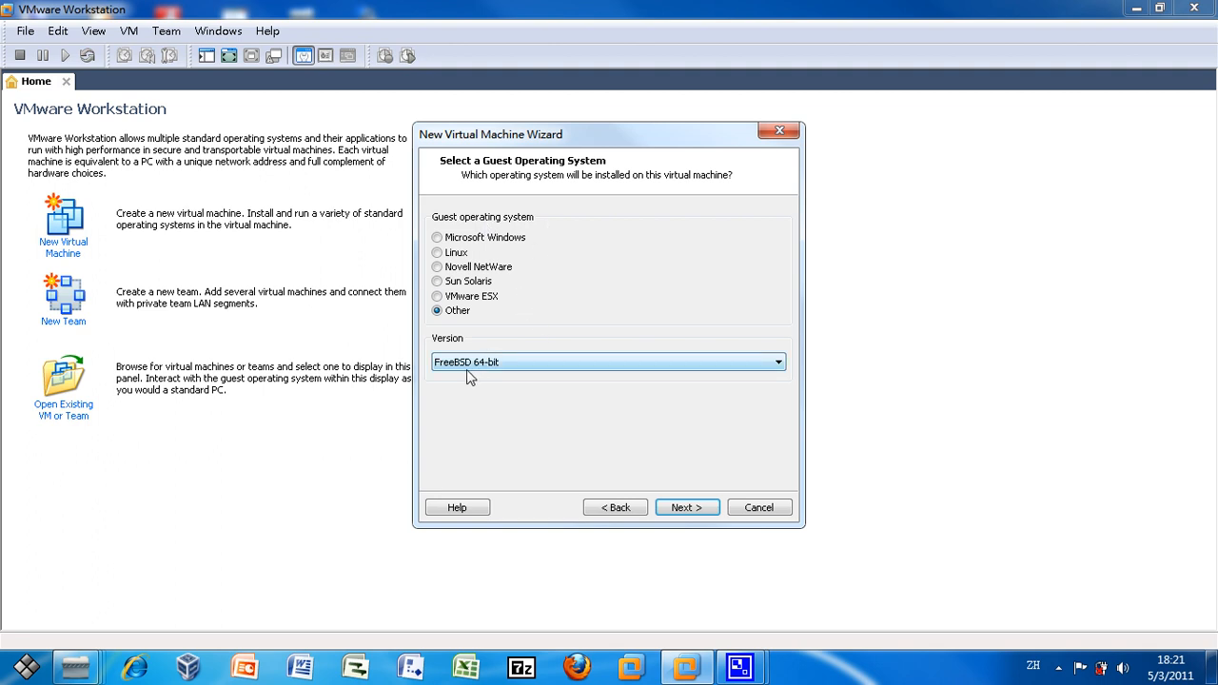
mouse_move(508, 373)
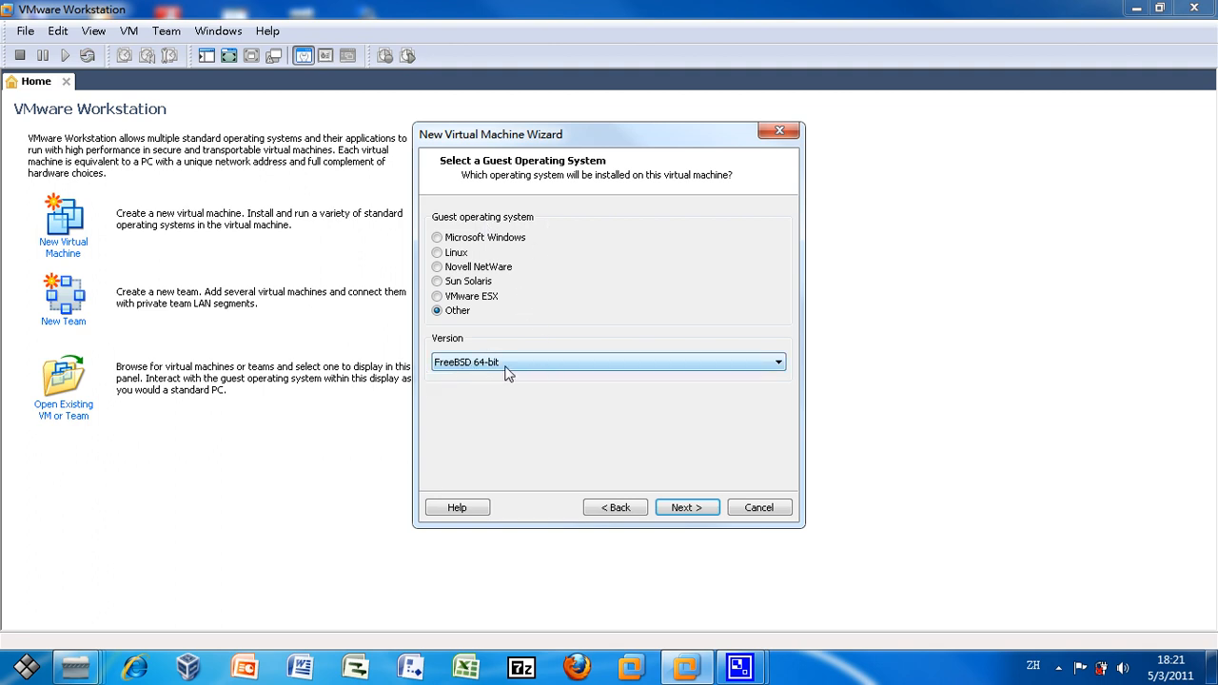
Confirm the FreeBSD 64-bit guest, name the VM macsox stored in D:\vm\macsox.
click(687, 506)
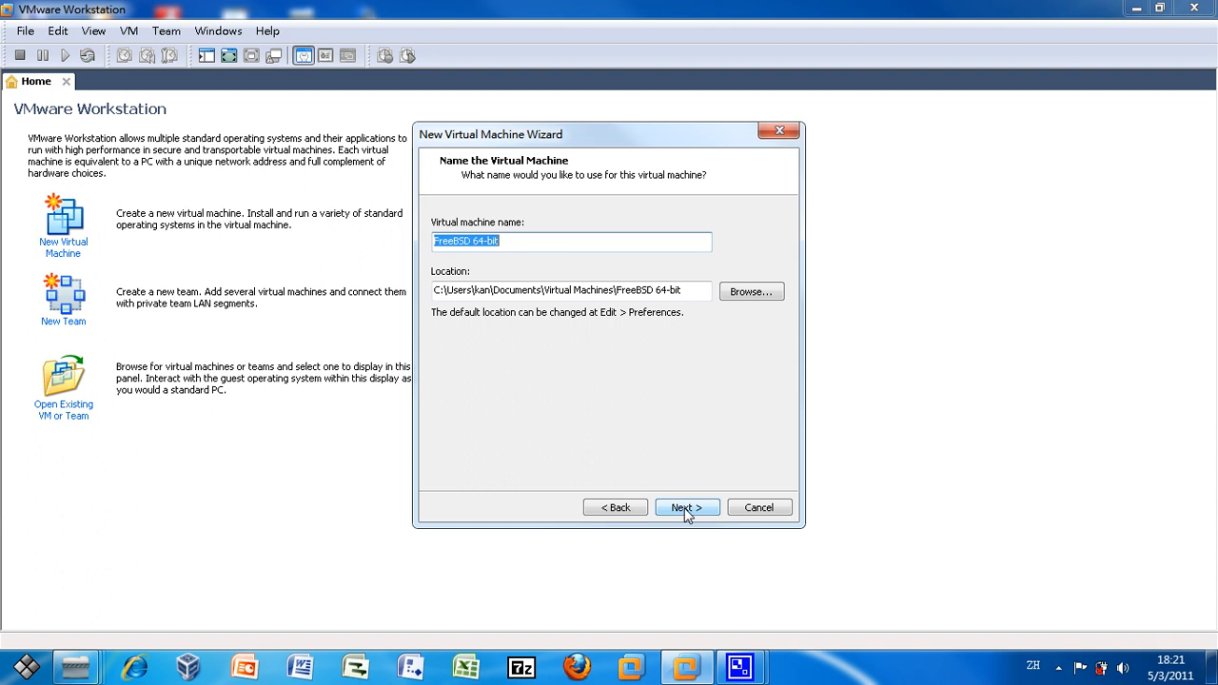
text(mac)
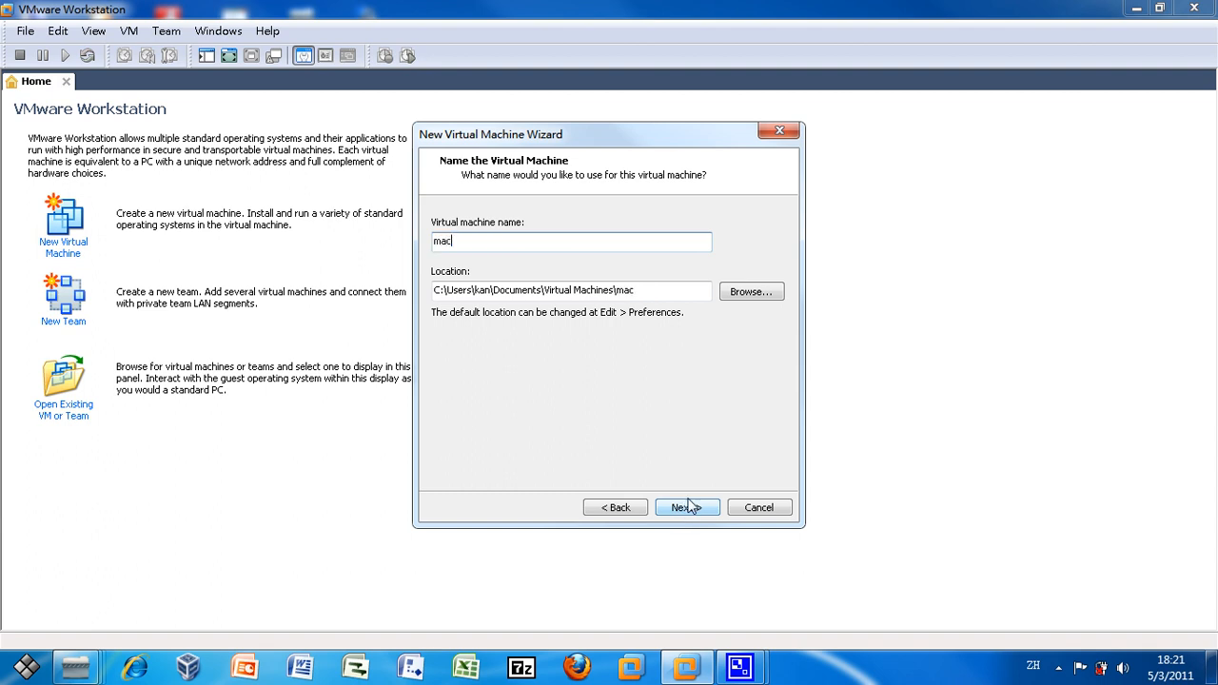
text(sox)
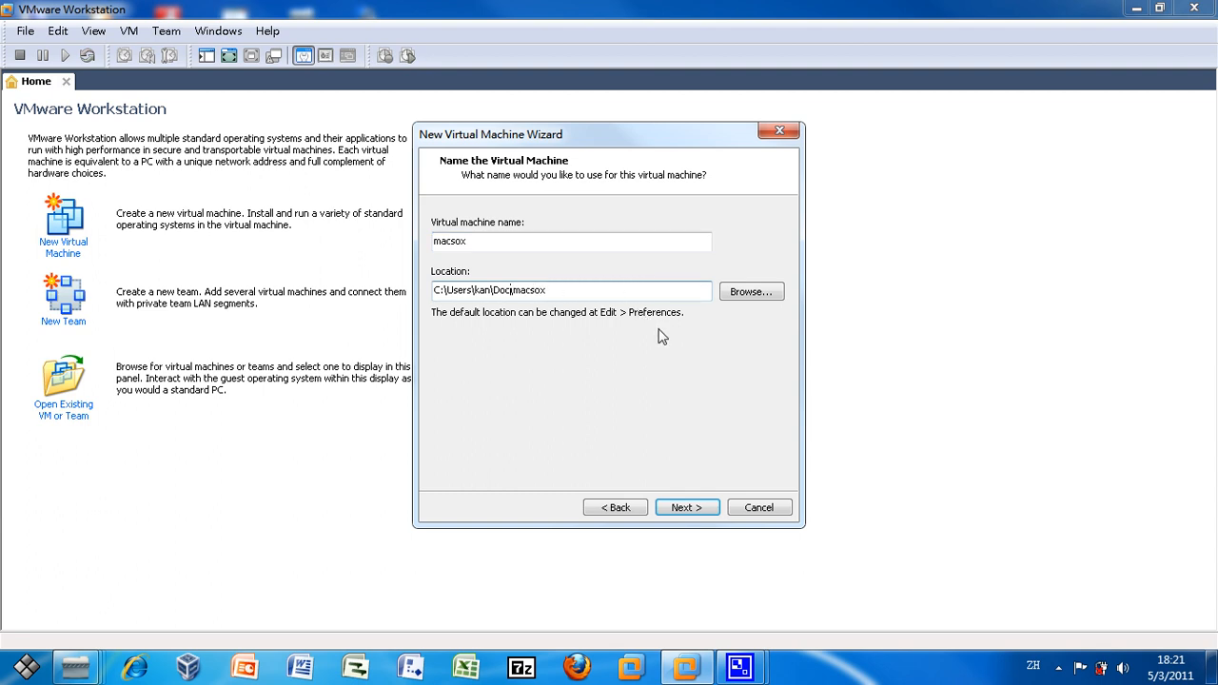
text(D:\macsox)
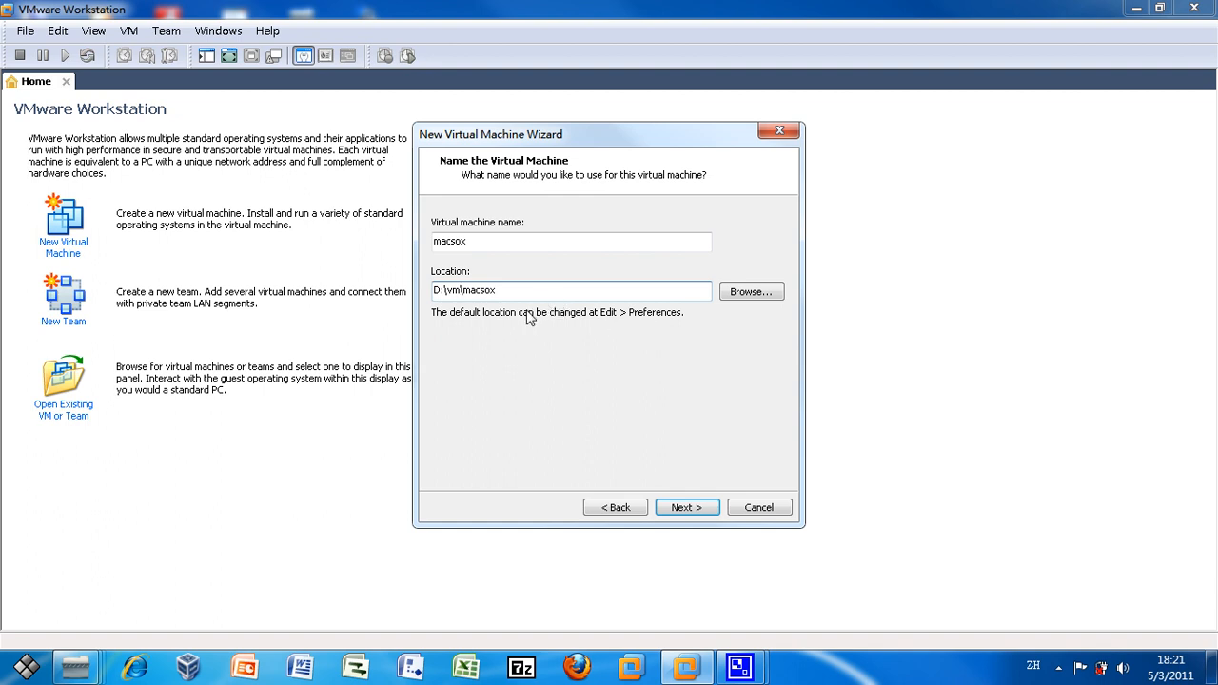
mouse_move(533, 369)
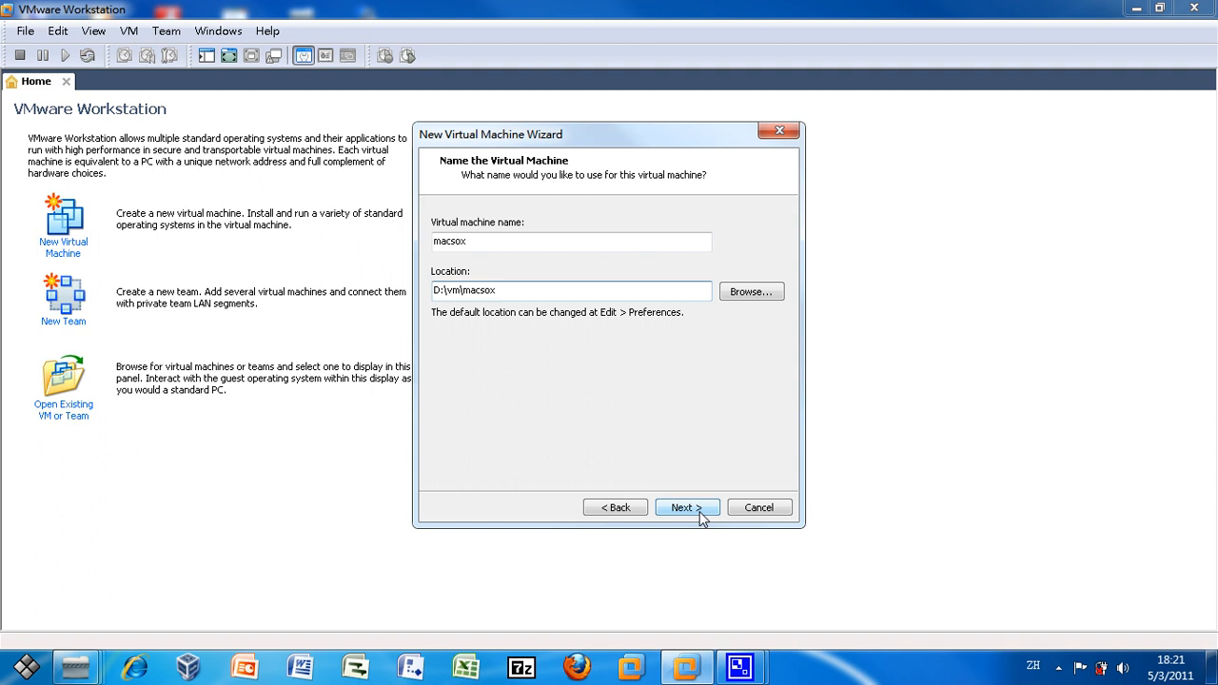
click(687, 506)
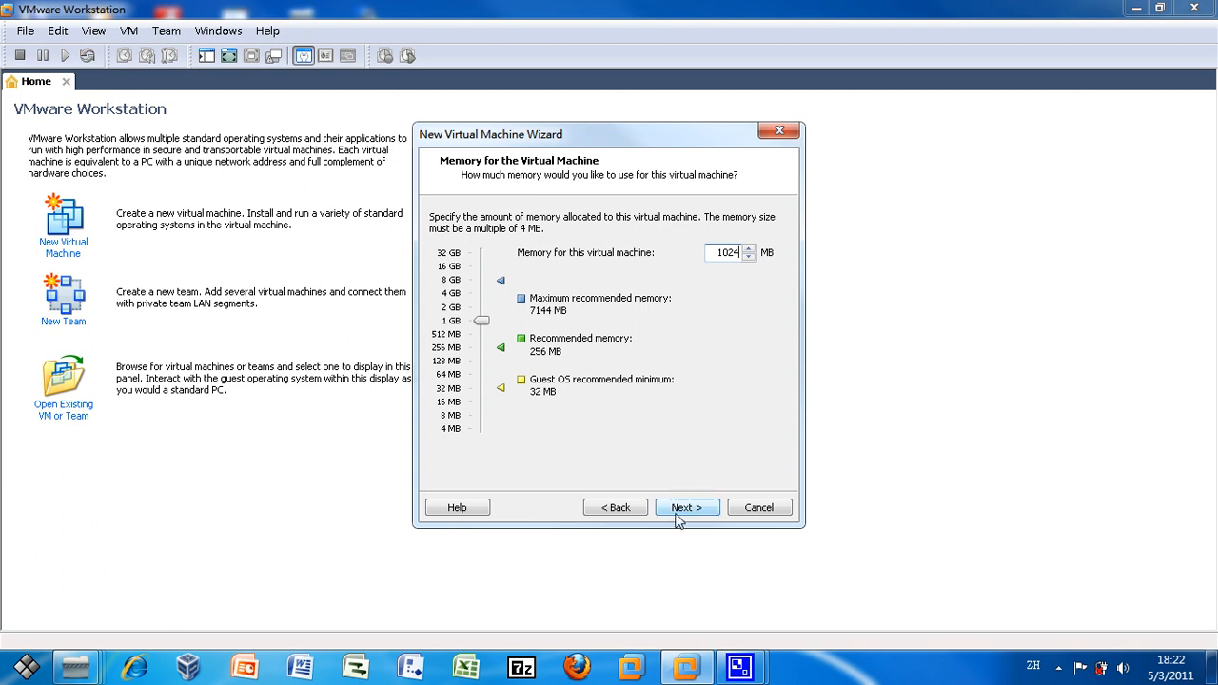
Keep 1024 MB memory, NAT and SCSI, set a 40 GB single-file macsox.vmdk disk, and finish.
click(687, 506)
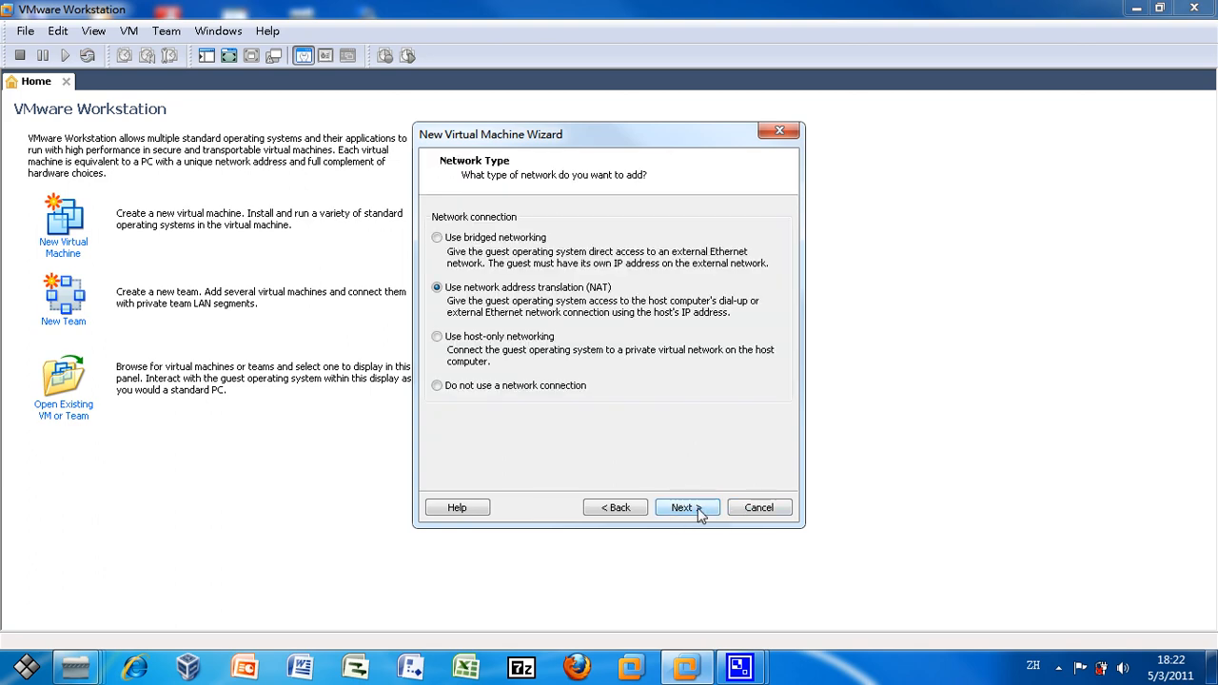
click(687, 506)
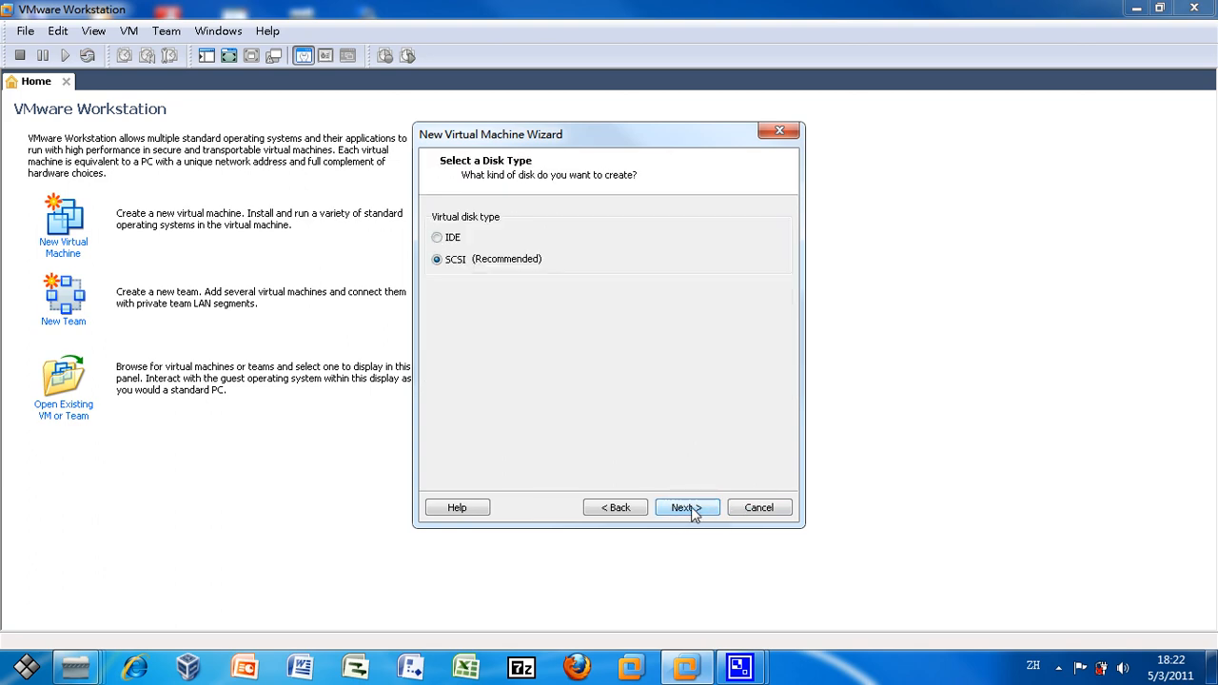
click(685, 506)
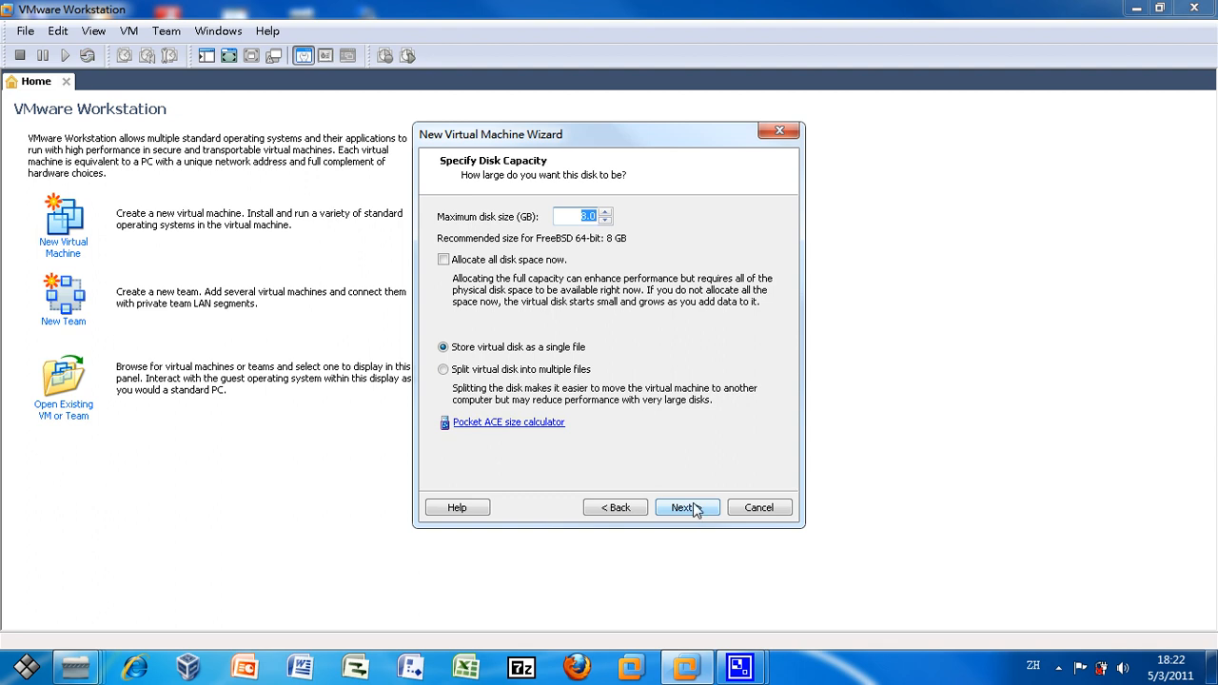
text(40)
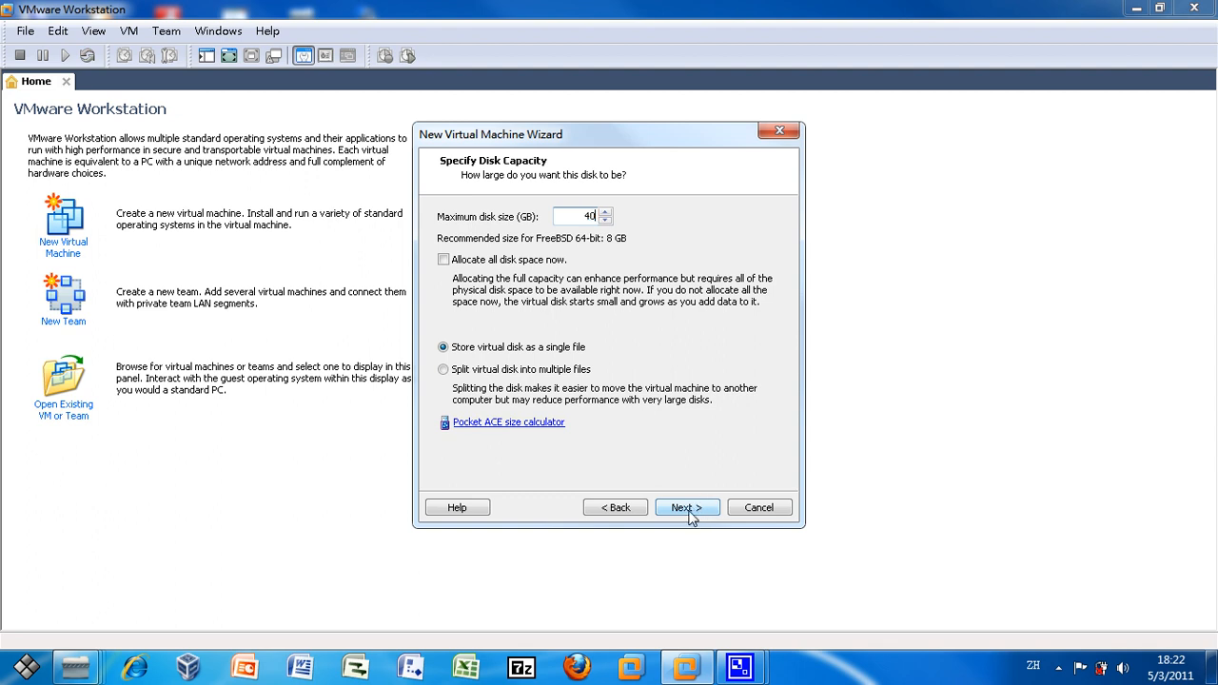
click(687, 506)
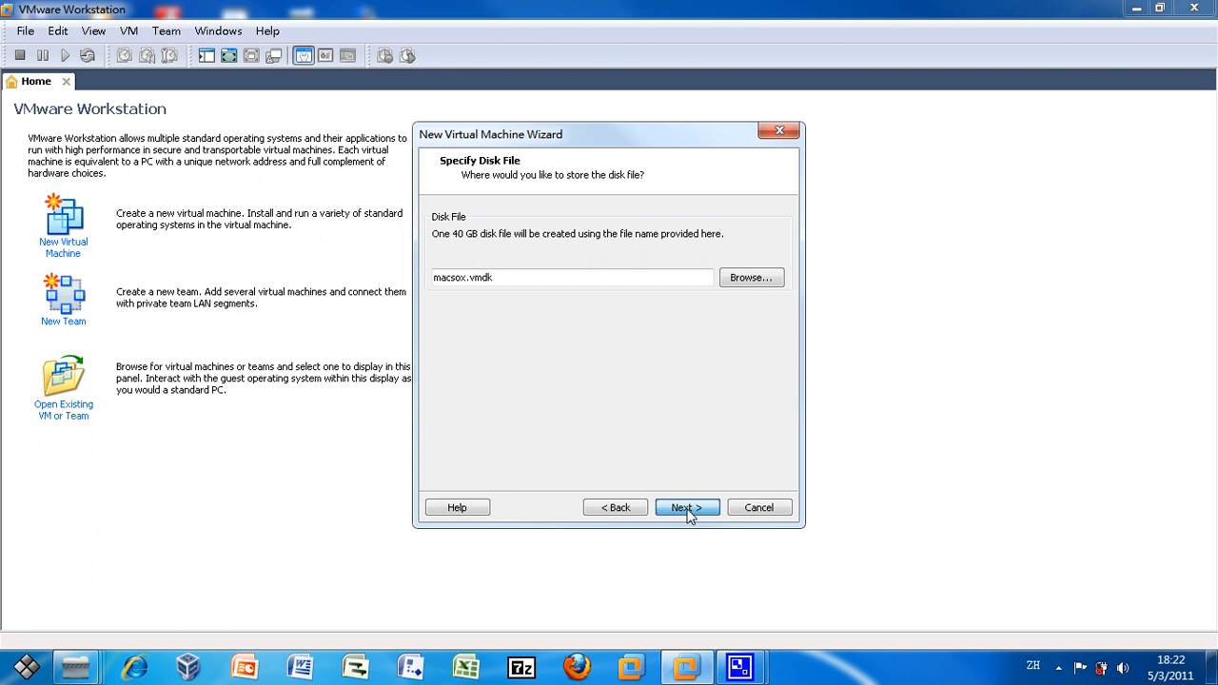
click(685, 506)
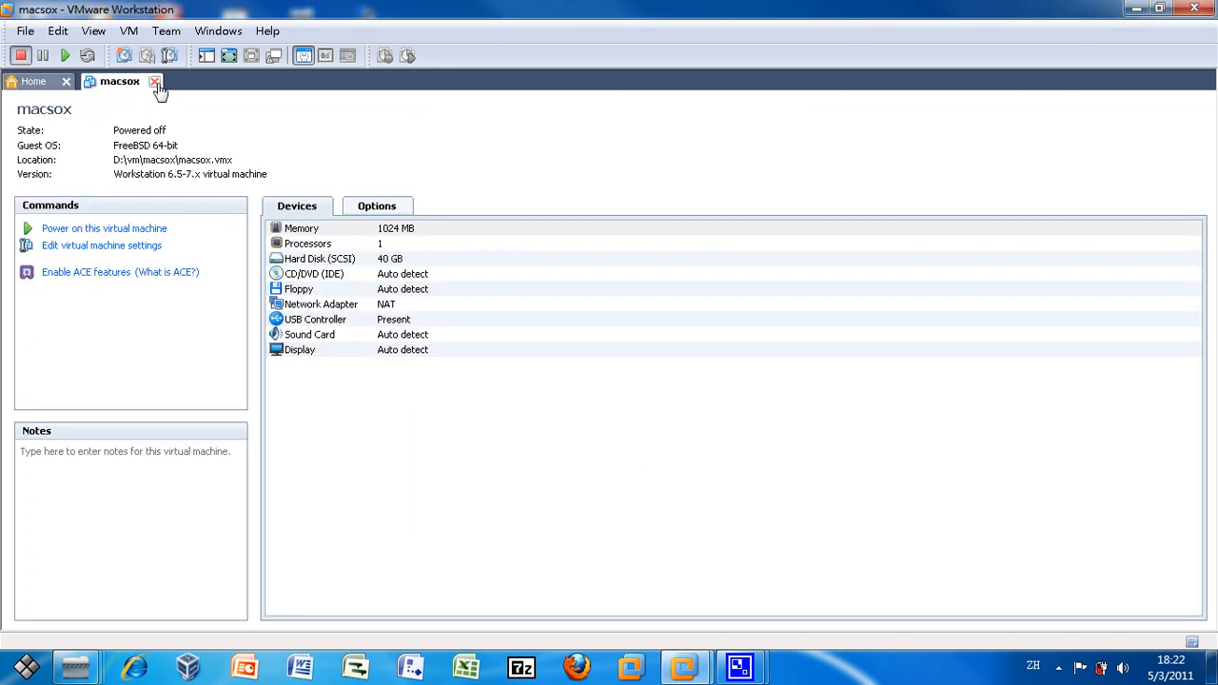
mouse_move(152, 80)
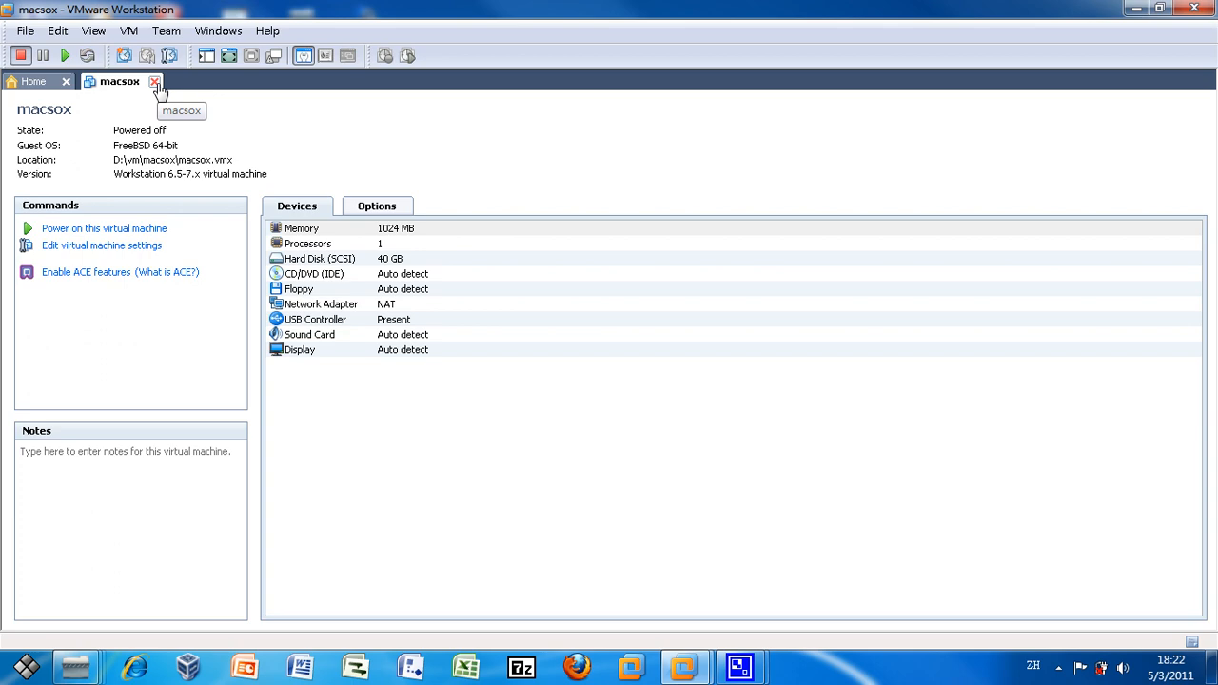
Browse to D:\vm\macsox in Explorer and open macsox.vmx in Notepad.
click(148, 82)
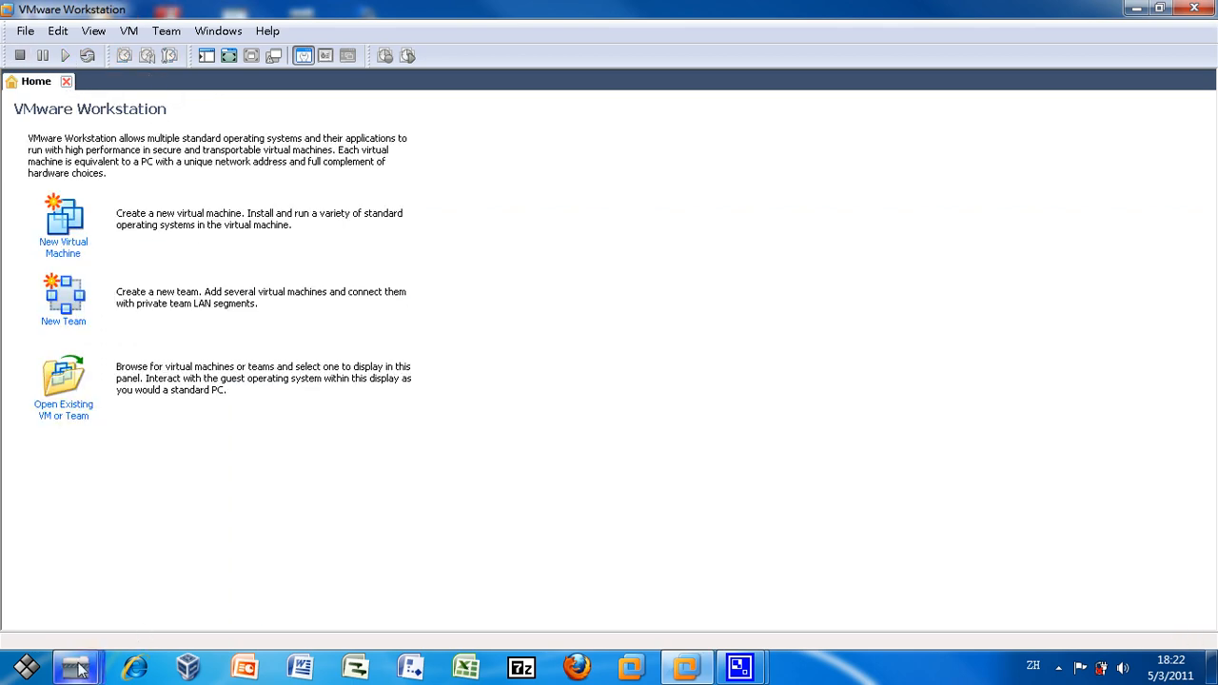
click(76, 666)
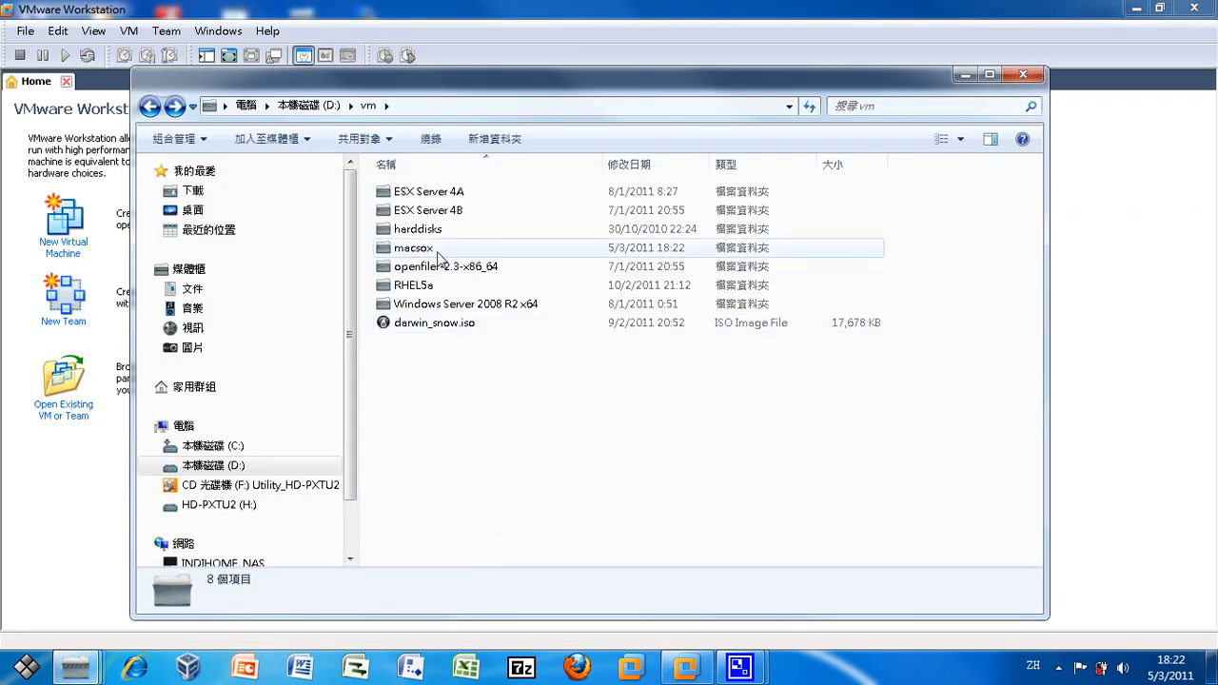
double_click(411, 247)
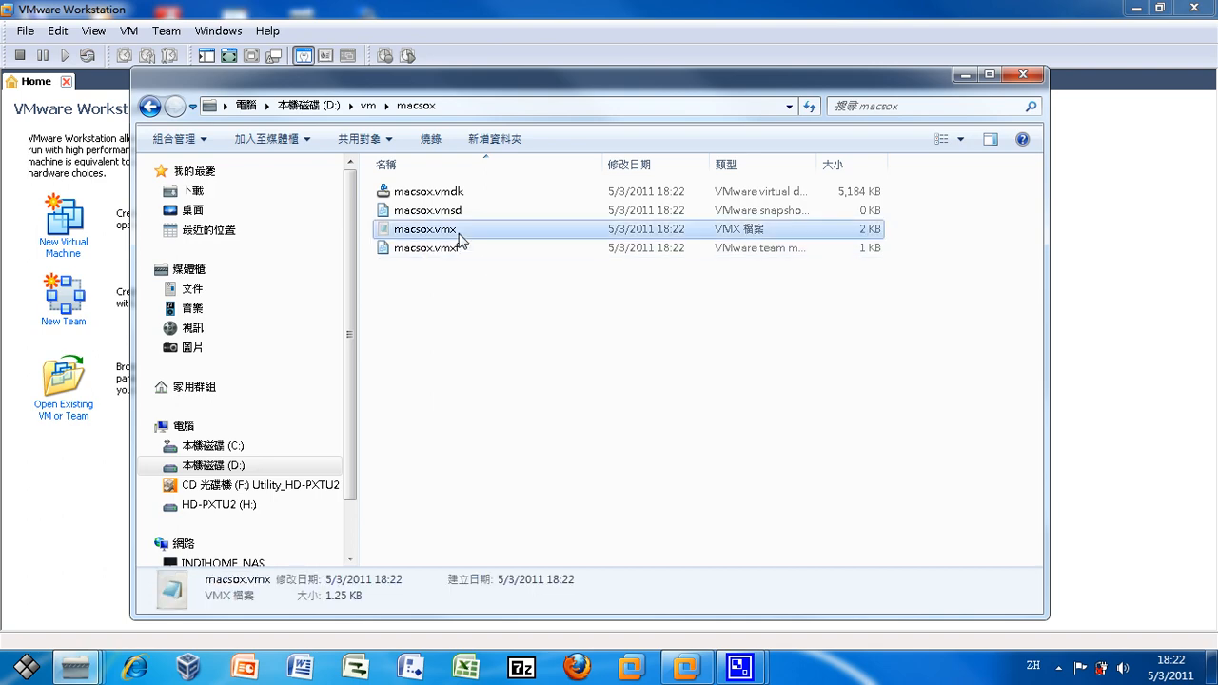
right_click(423, 228)
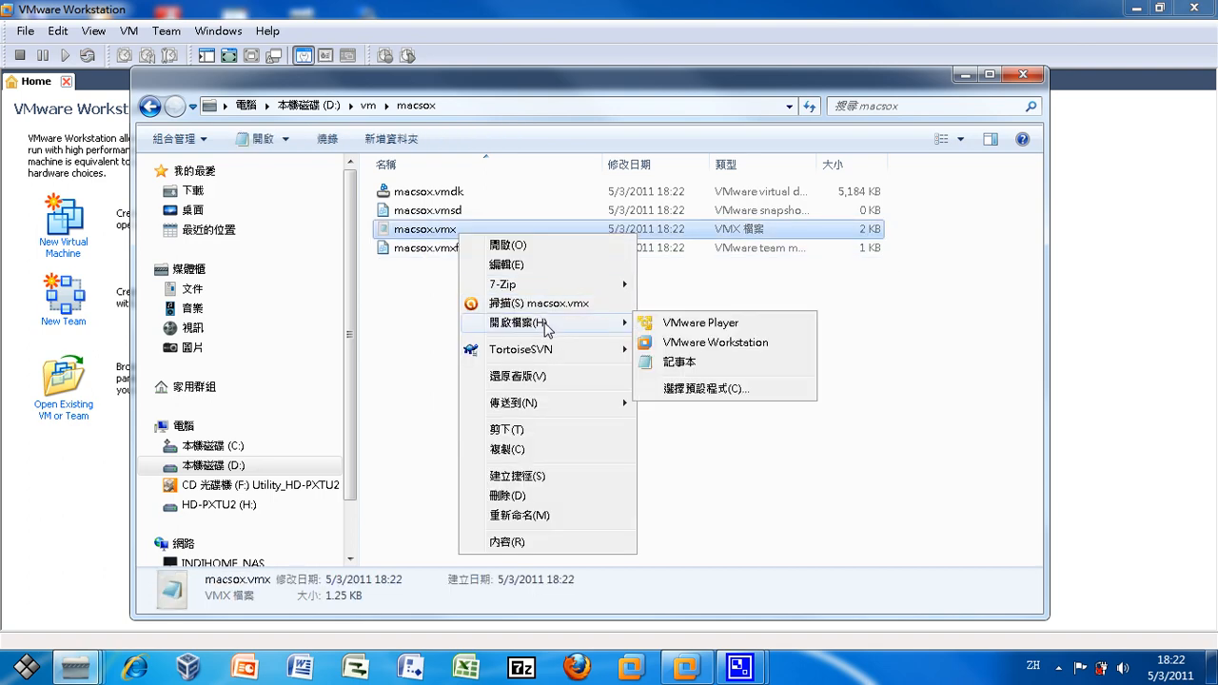
click(677, 362)
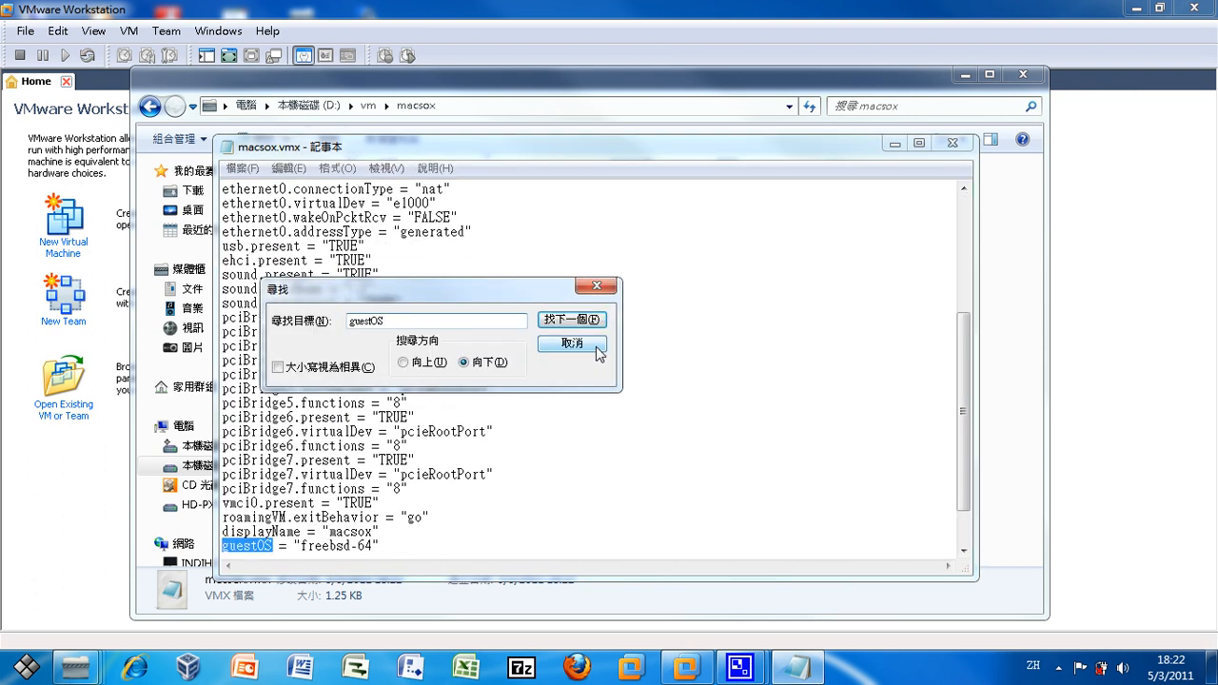
Replace freebsd-64 with darwin in the guestOS line and save macsox.vmx on close.
click(571, 345)
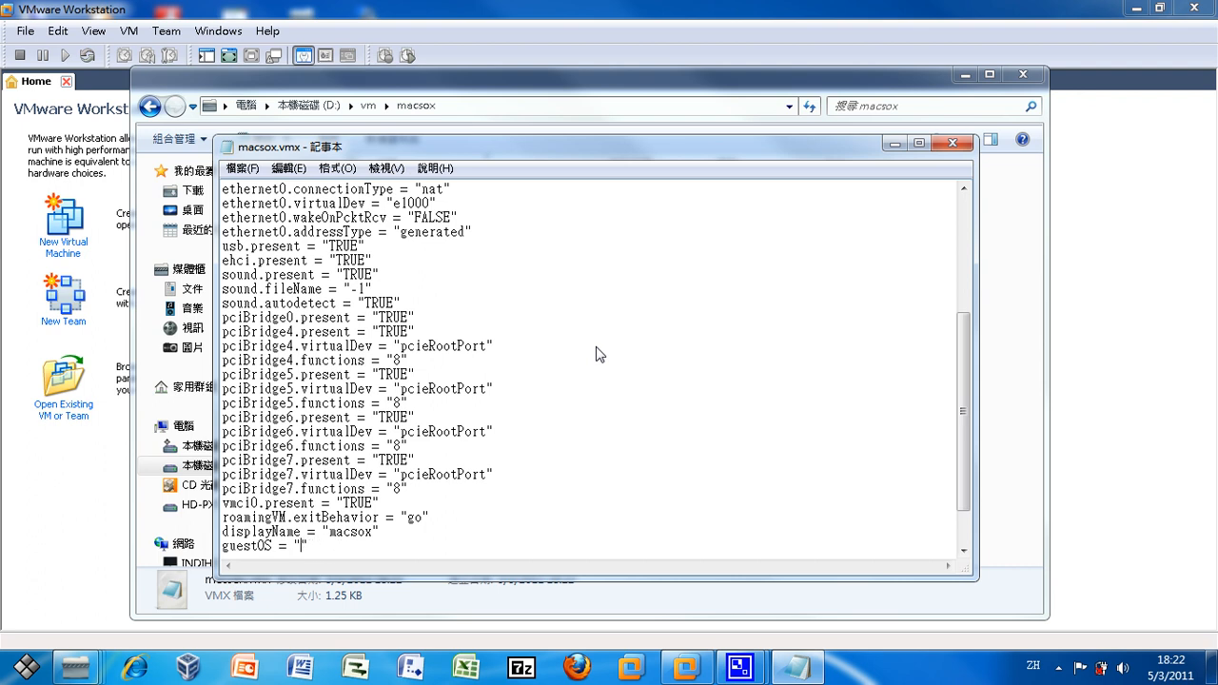
text(darwin)
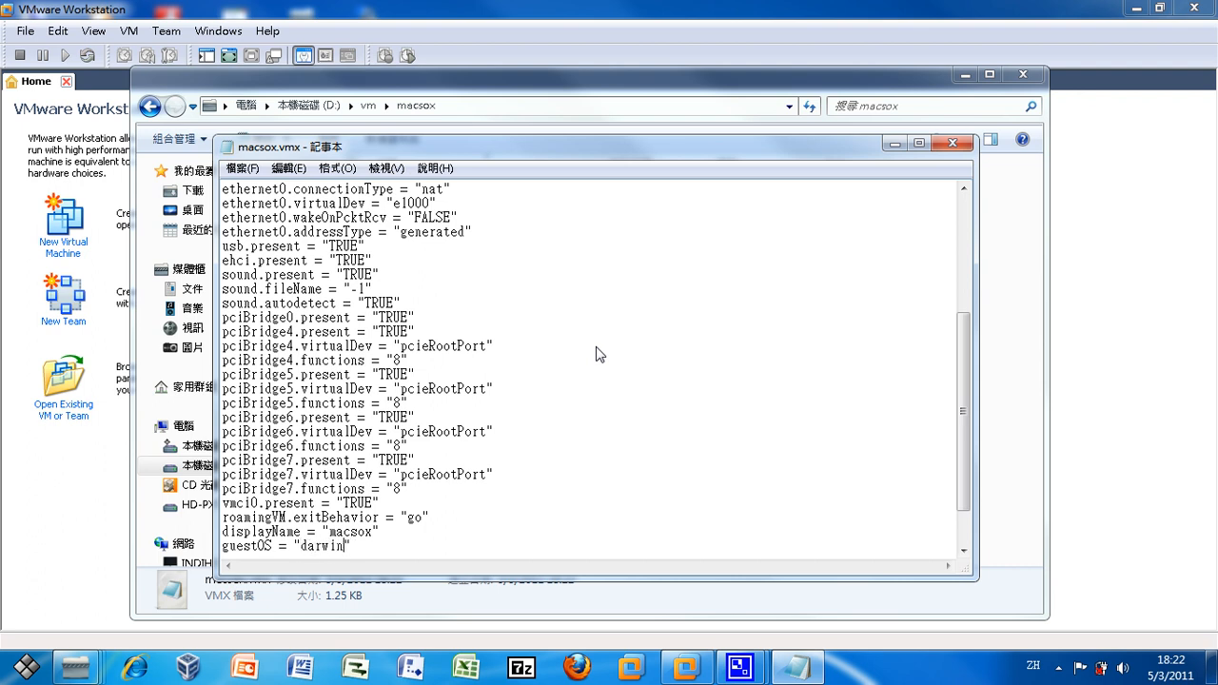
click(243, 168)
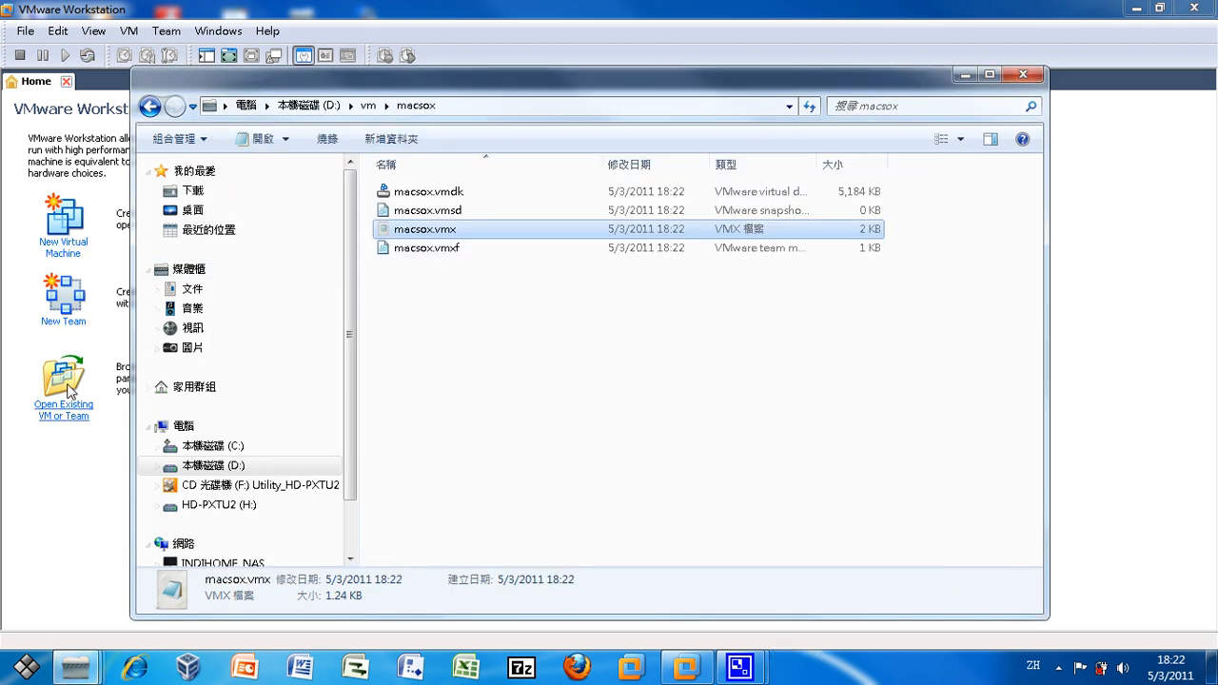
Reopen macsox.vmx from D:\vm\macsox as an existing virtual machine.
click(63, 380)
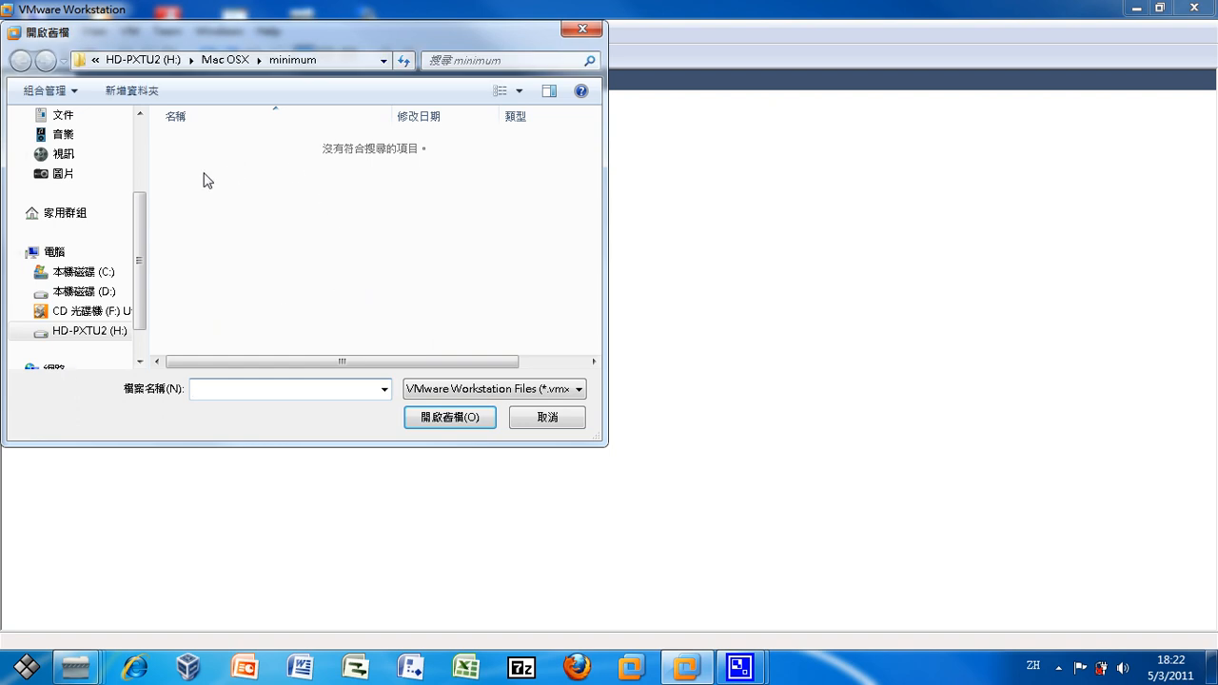
click(84, 291)
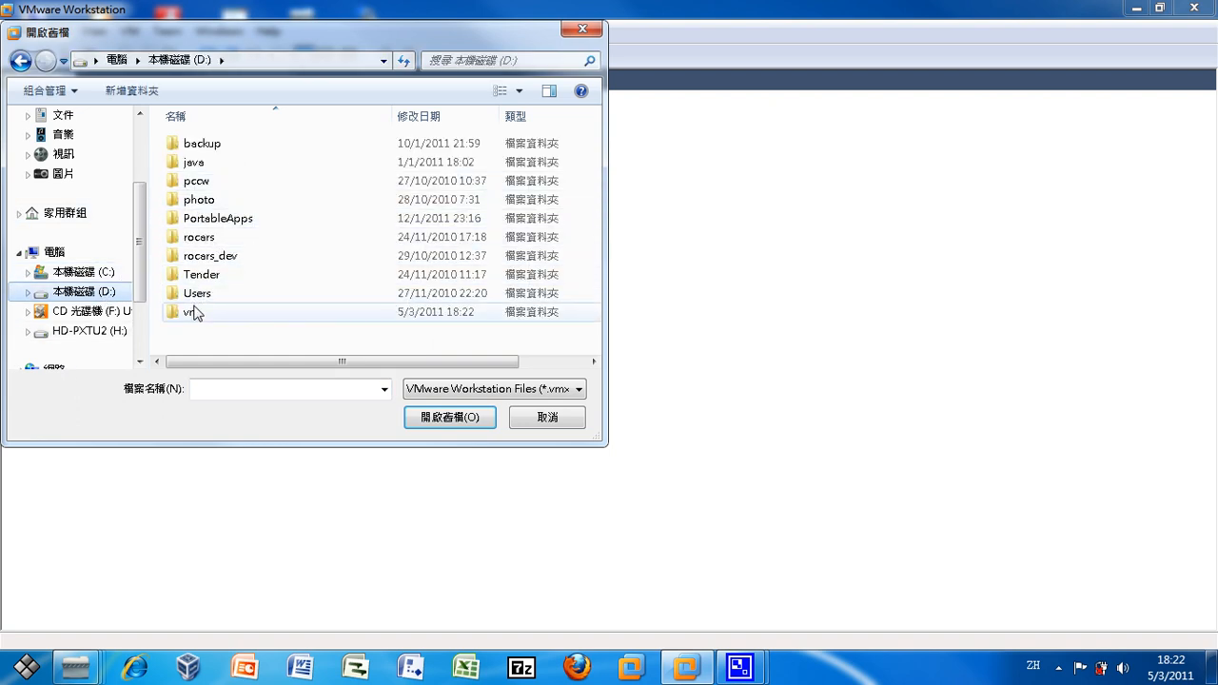
double_click(190, 312)
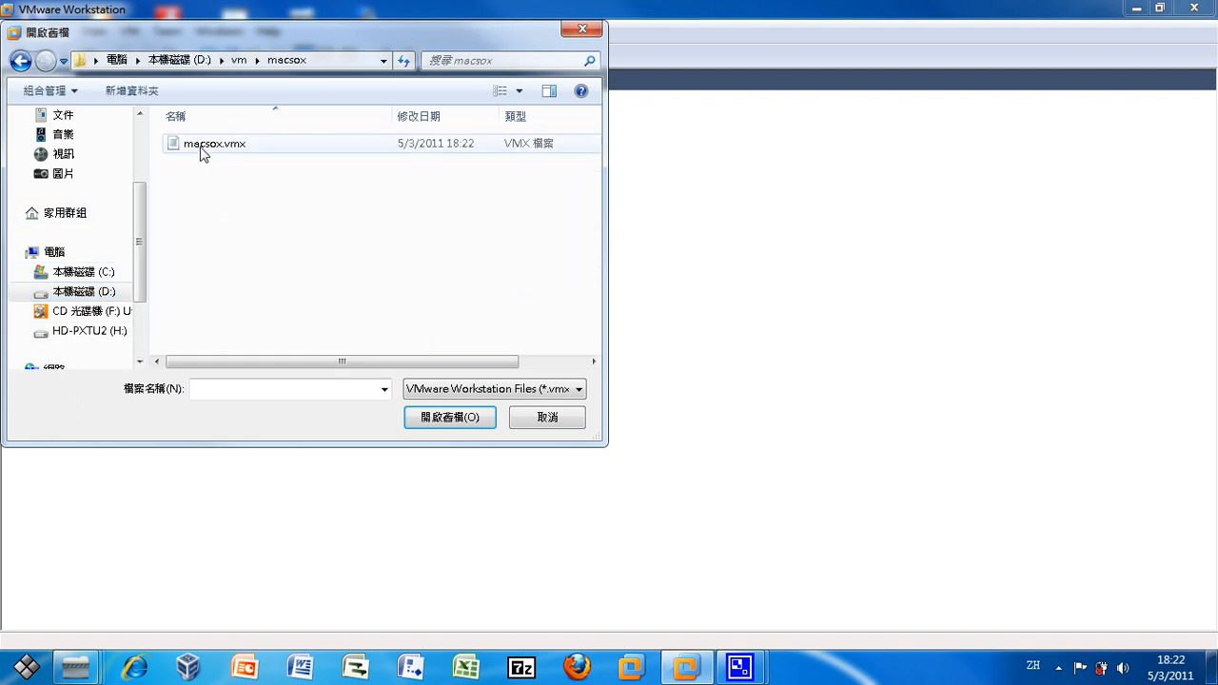
double_click(213, 144)
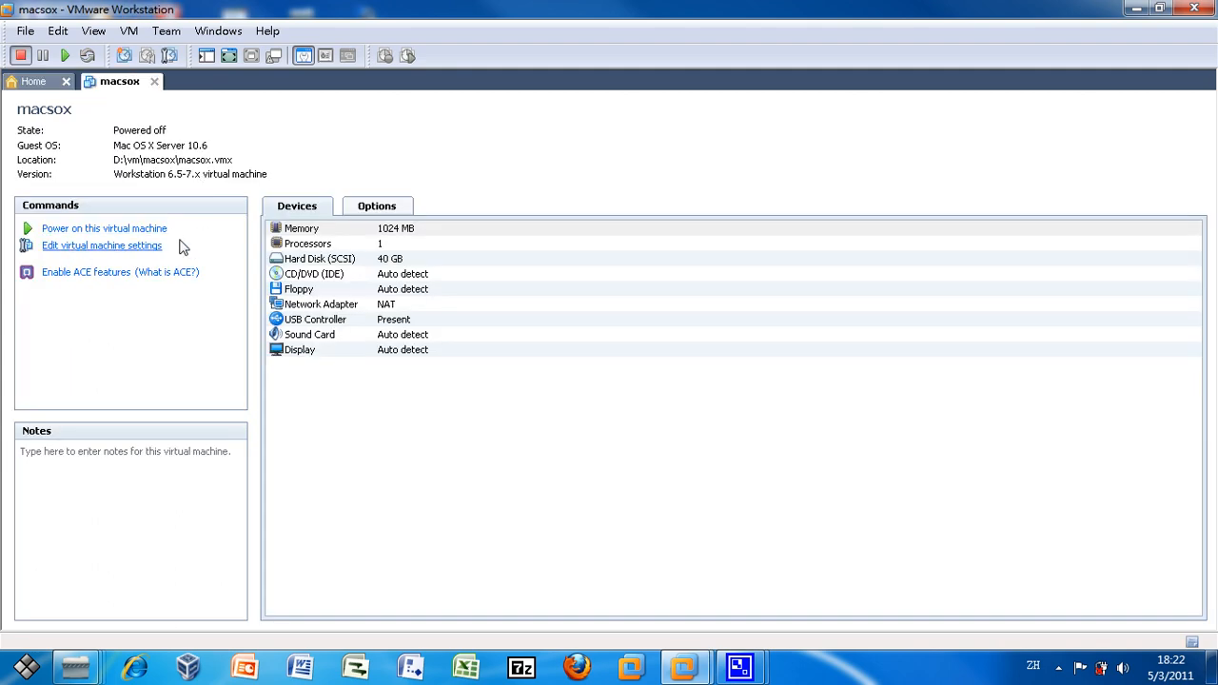
View the macsox settings, checking the Options page then returning to the hardware list.
click(101, 245)
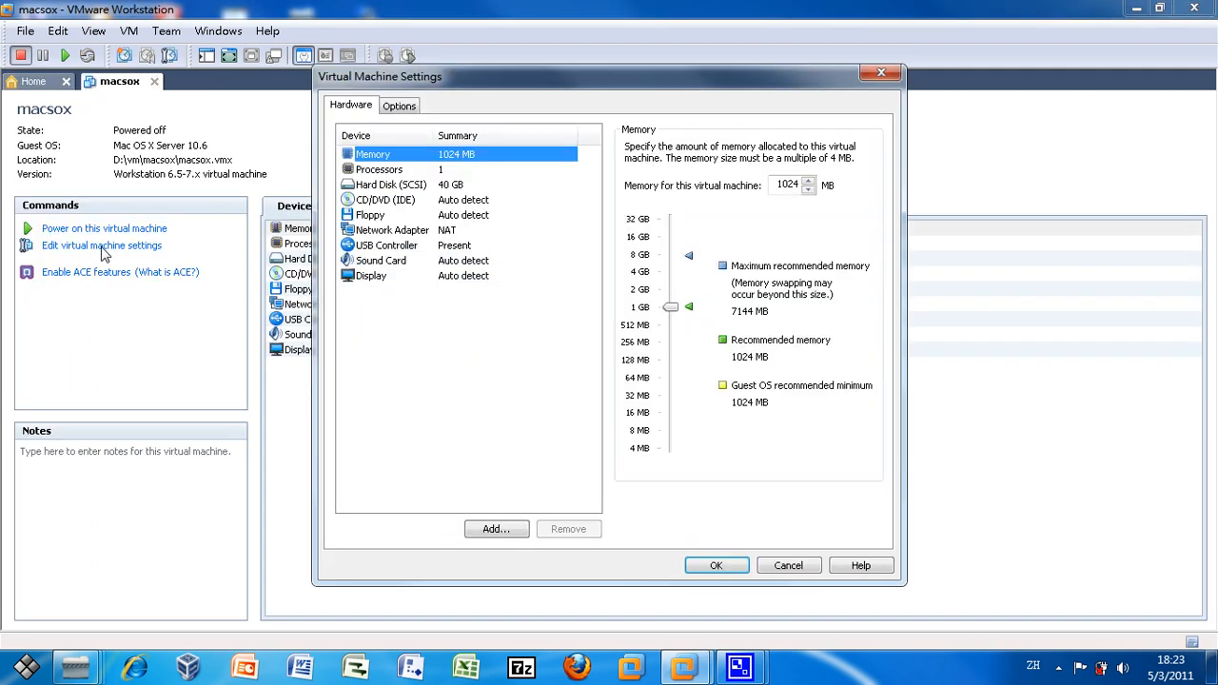
click(400, 104)
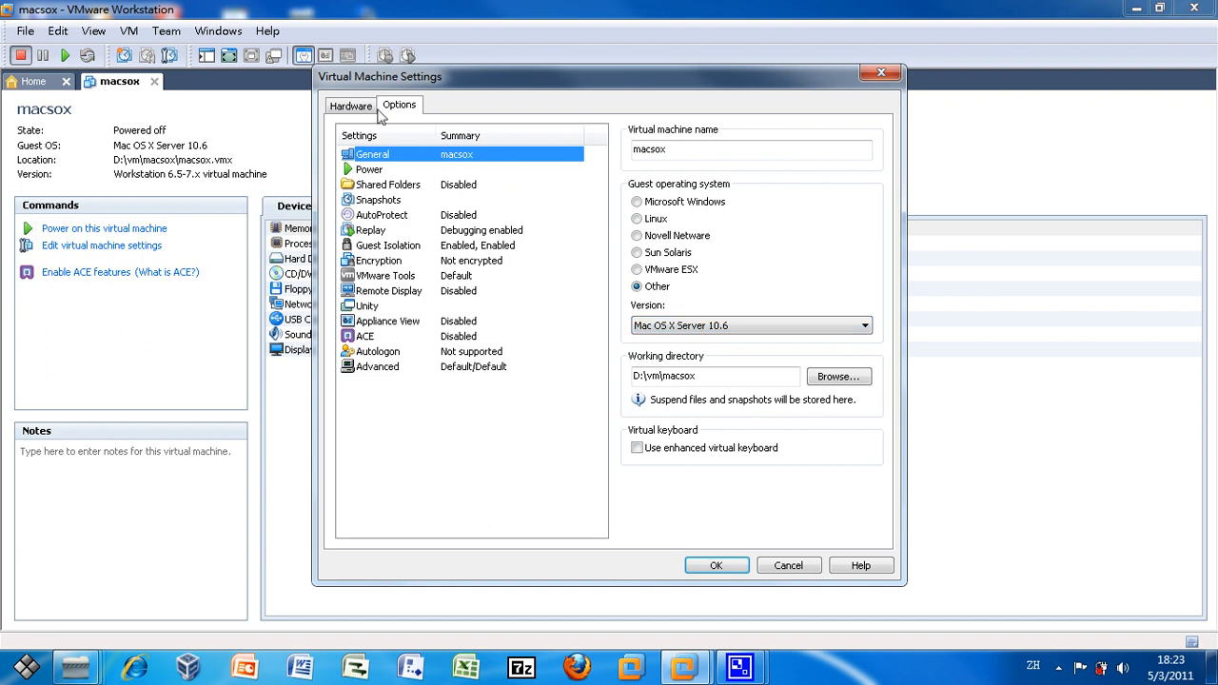
click(357, 105)
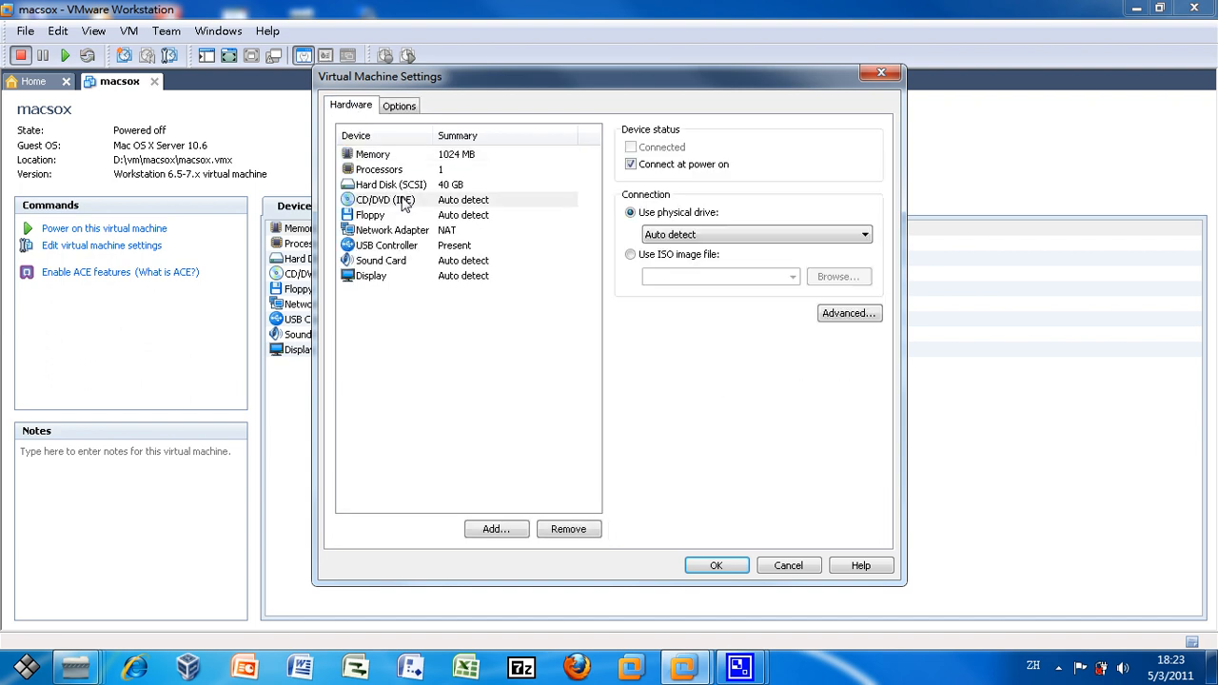
Mount H:\Mac OSX\minimum\darwin_snow.iso on the virtual CD/DVD drive.
click(630, 255)
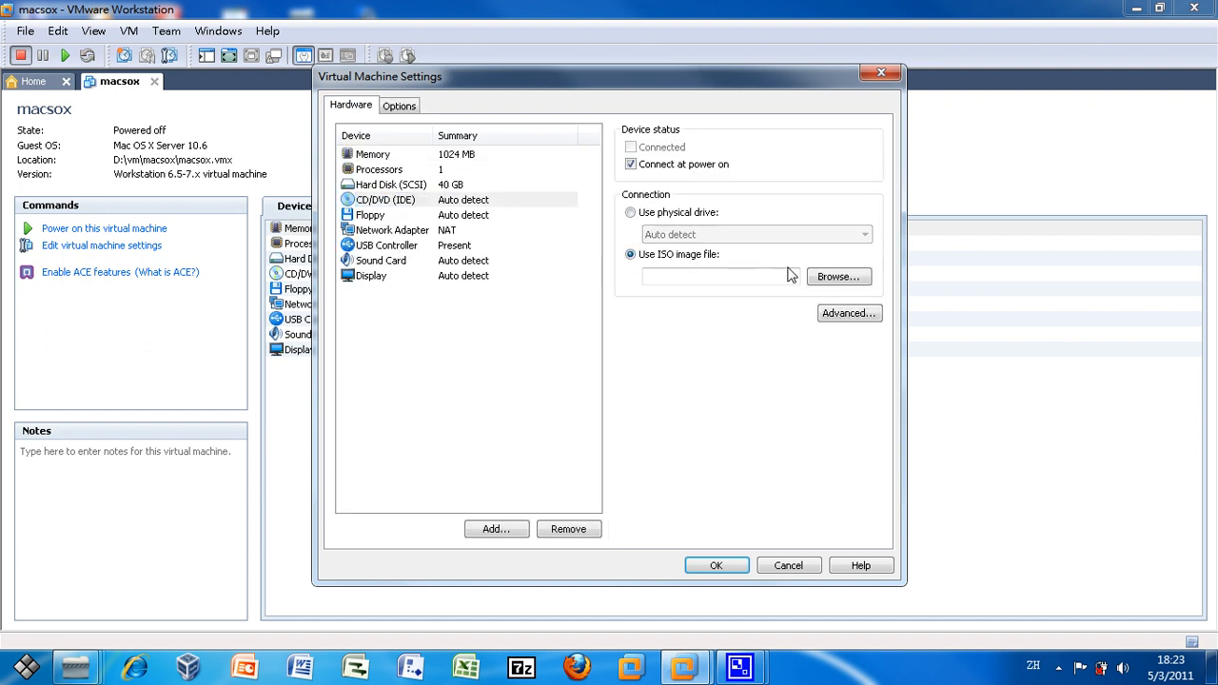
click(837, 276)
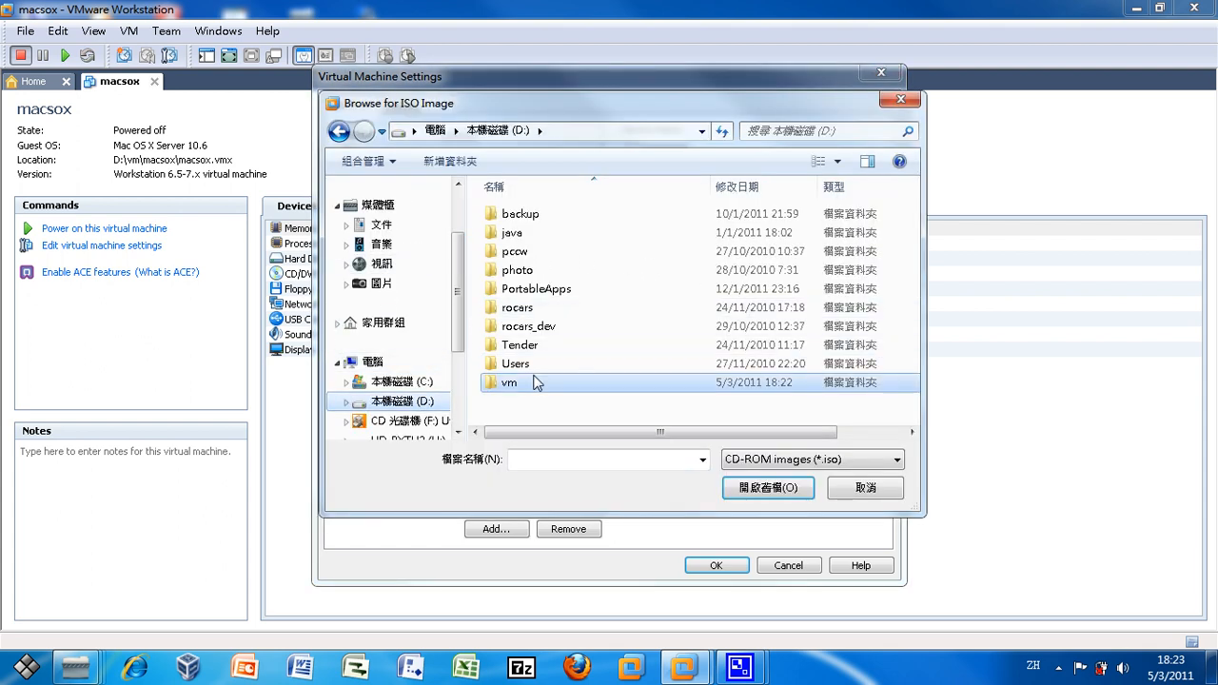
click(398, 284)
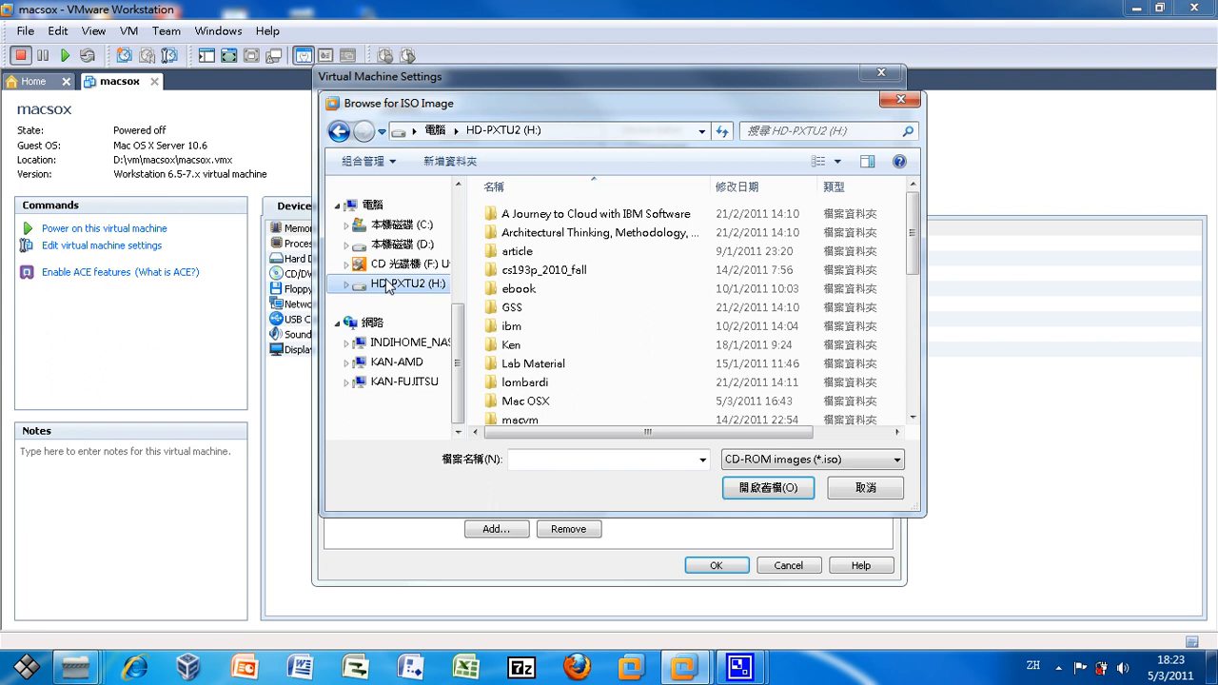
double_click(525, 400)
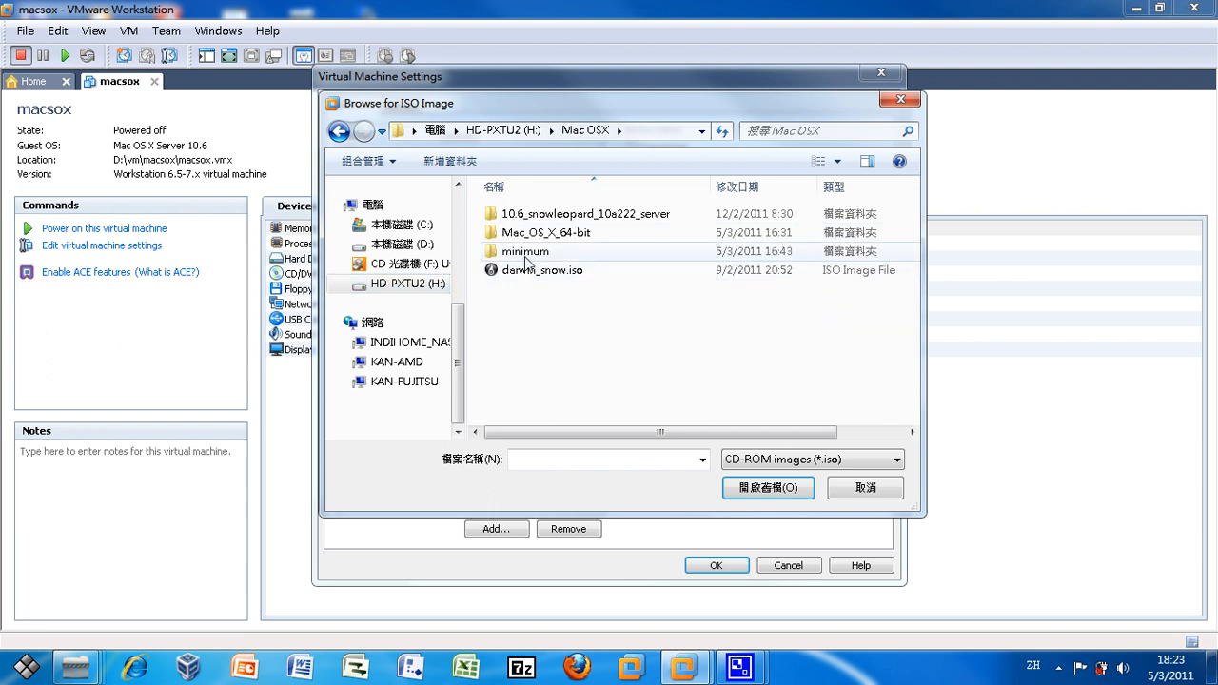
click(768, 487)
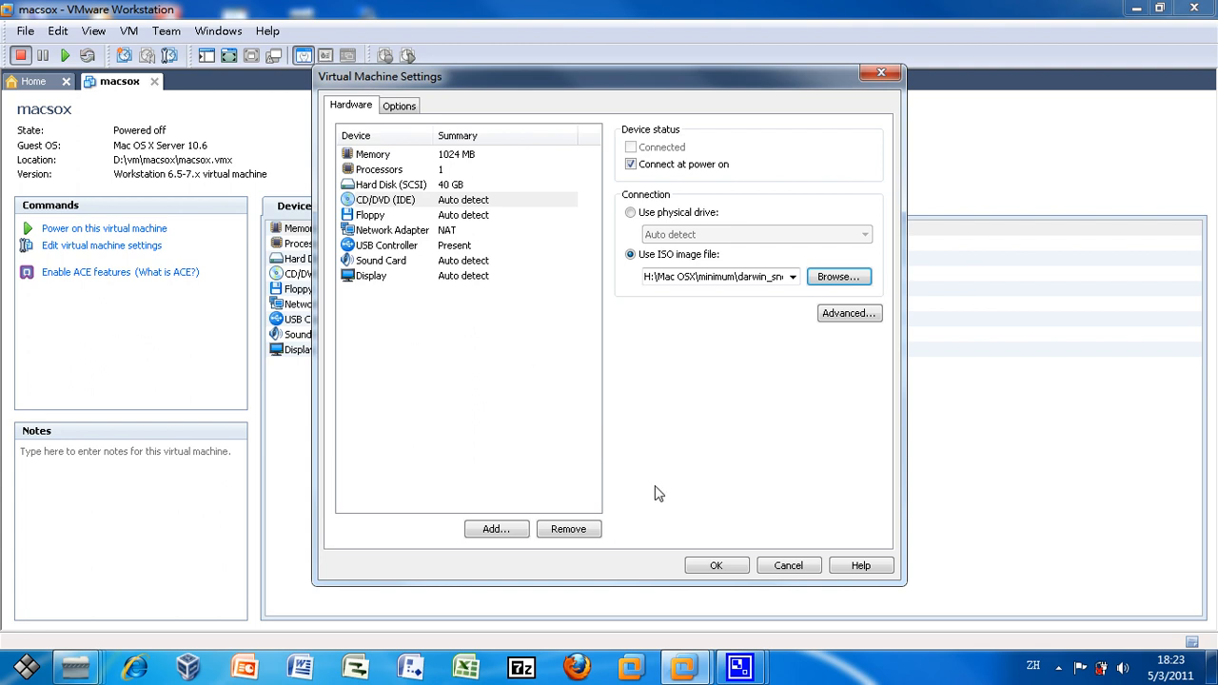
click(716, 565)
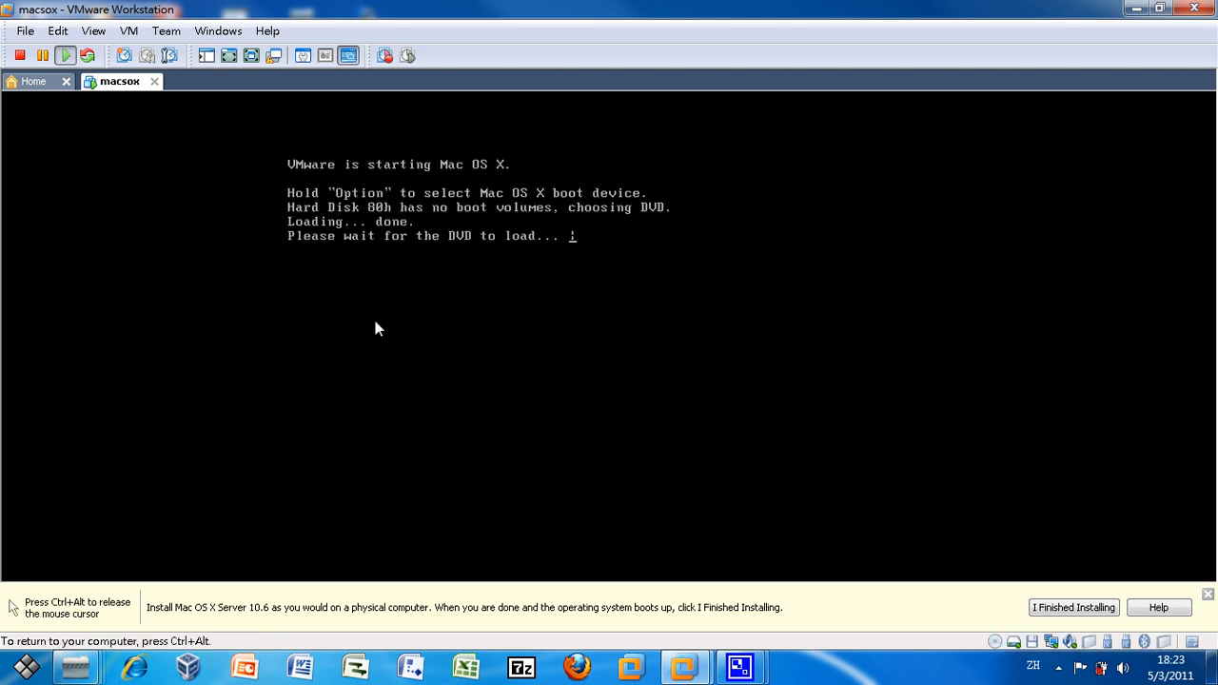
mouse_move(333, 337)
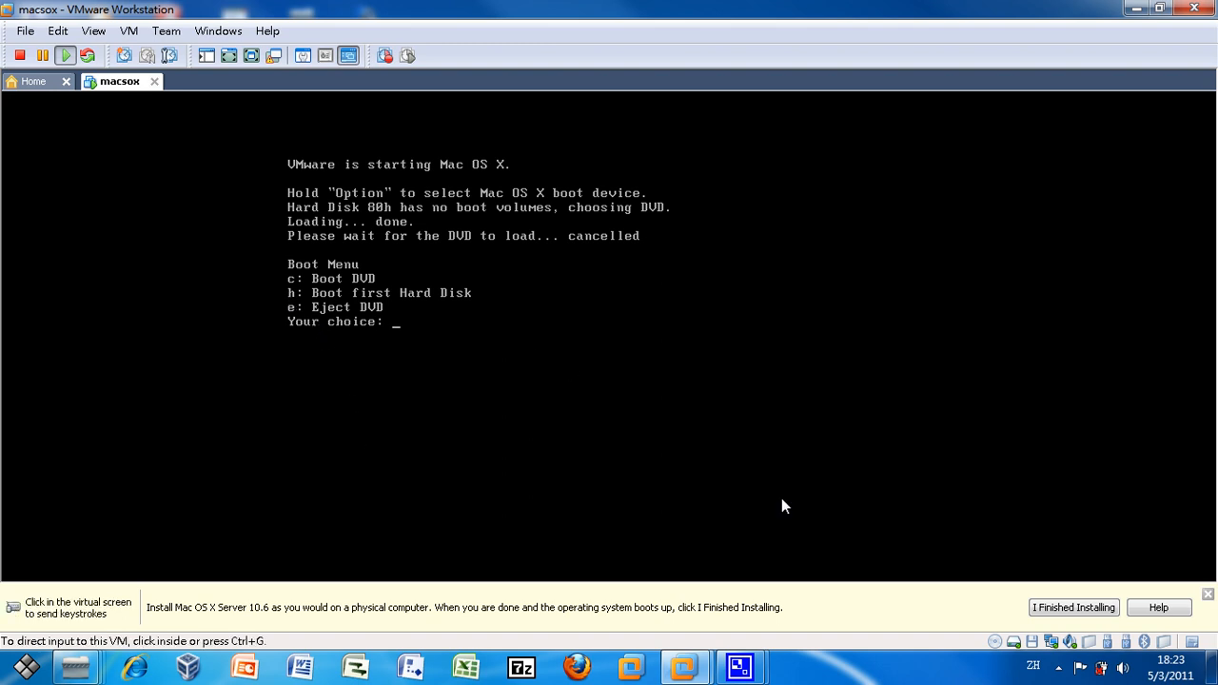
mouse_move(997, 647)
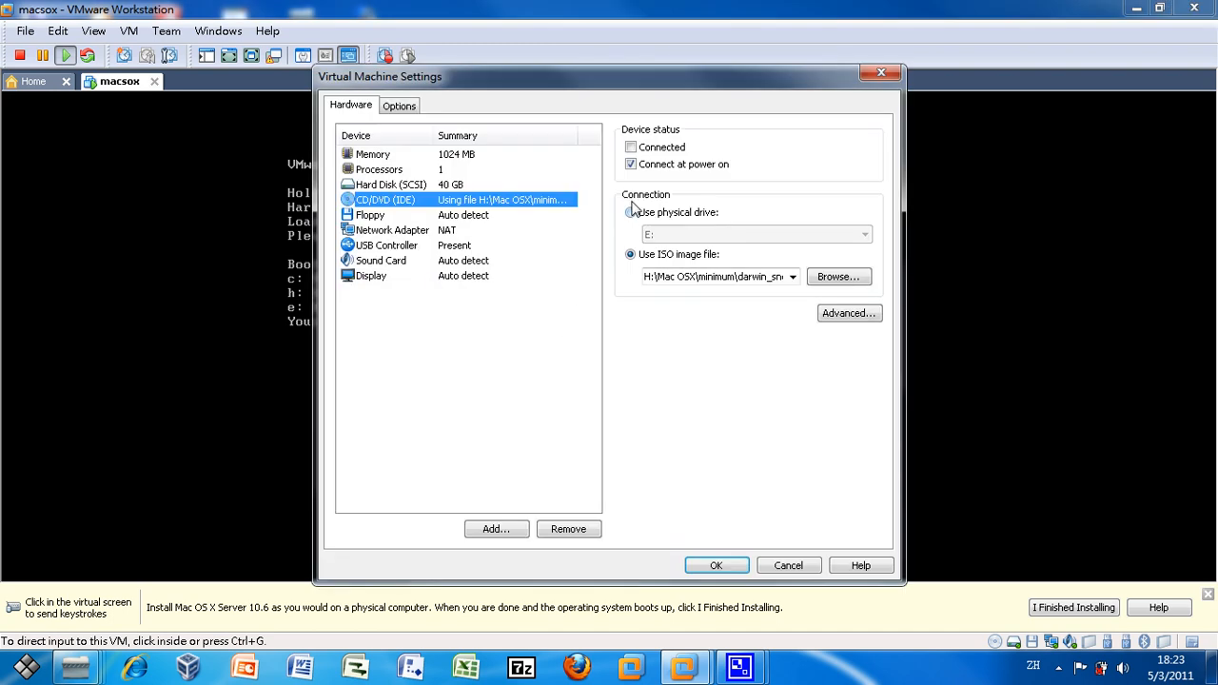
Swap the virtual DVD to snowleopard_10a432_userdvd.iso and mark it connected.
click(838, 276)
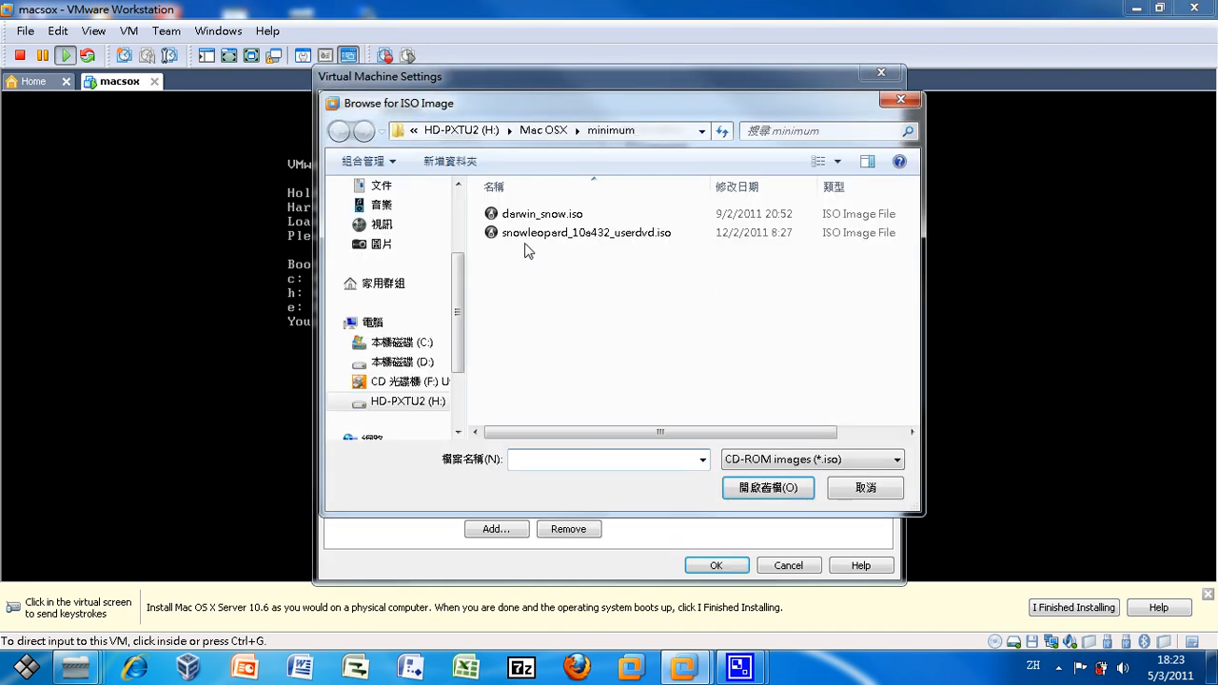
click(586, 232)
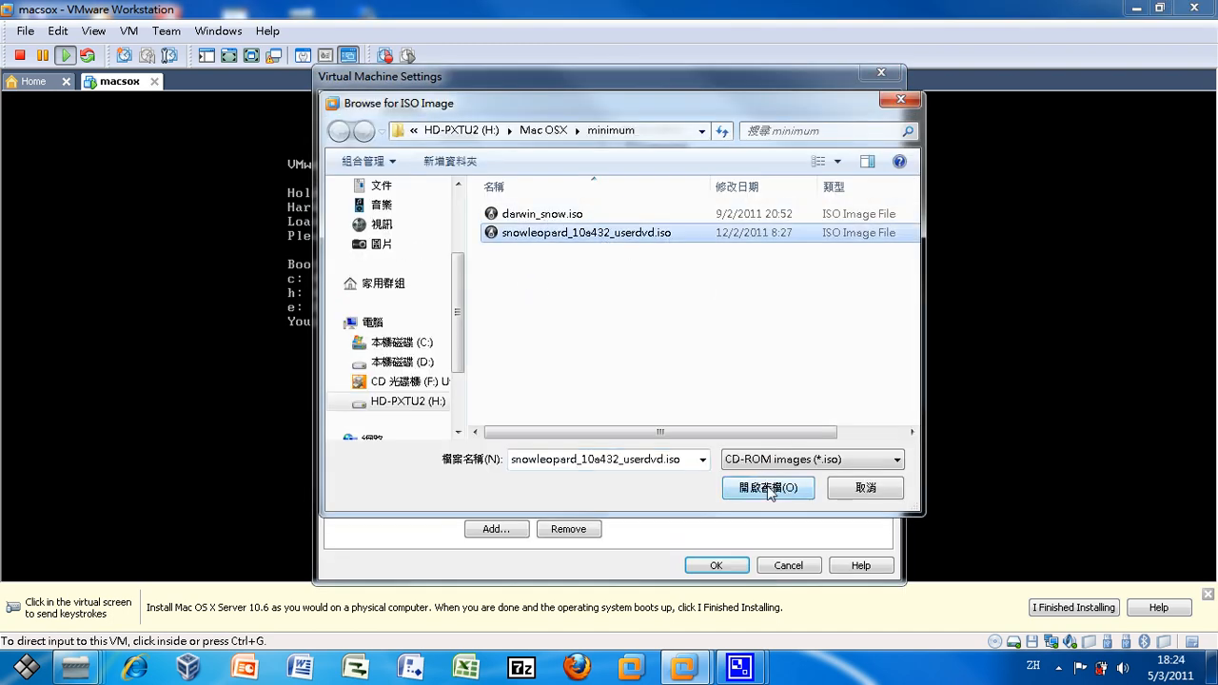
click(769, 487)
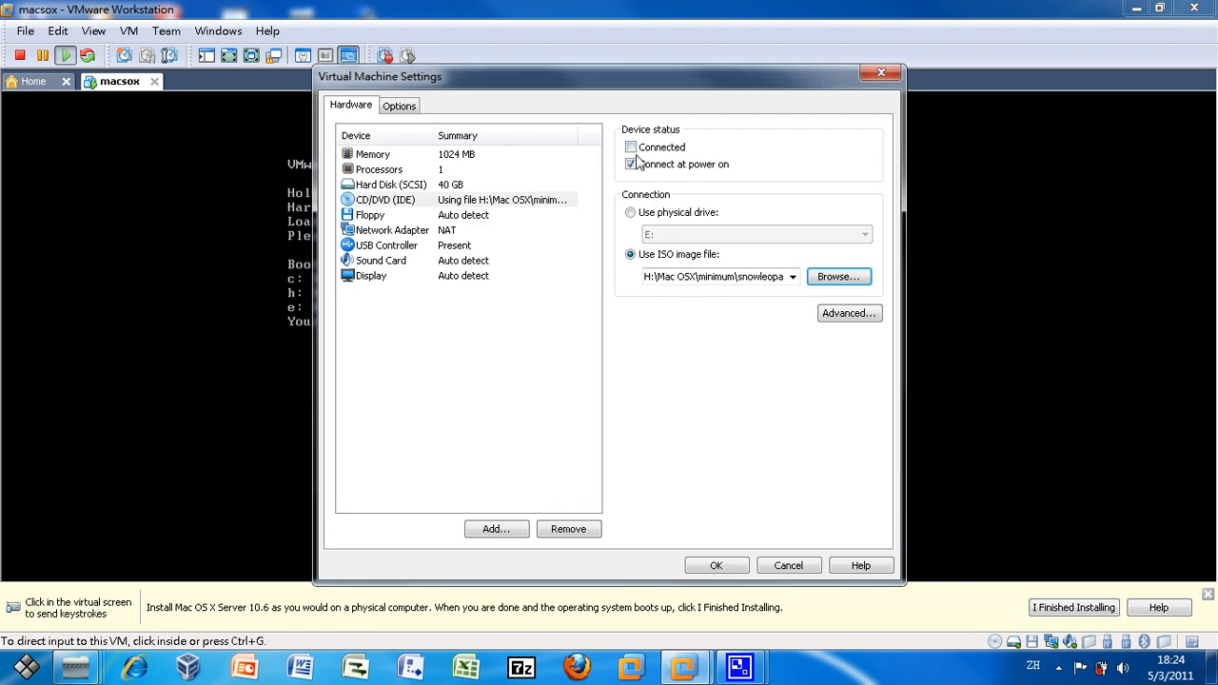
click(629, 147)
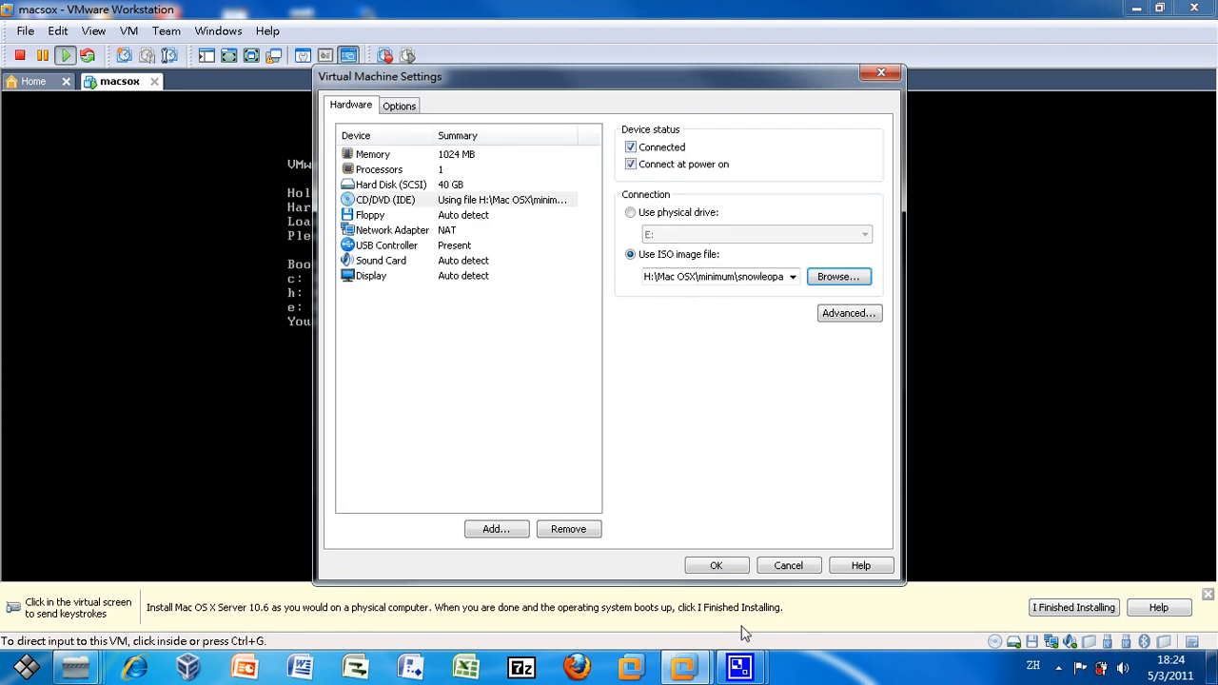
click(715, 565)
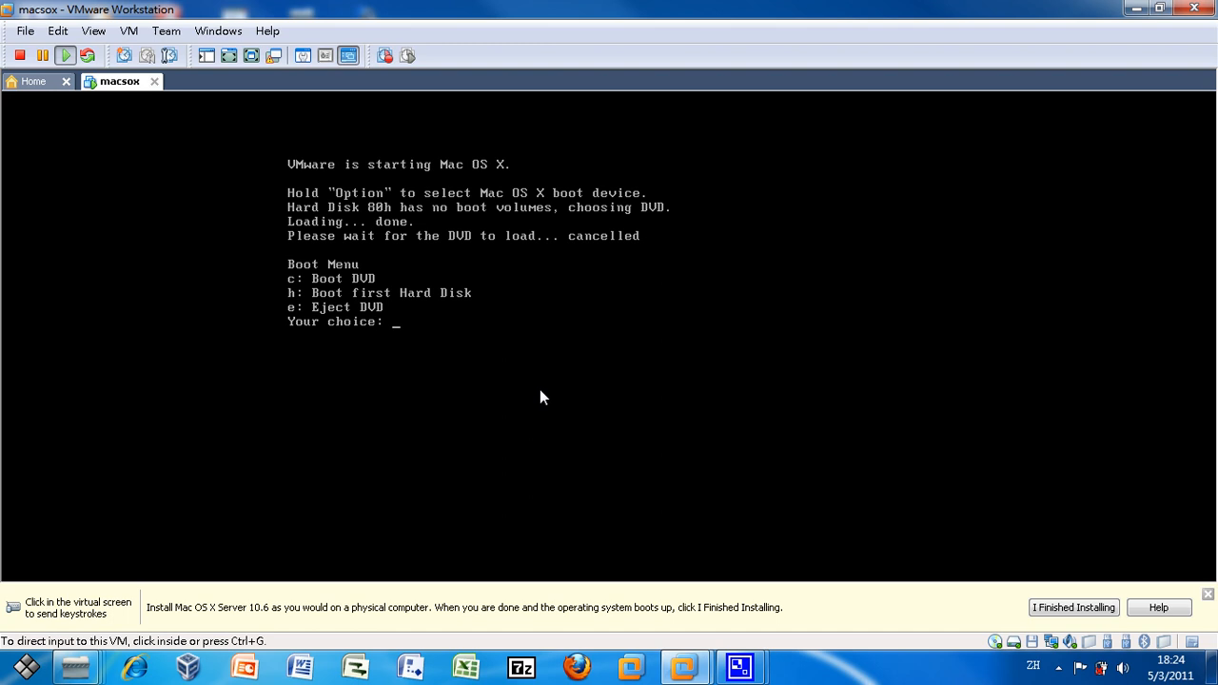
Choose Traditional Chinese, pass the installer welcome, and agree to the licence.
click(541, 394)
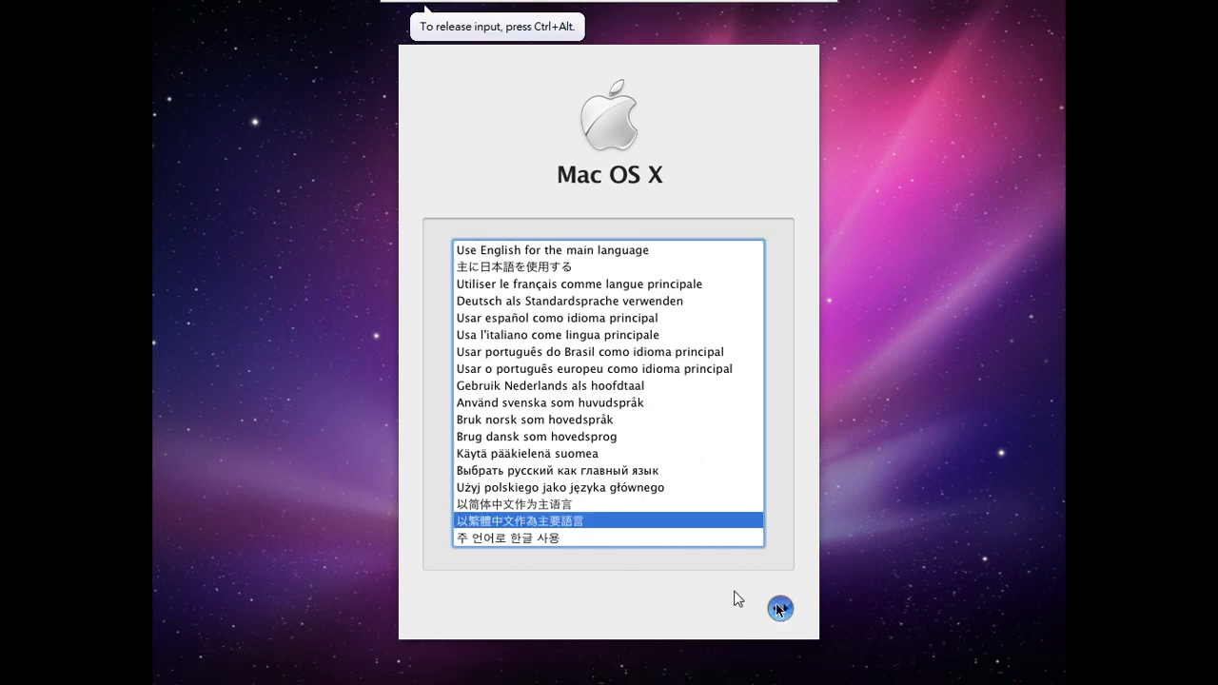
click(778, 609)
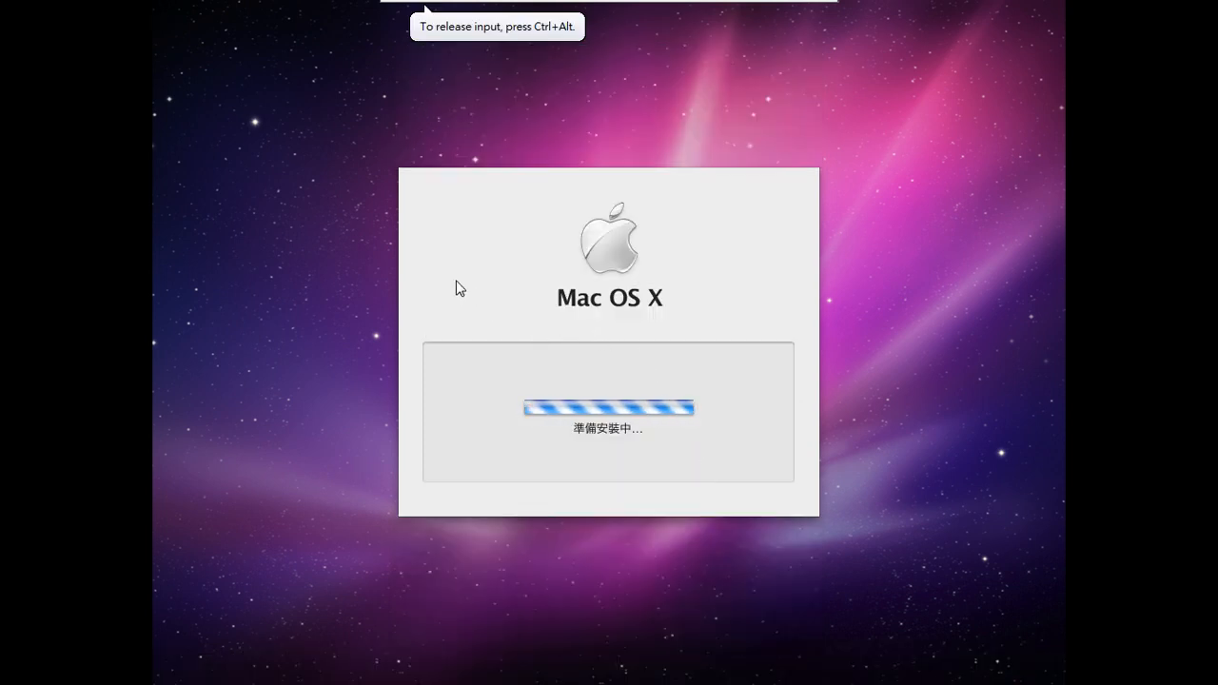
mouse_move(446, 283)
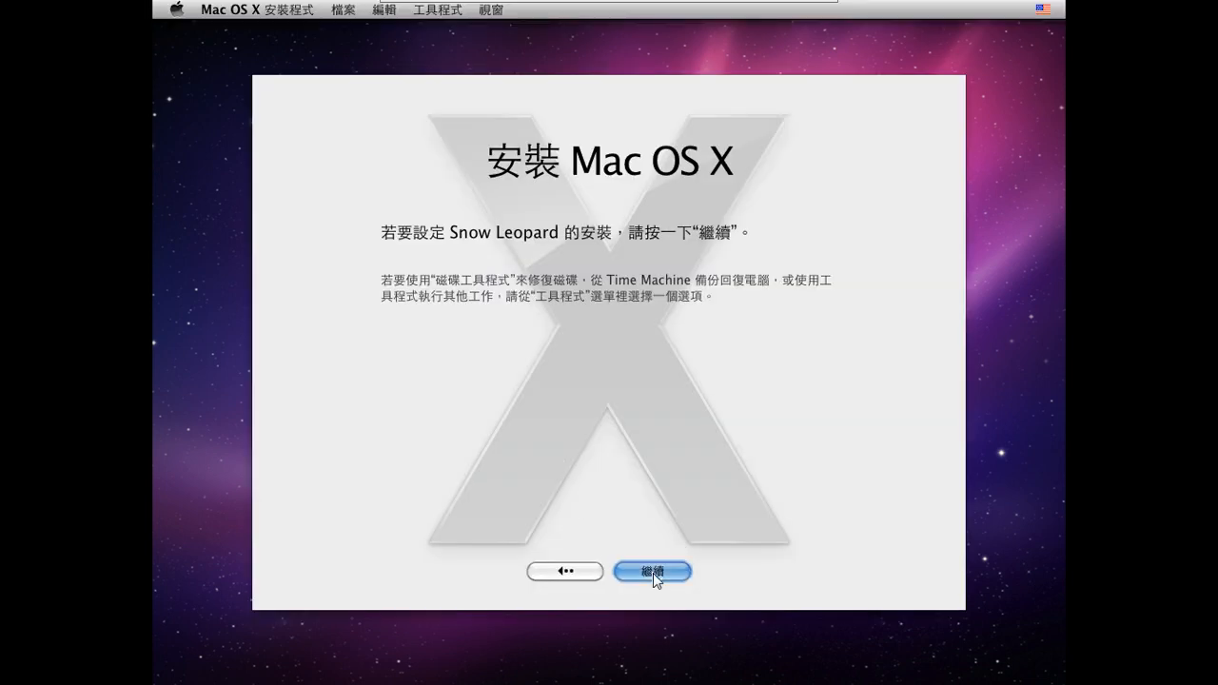
click(651, 571)
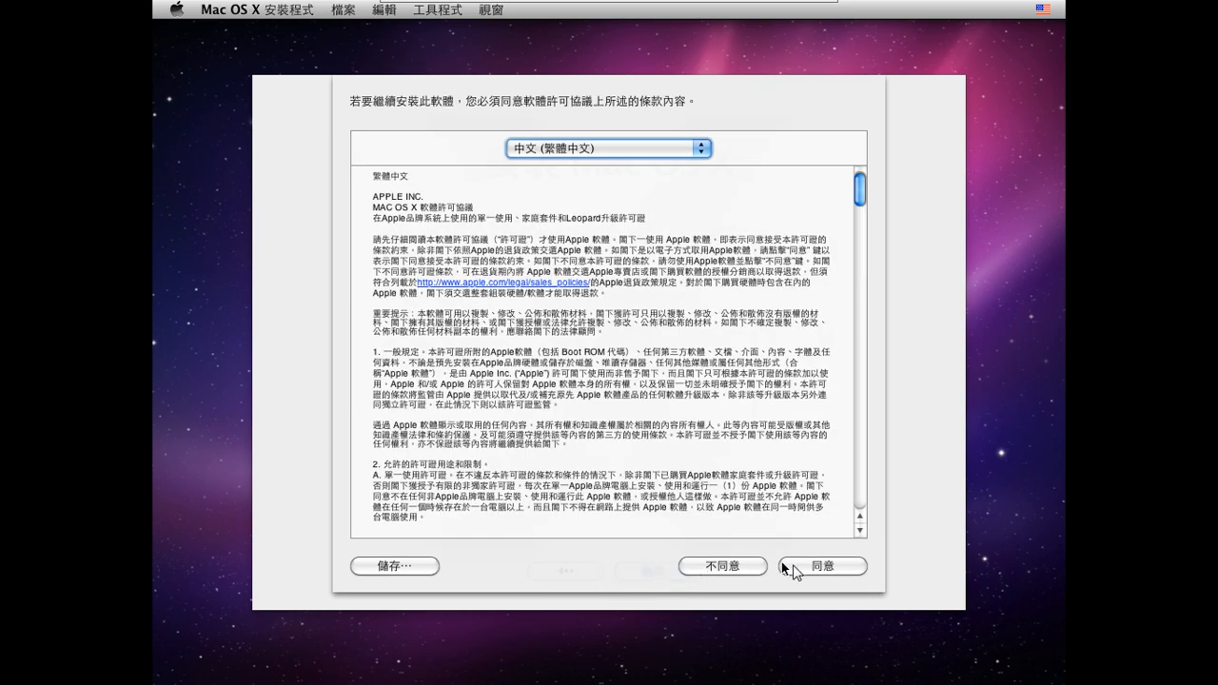
click(826, 567)
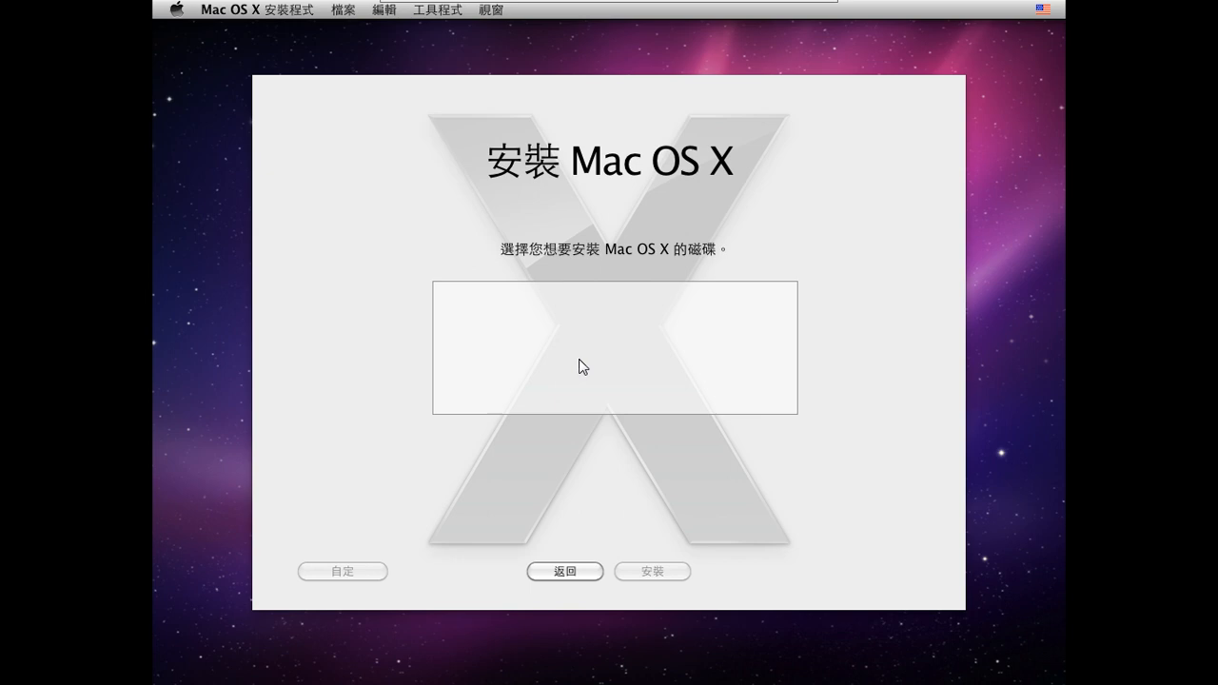
mouse_move(784, 369)
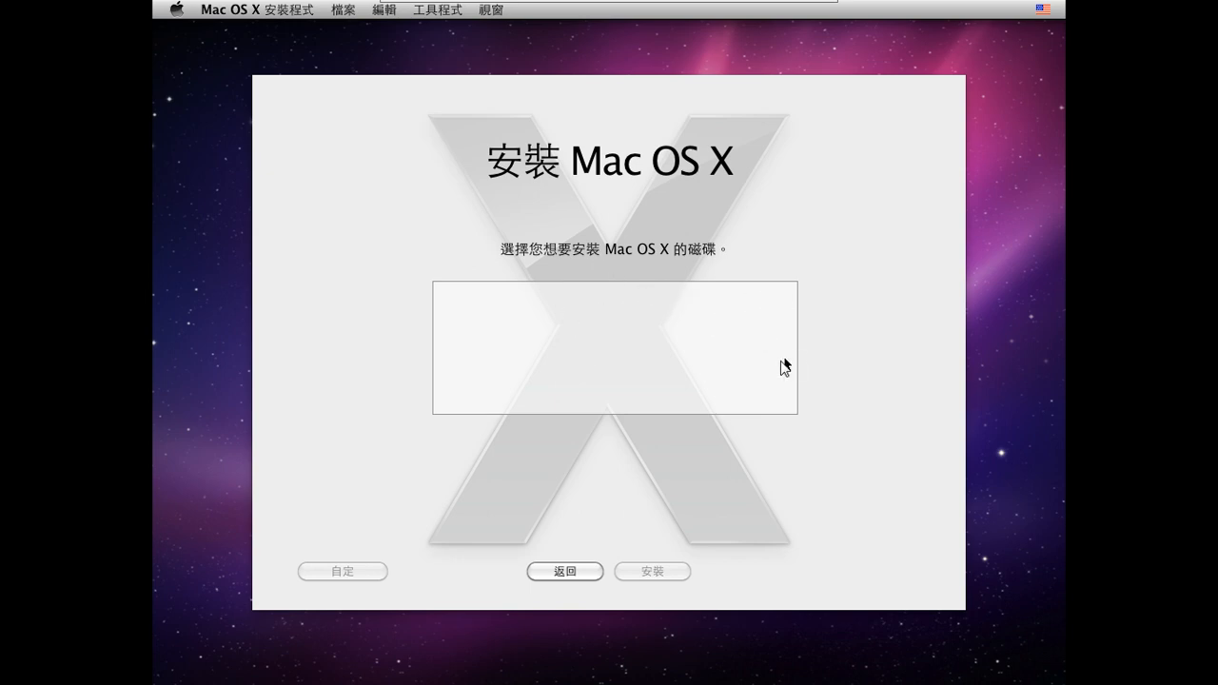
mouse_move(453, 30)
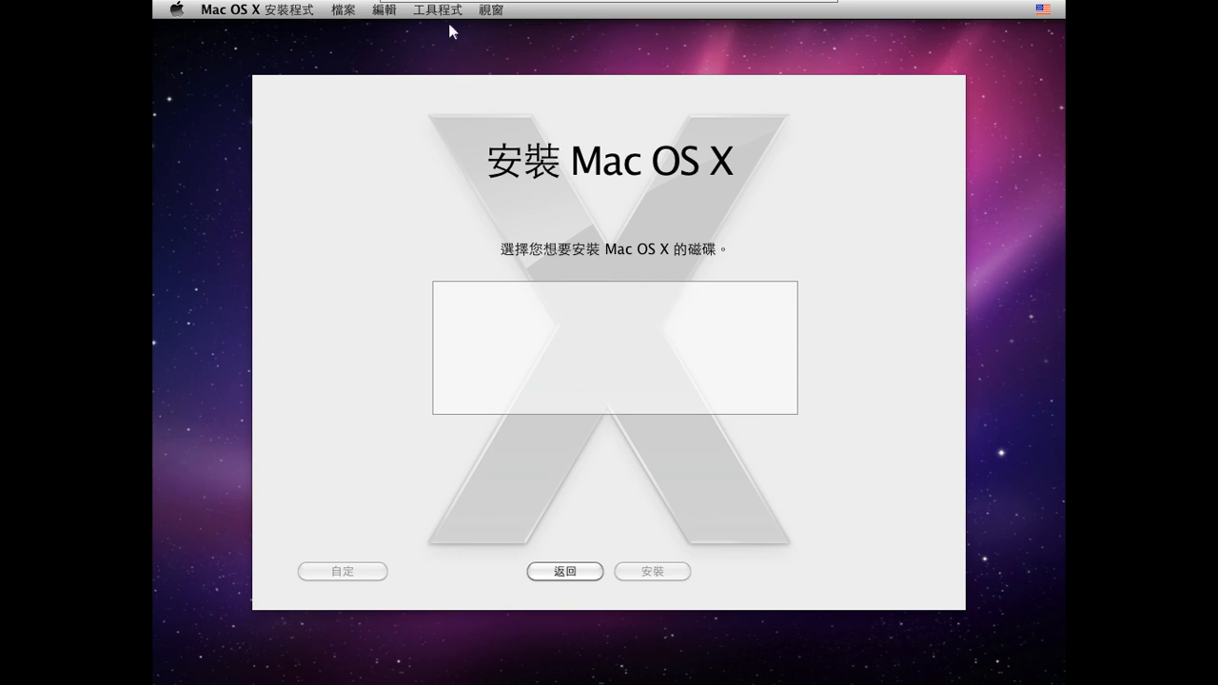
Bring up Disk Utility from the installer's Utilities menu and choose a 1 Partition layout for the 42.95 GB VMware disk.
click(451, 10)
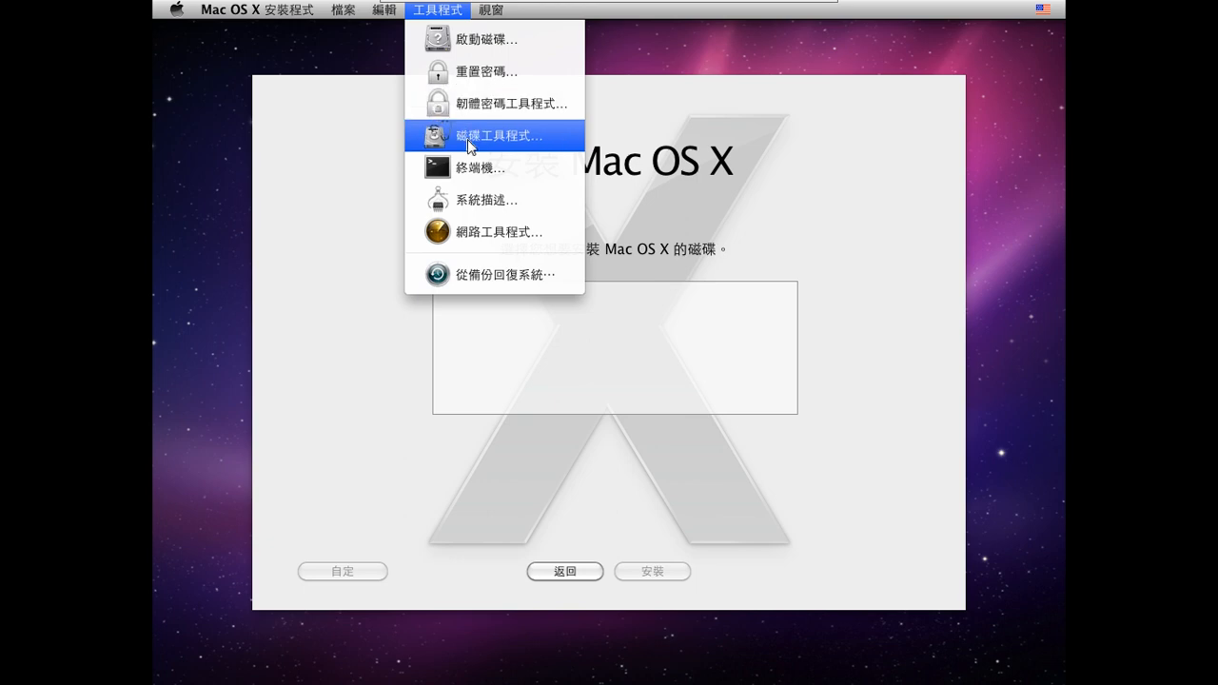
click(497, 135)
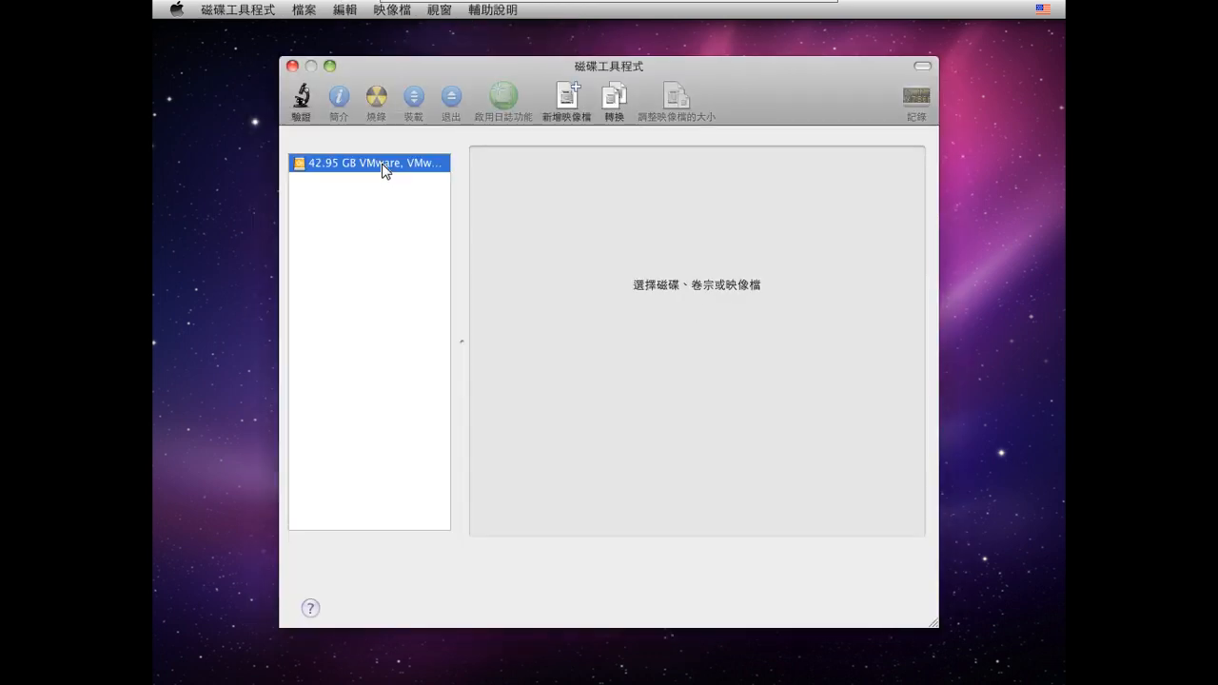
click(369, 164)
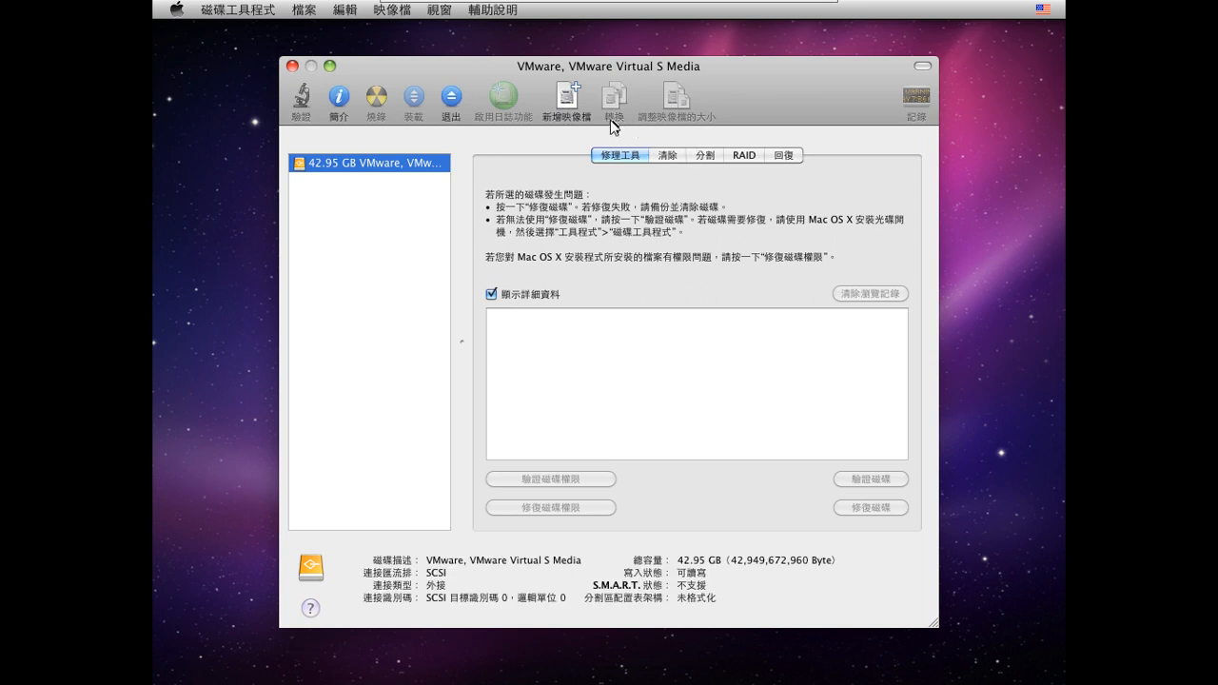
click(704, 156)
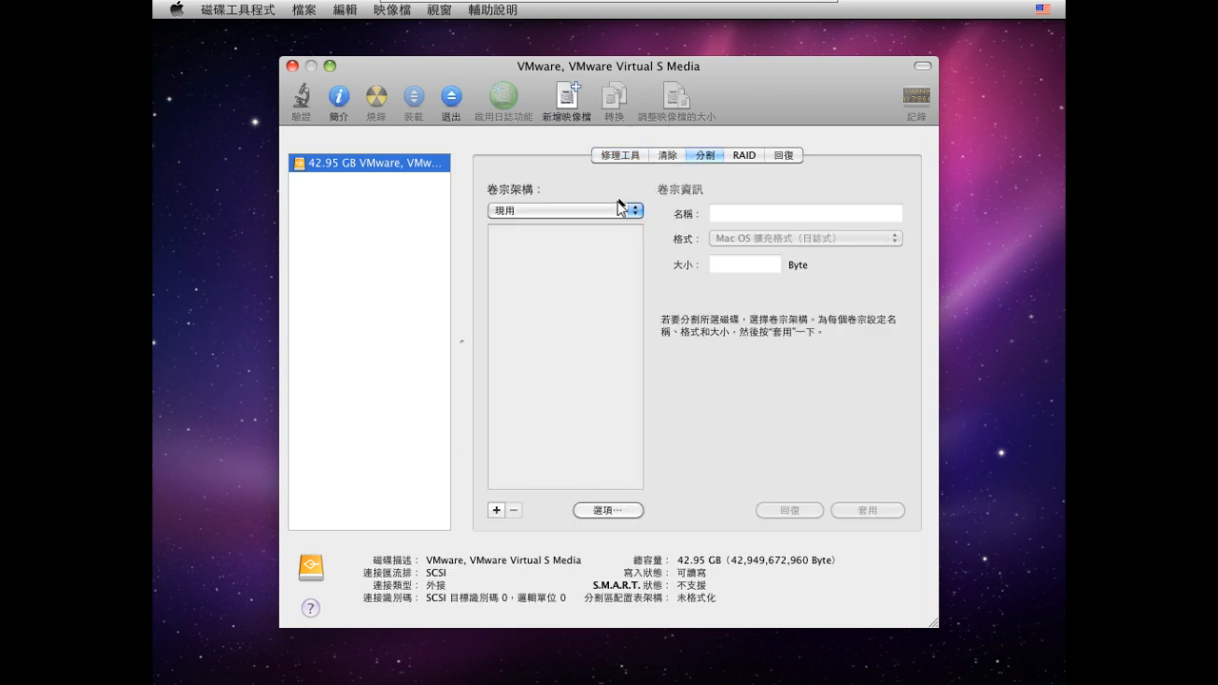
click(494, 510)
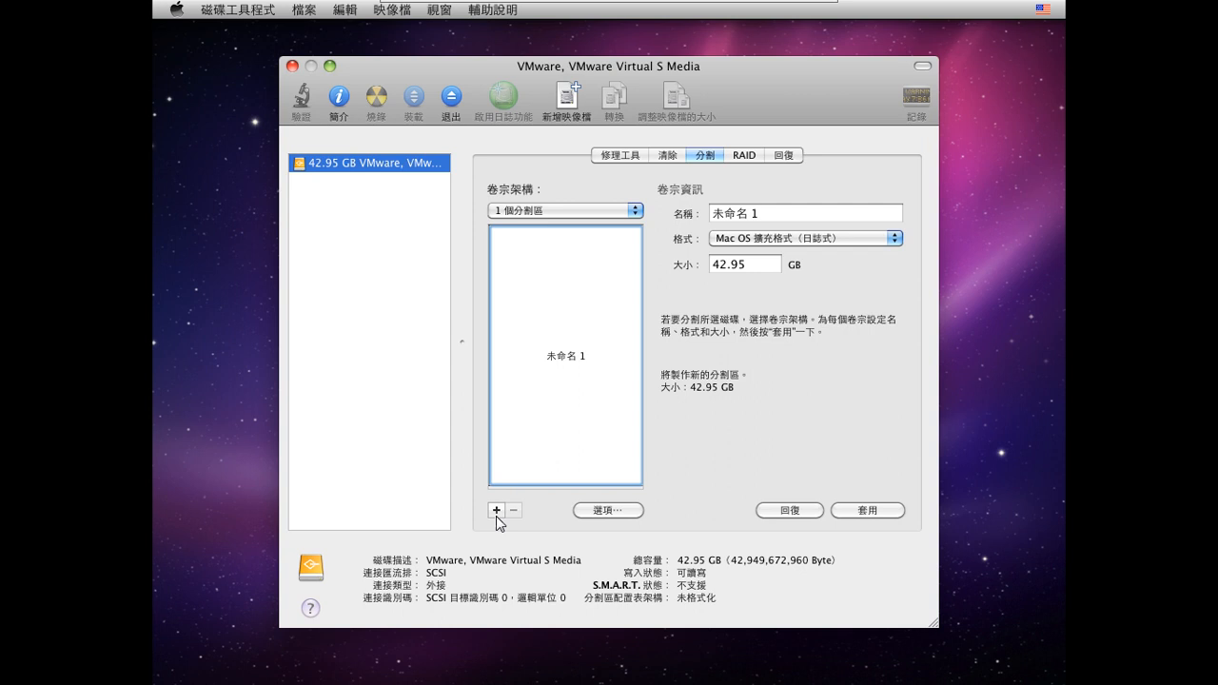
Name the partition master, apply and confirm the partitioning, then return to the installer.
click(803, 213)
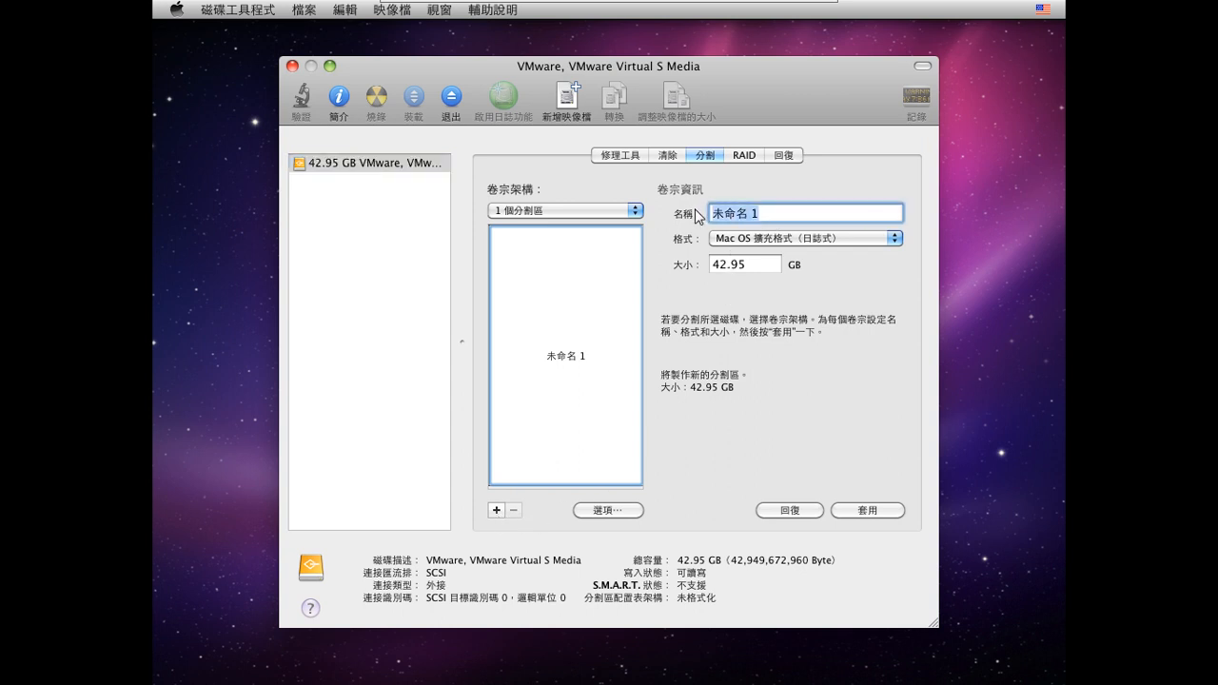
text(master)
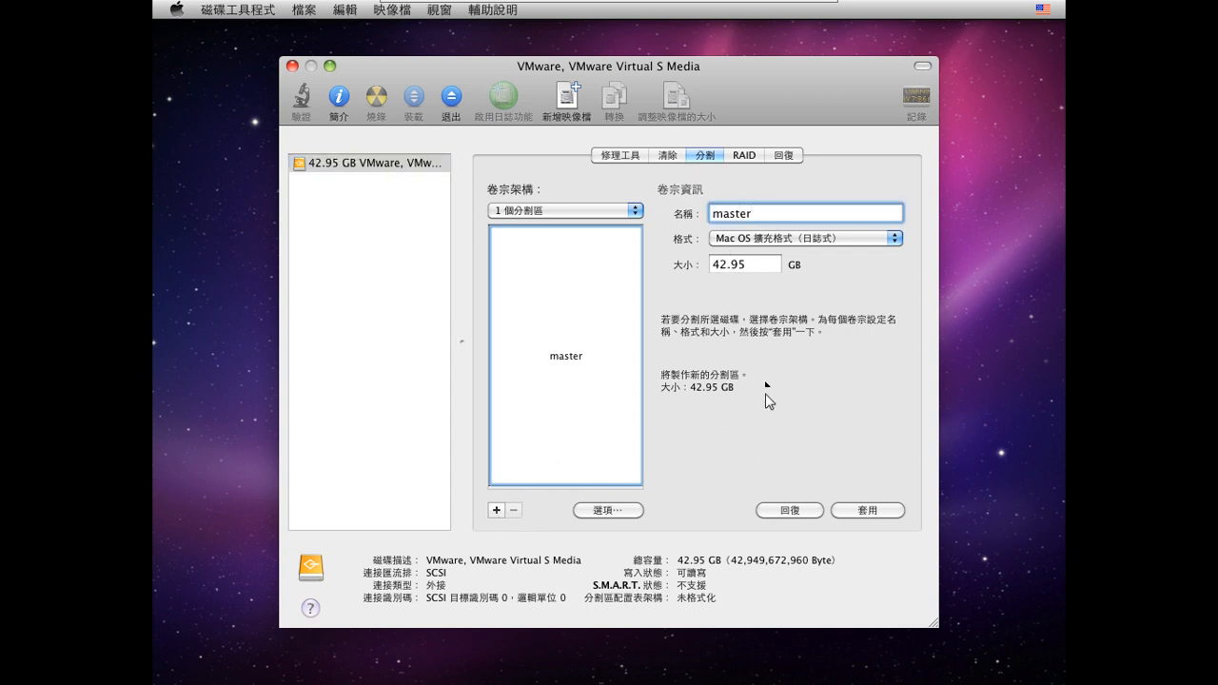
click(867, 510)
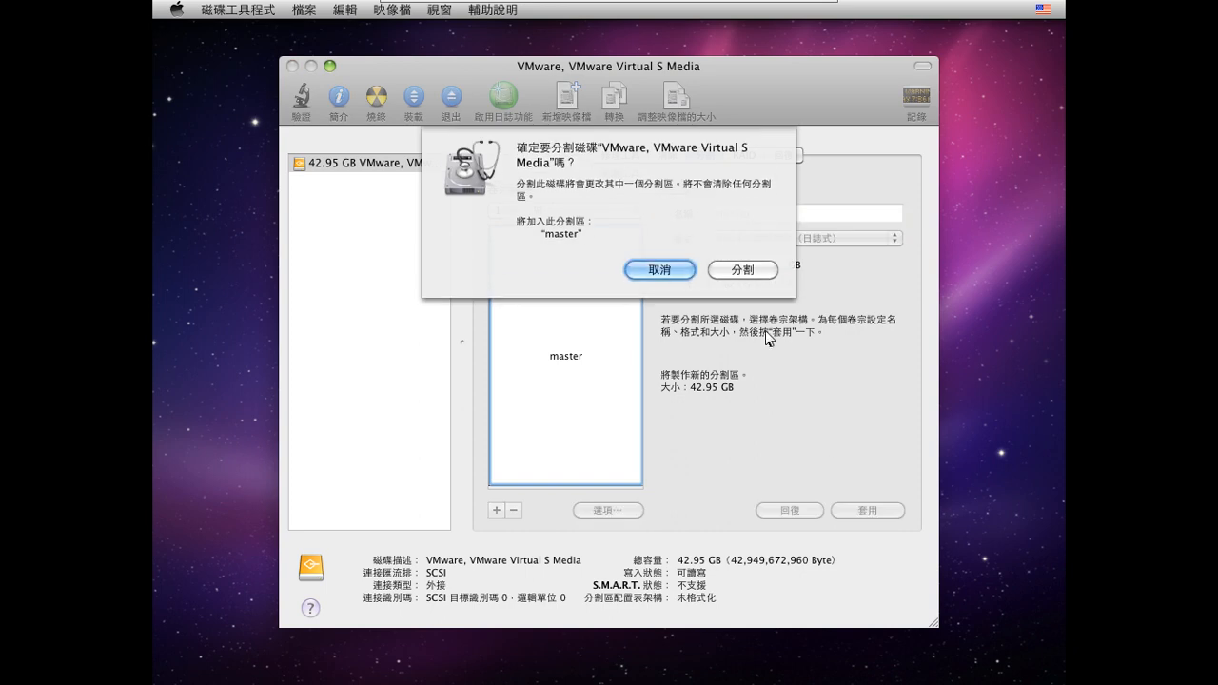
click(659, 270)
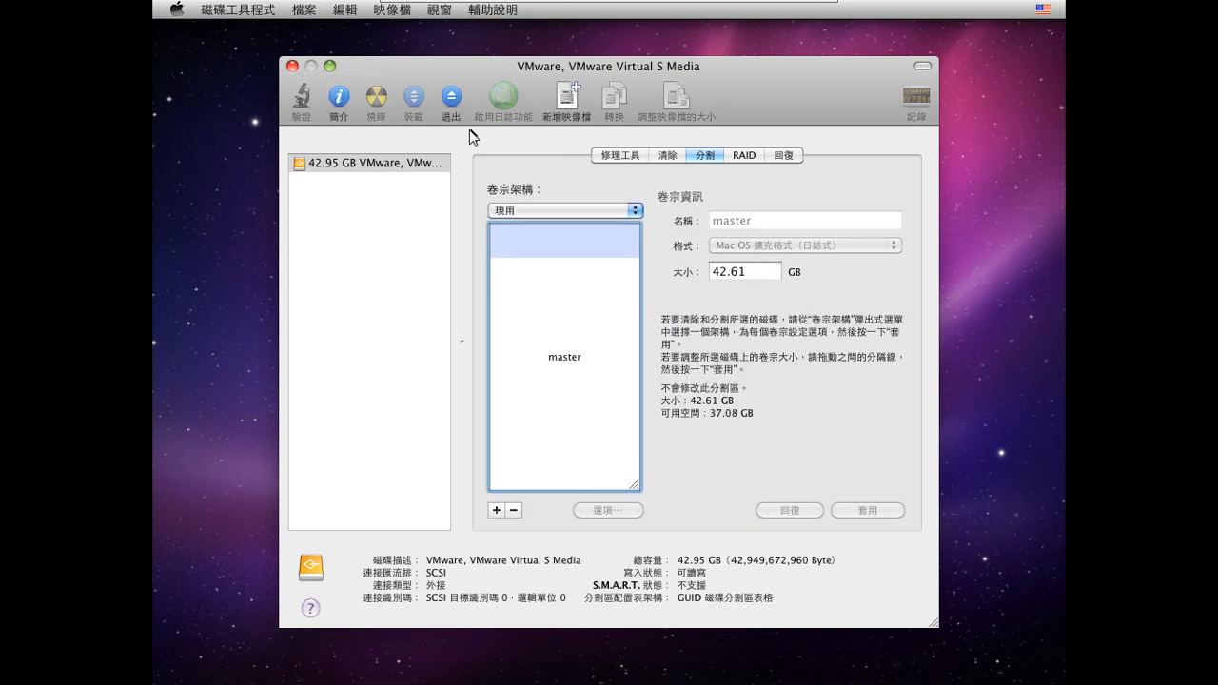
click(297, 164)
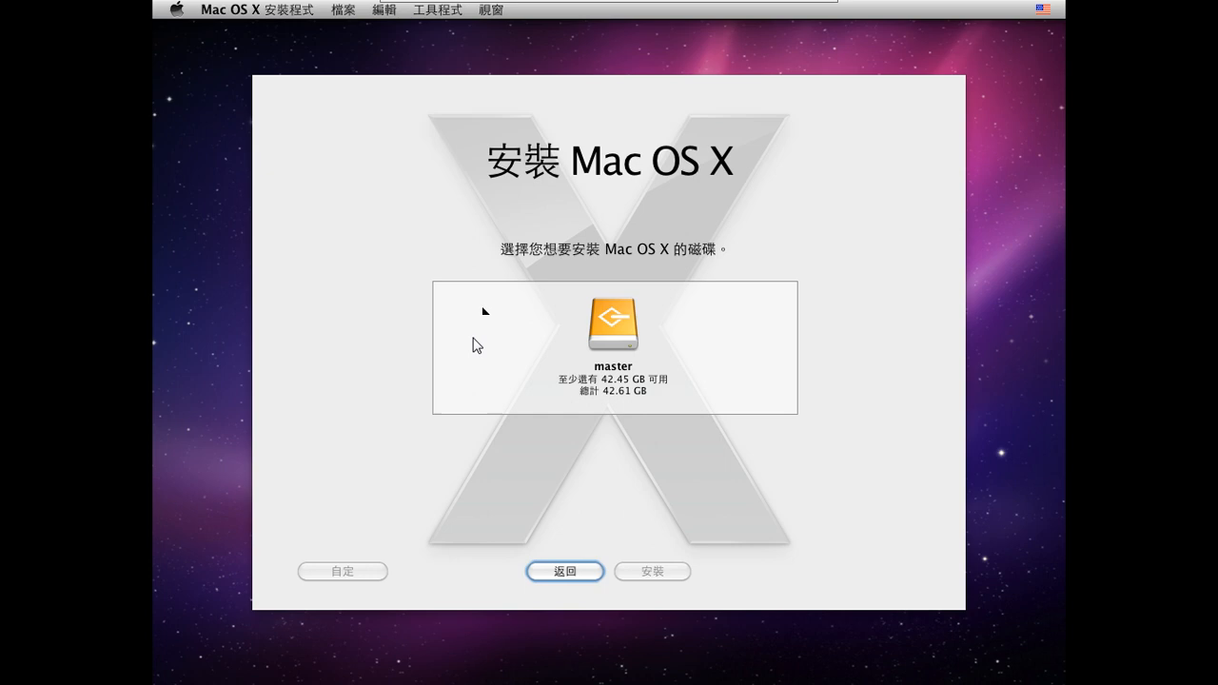
Choose master as the destination and begin copying Mac OS X onto it.
click(613, 327)
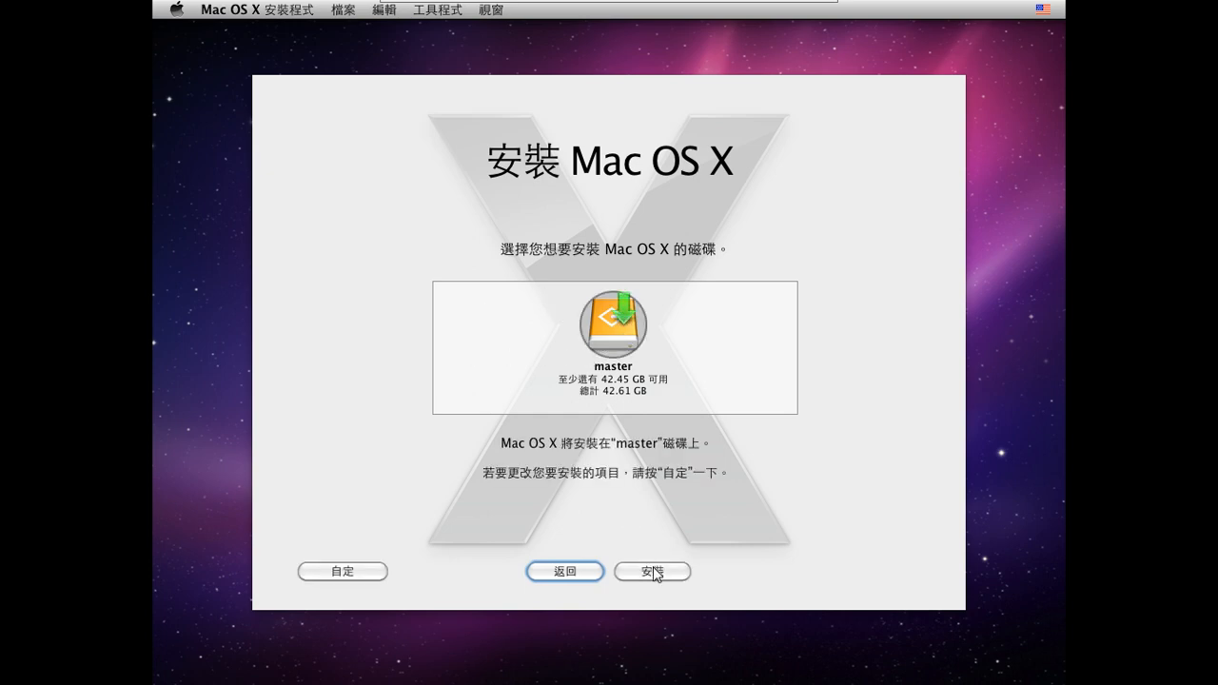
click(650, 571)
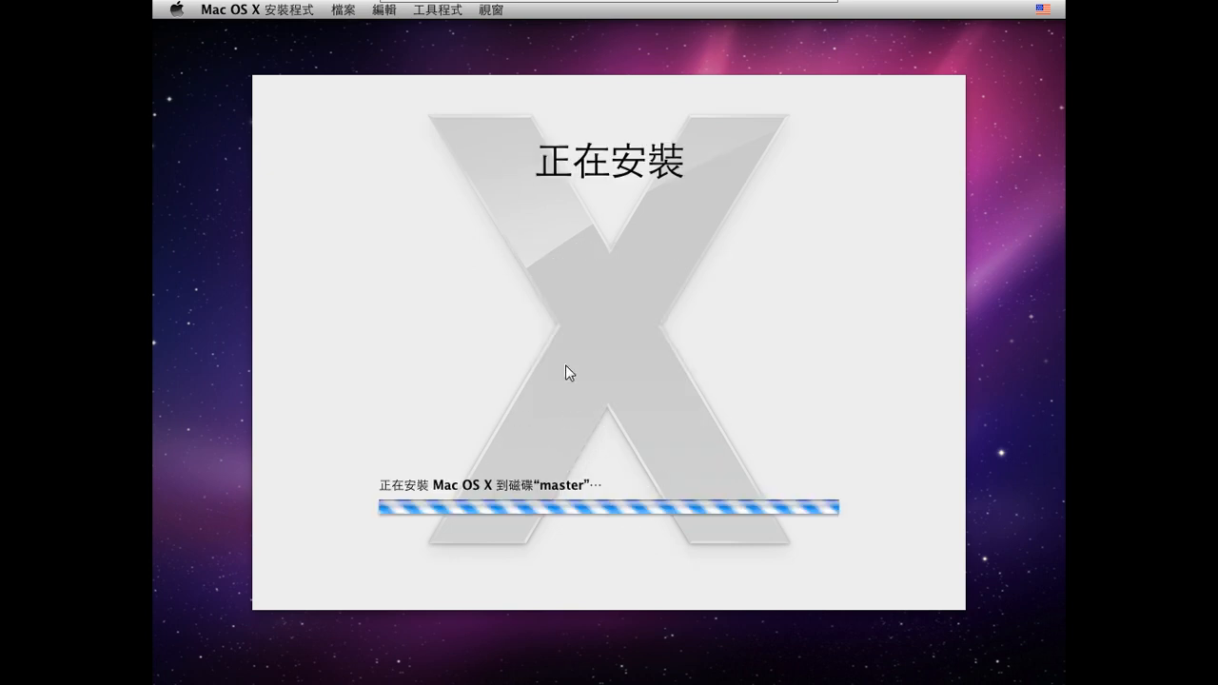
mouse_move(575, 327)
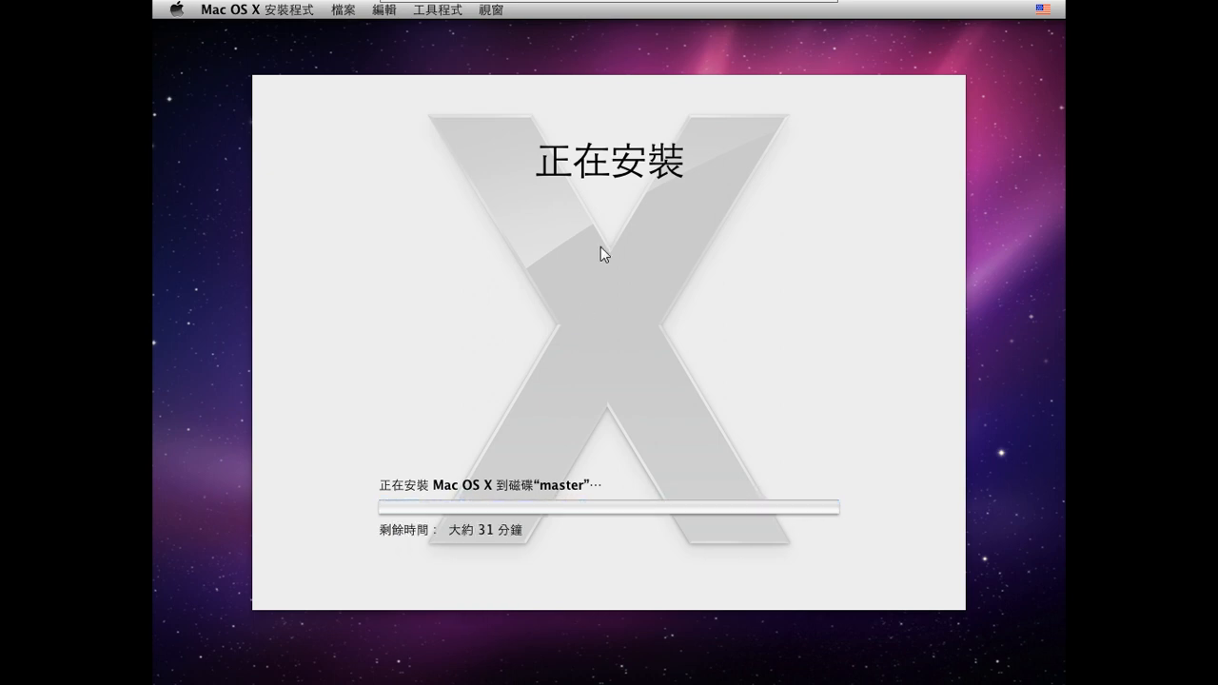
mouse_move(537, 343)
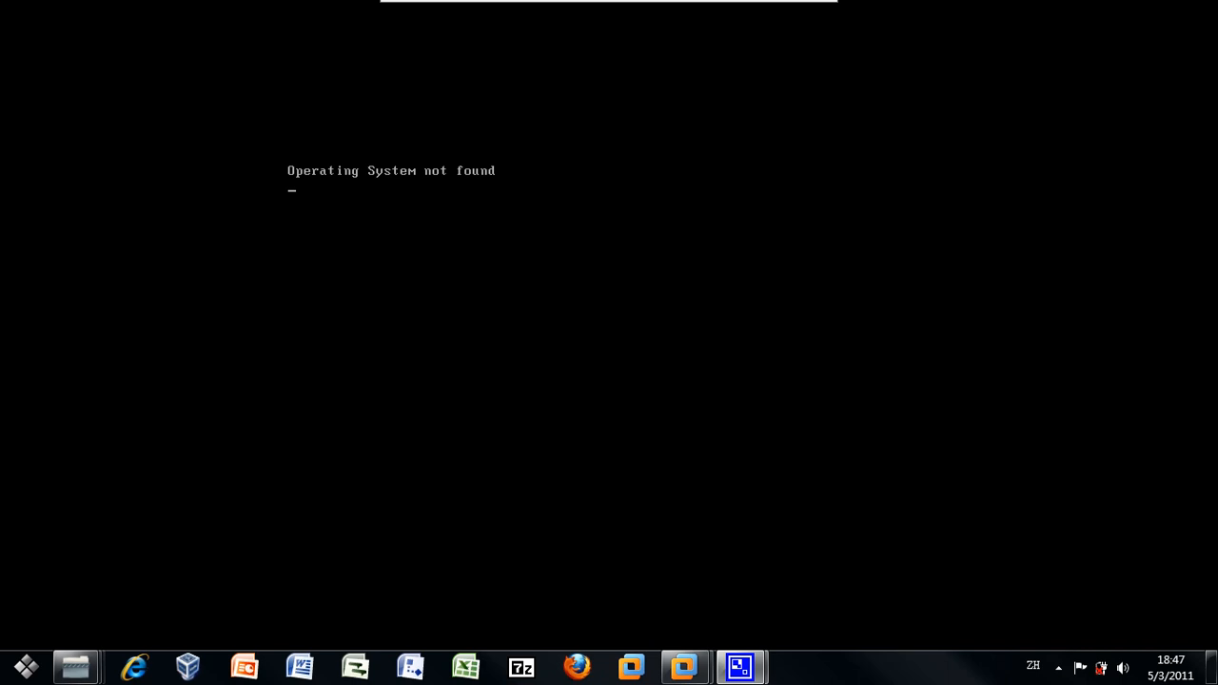
mouse_move(704, 118)
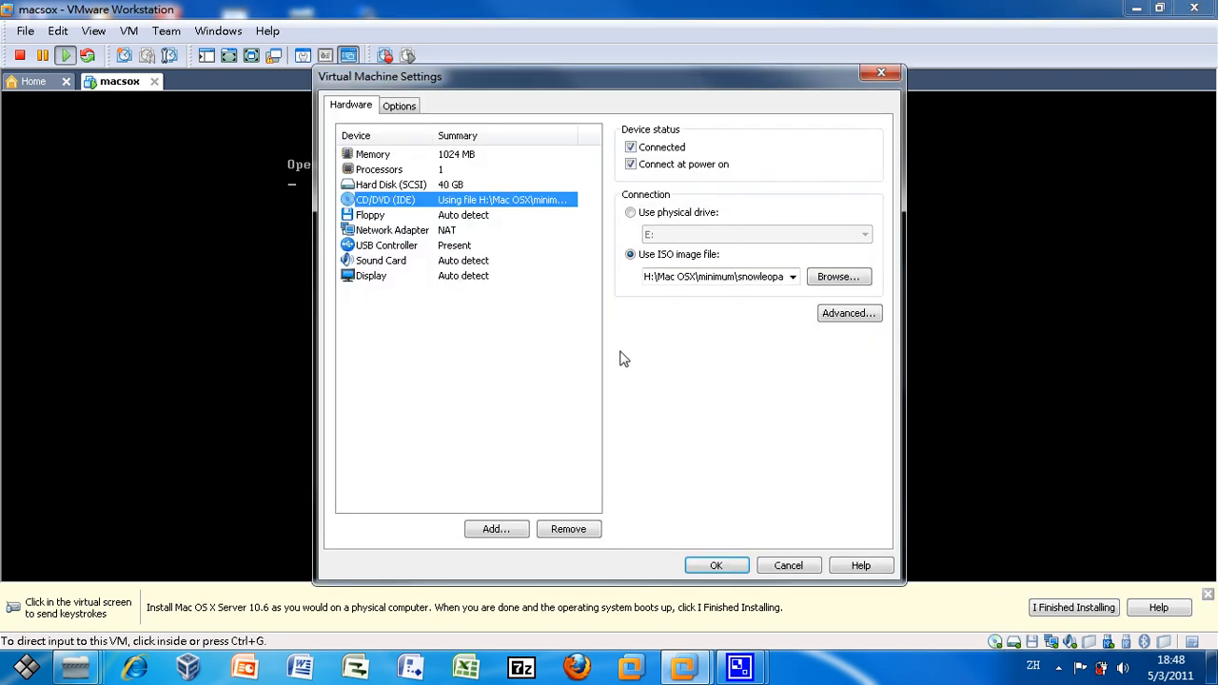
Switch the CD/DVD drive to the darwin_snow boot ISO from the recent list and confirm disconnecting the current disc.
click(791, 276)
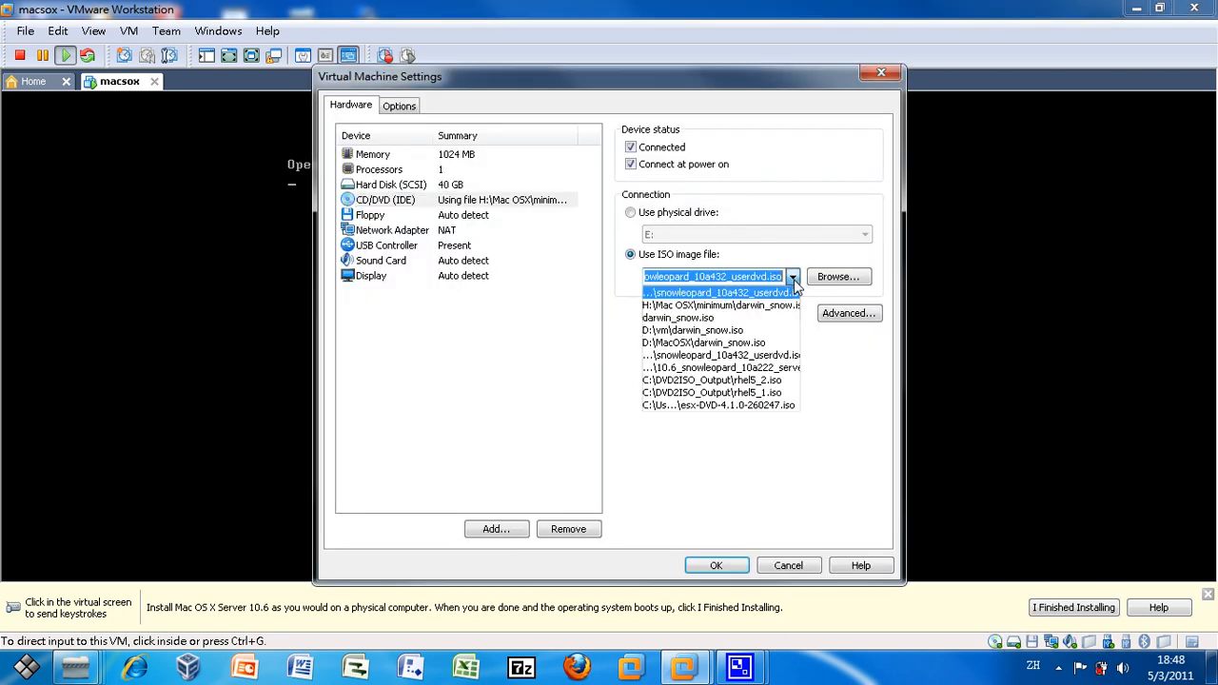
click(714, 305)
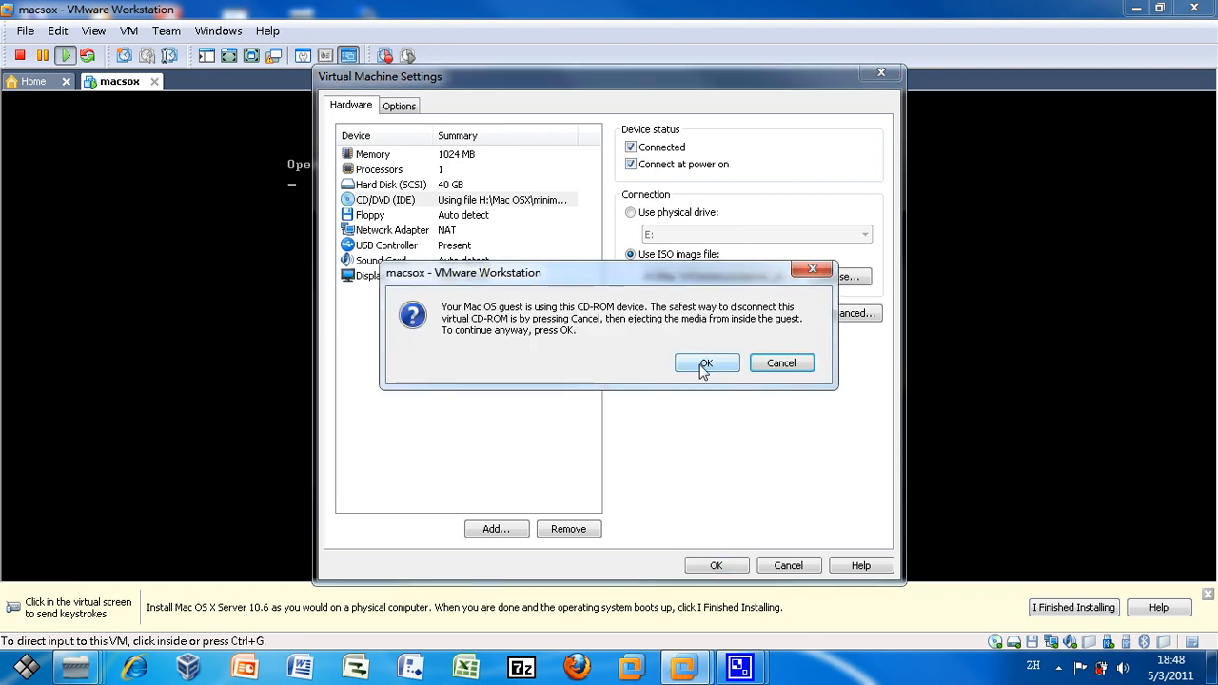
click(708, 361)
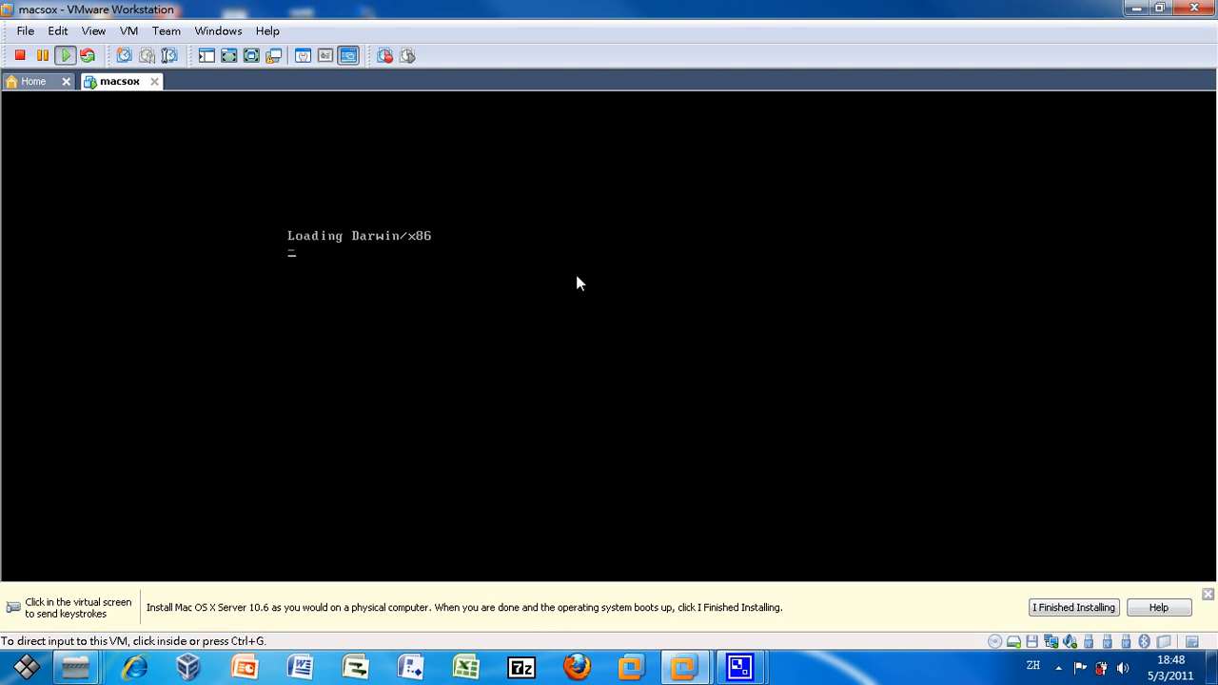
mouse_move(447, 259)
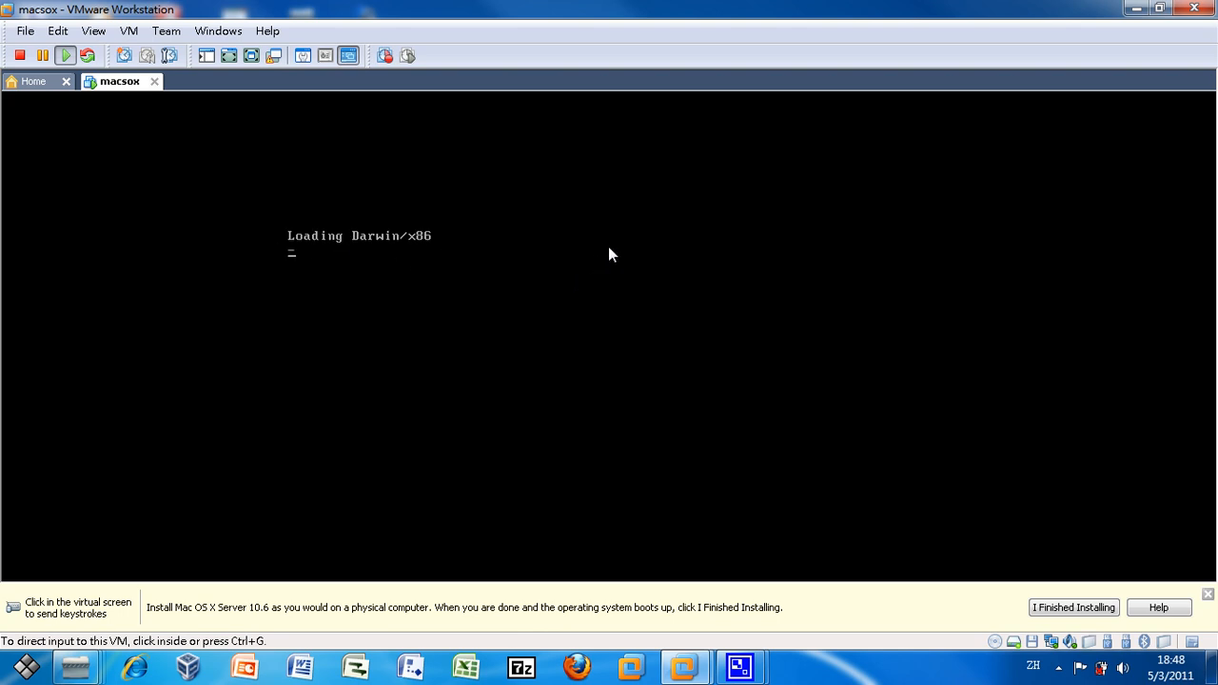
mouse_move(1199, 618)
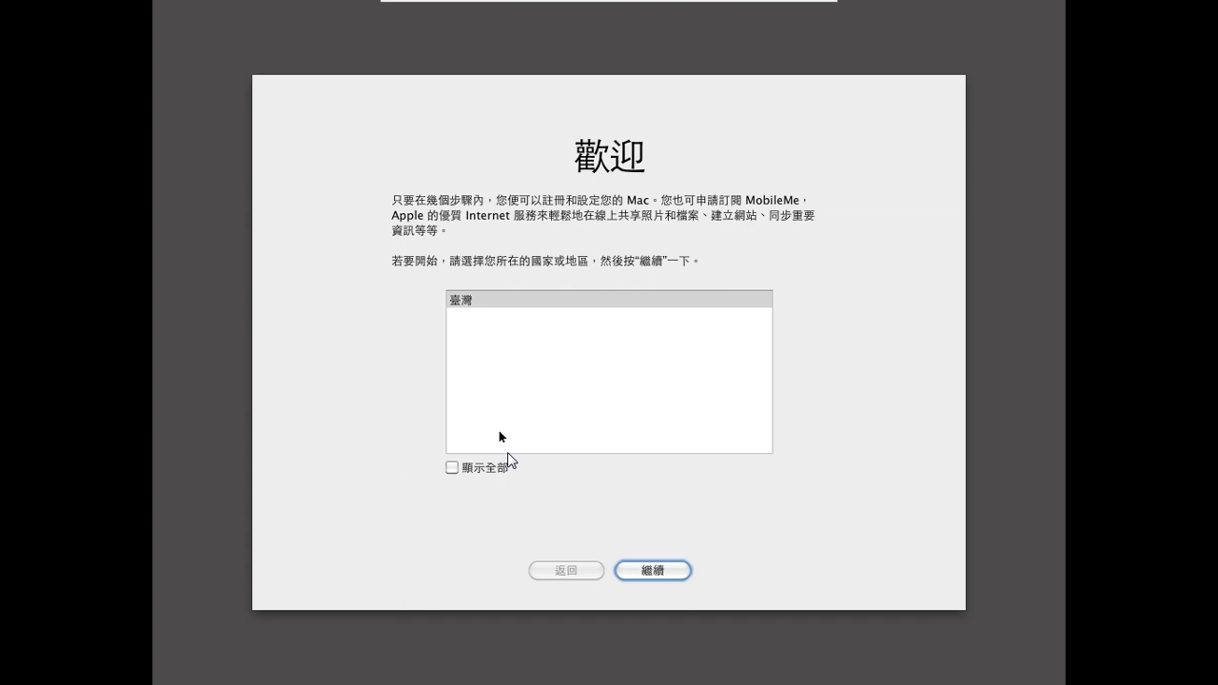
Choose Hong Kong SAR from all regions, keep the U.S. English keyboard, and skip migrating data from another Mac.
click(453, 468)
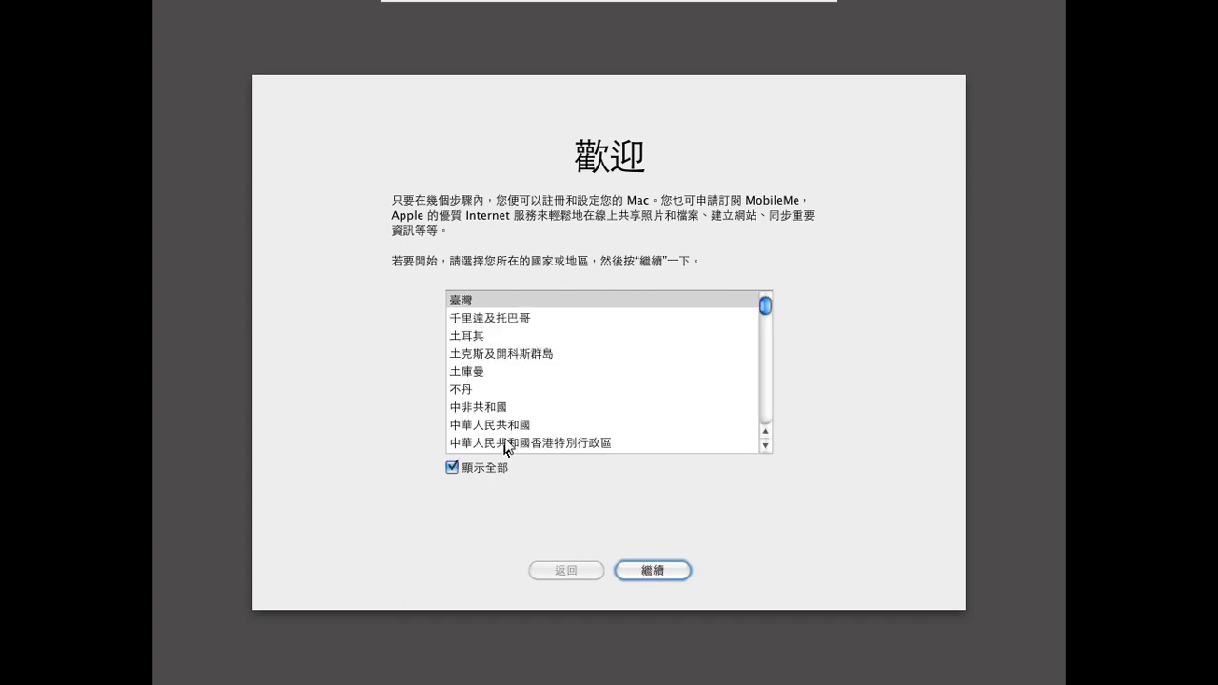
click(504, 443)
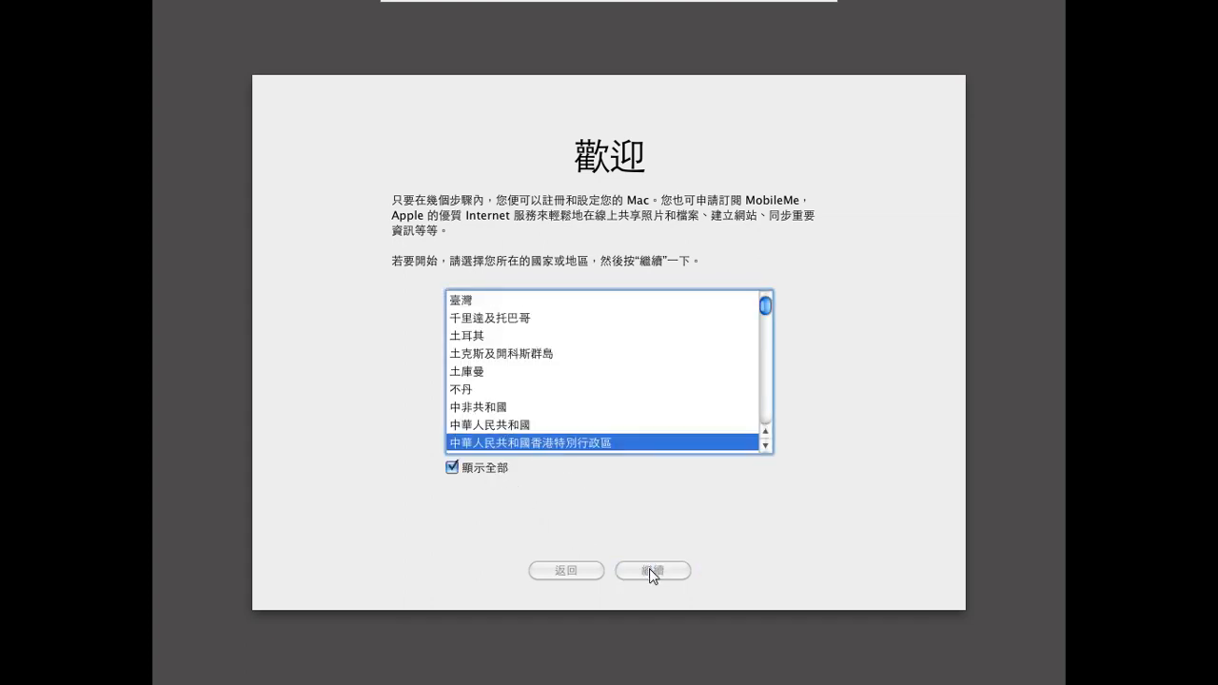
click(652, 571)
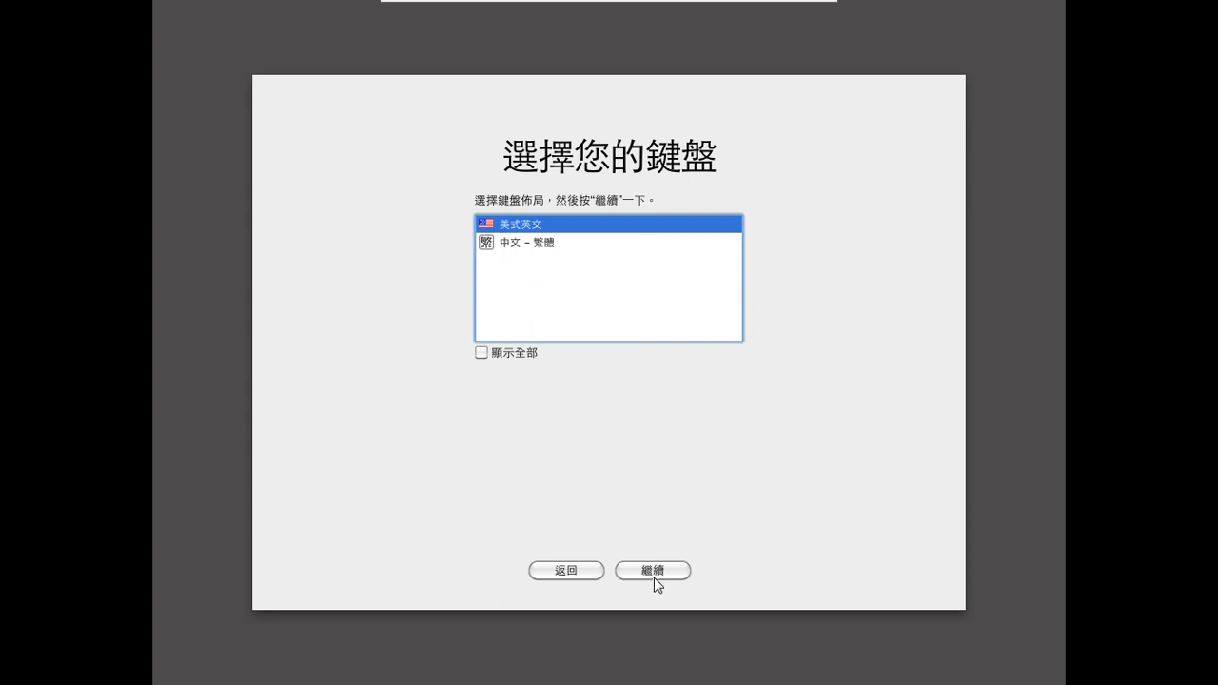
click(650, 571)
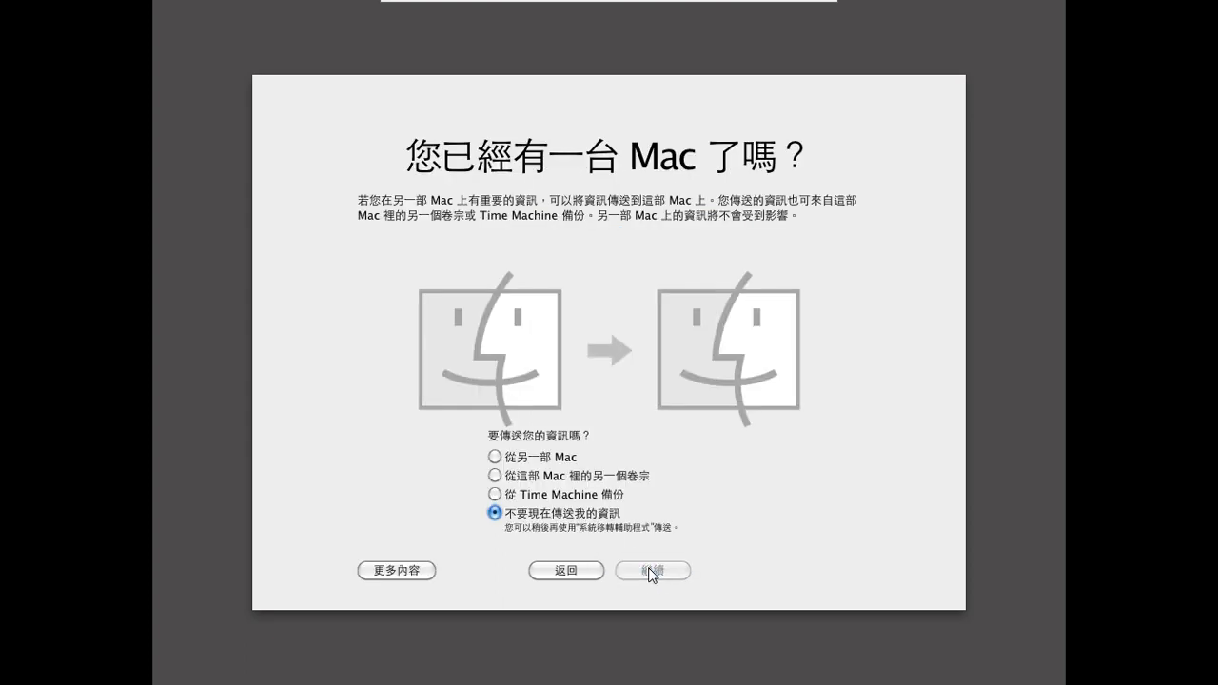
click(653, 571)
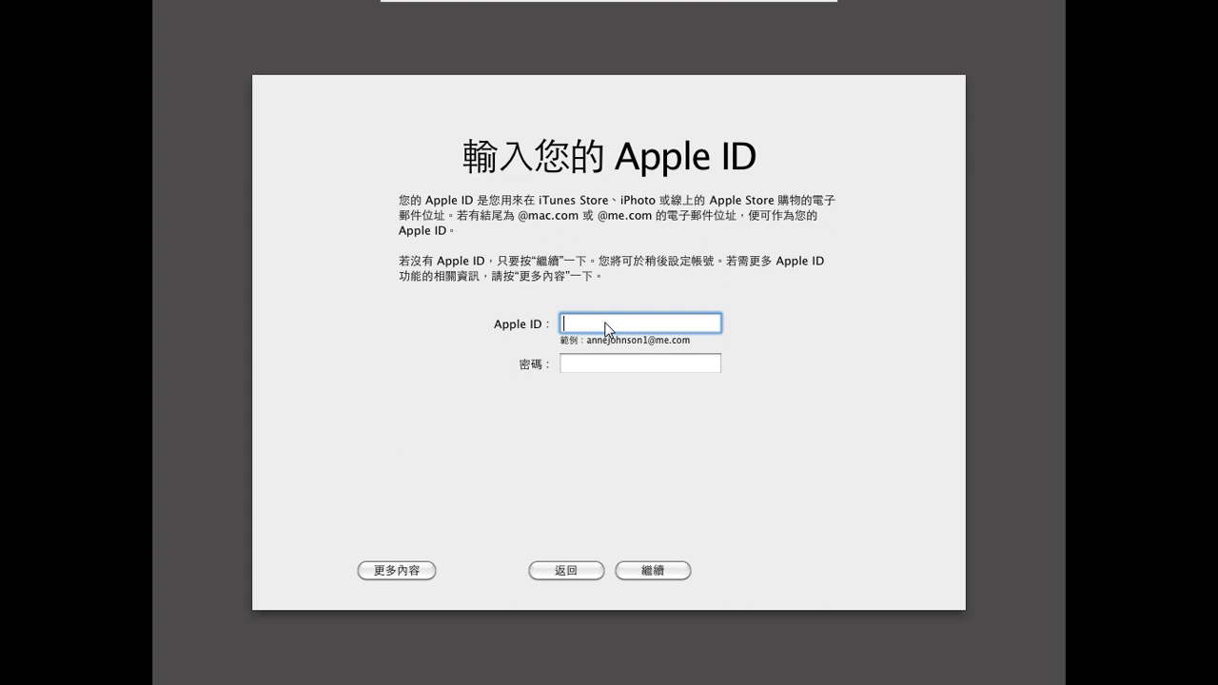
Enter the test@test Apple ID with a password, submit it, and continue past the failed lookup.
text(test@test.com)
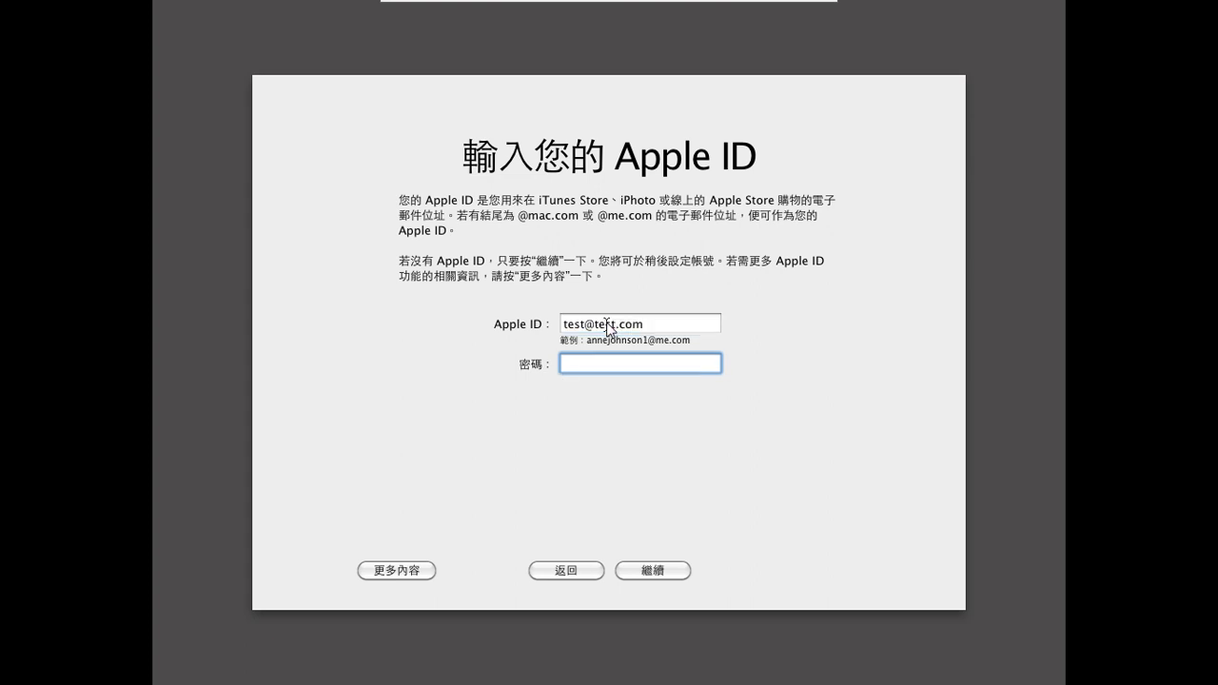
click(639, 363)
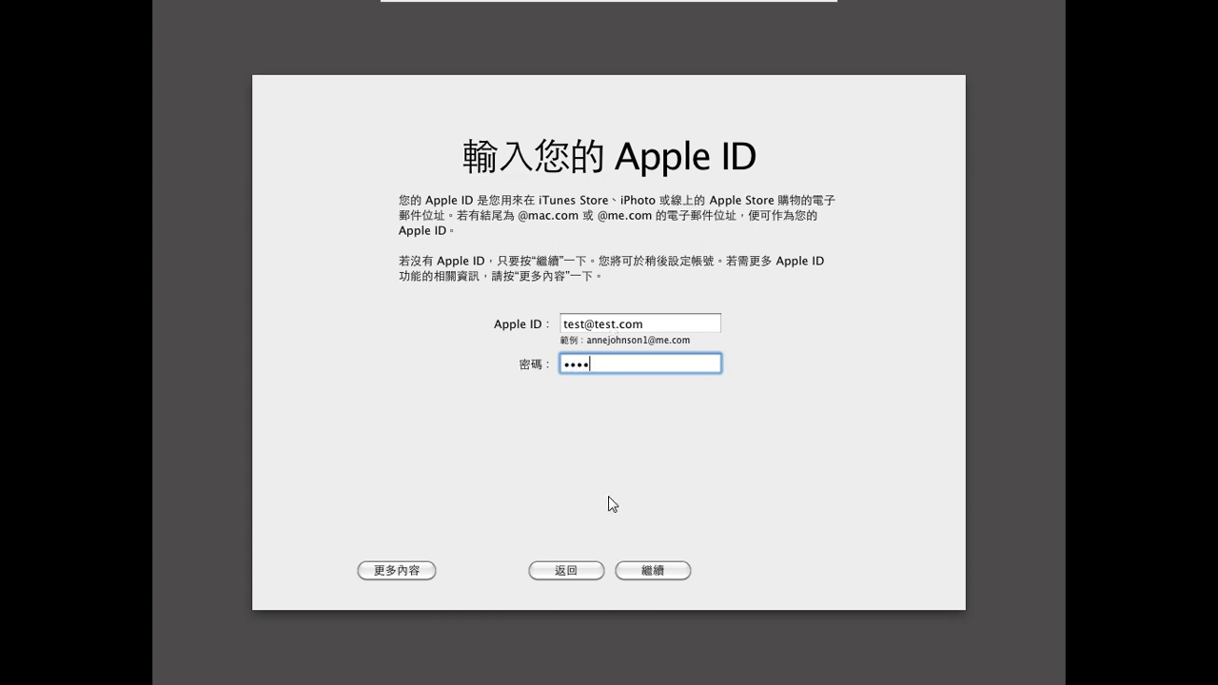
click(650, 570)
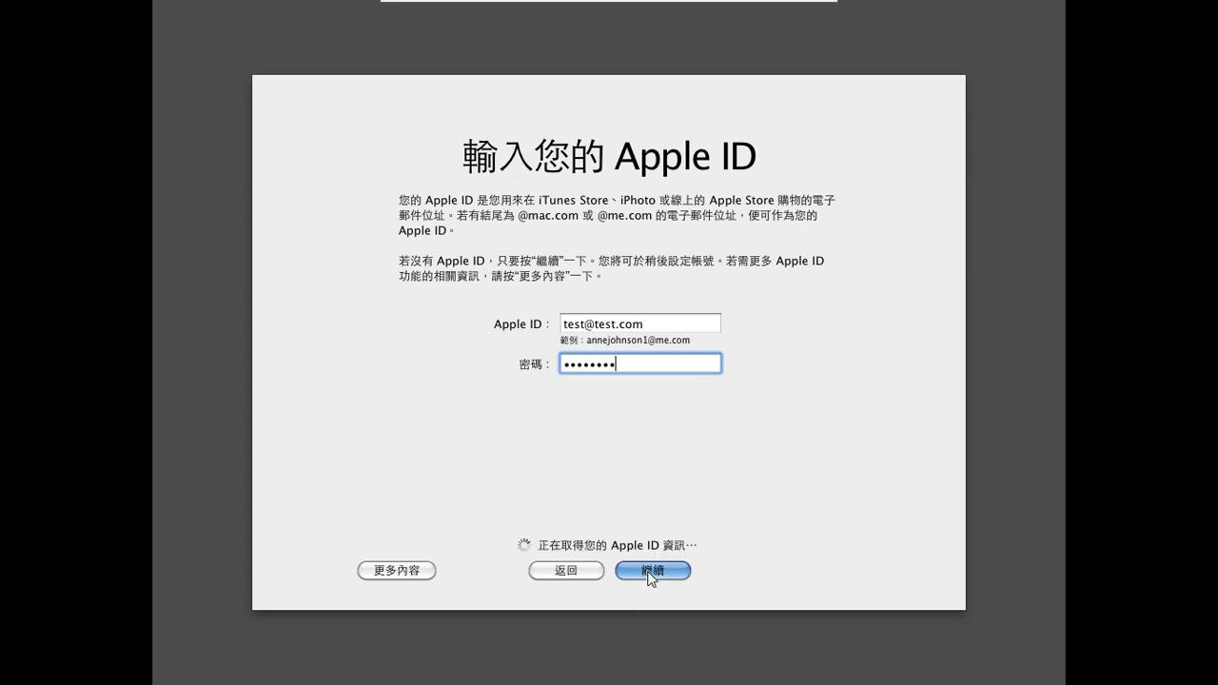
click(650, 571)
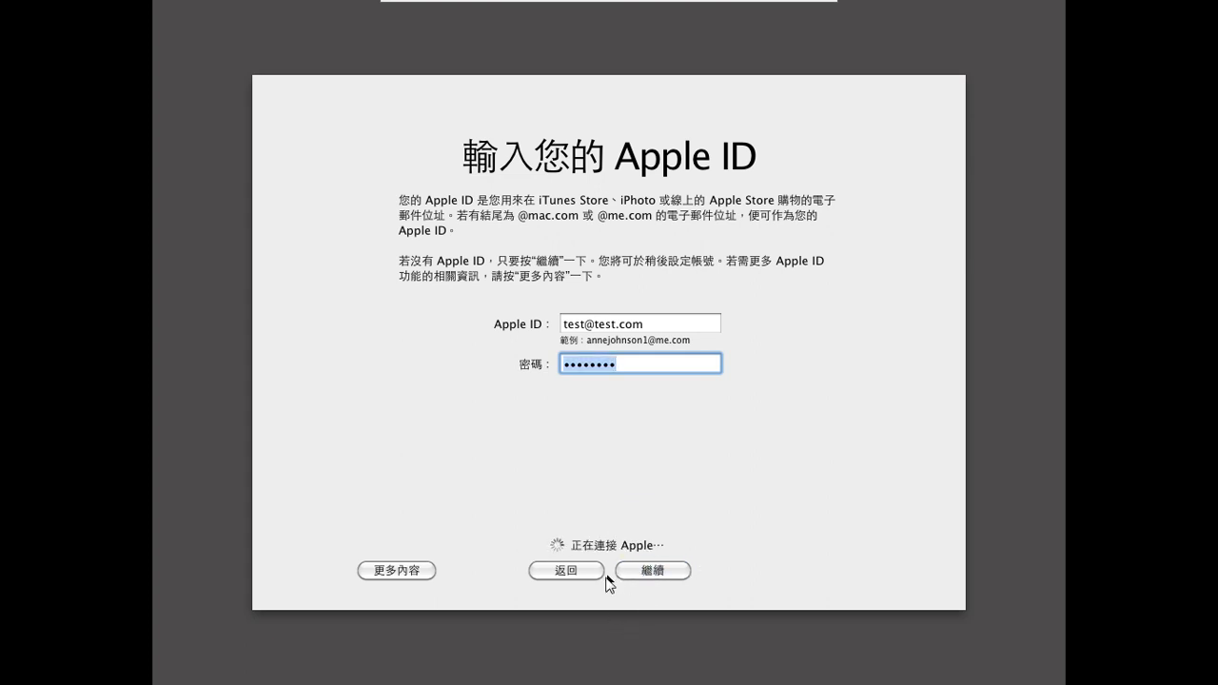
click(653, 571)
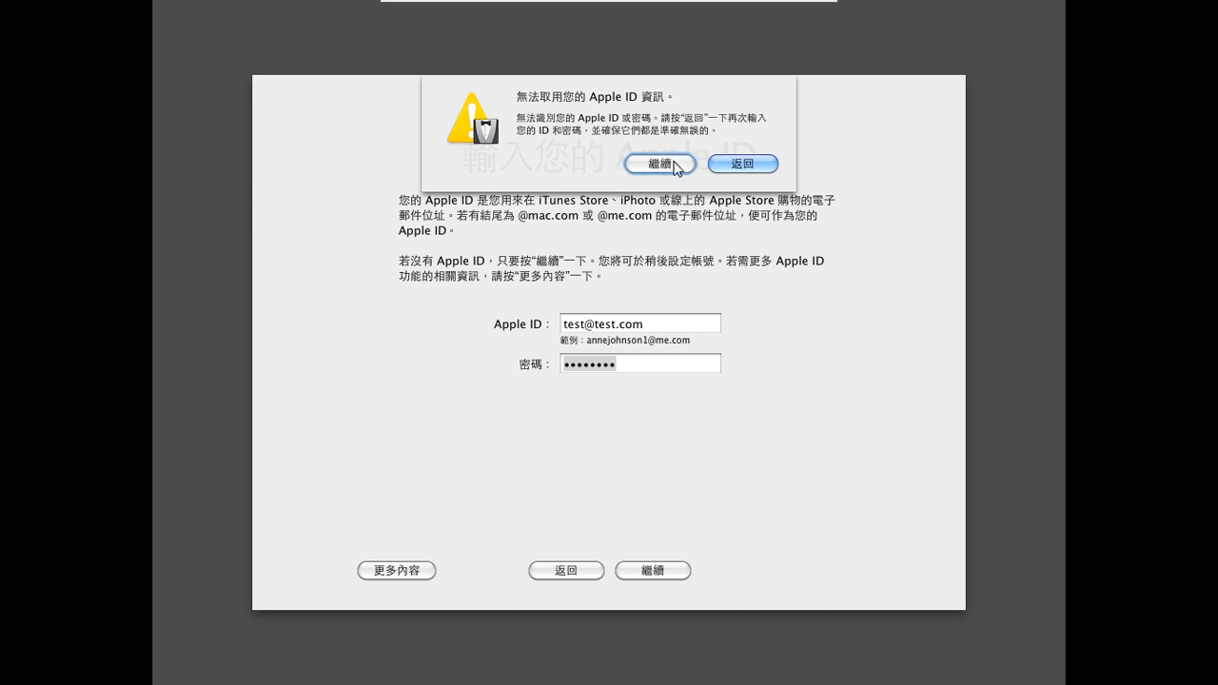
click(658, 163)
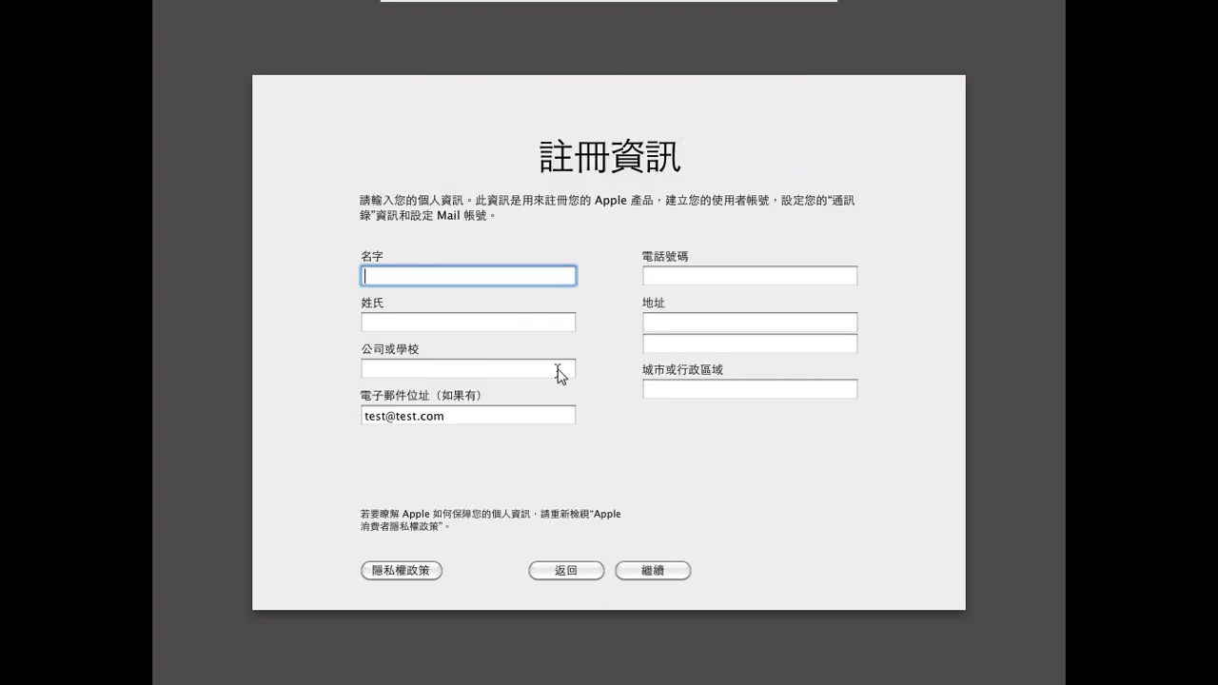
Fill the registration form with test name details and phone number 12345 and submit it.
text(test)
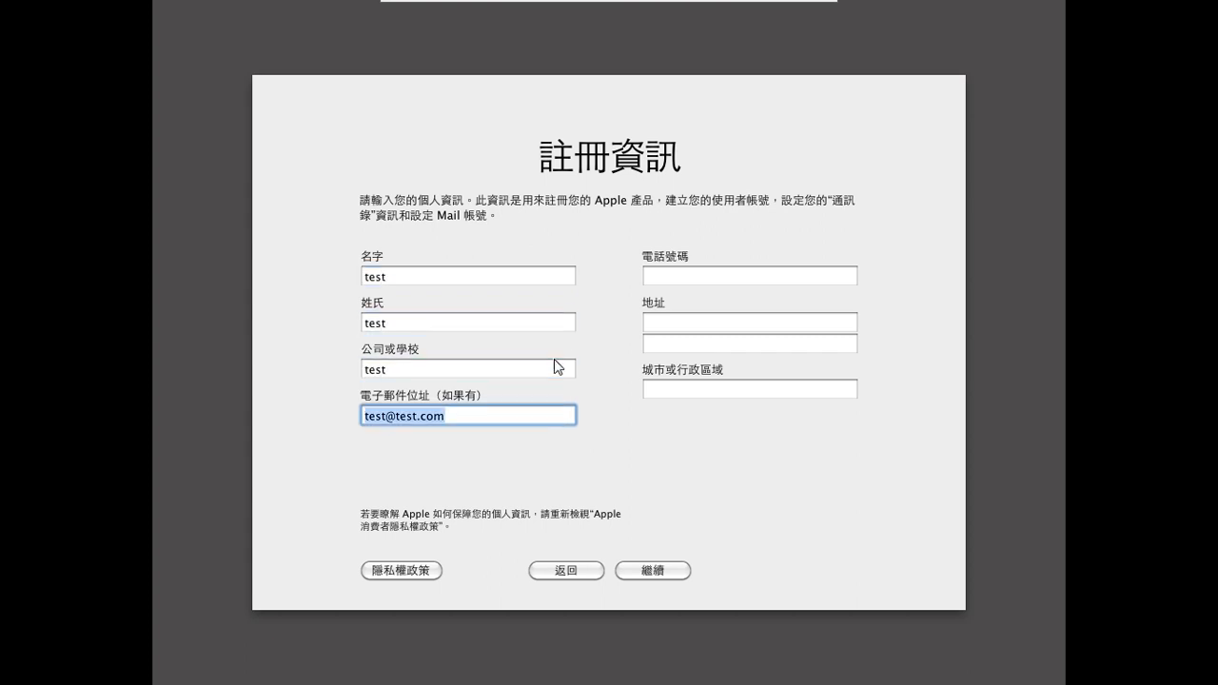
click(750, 322)
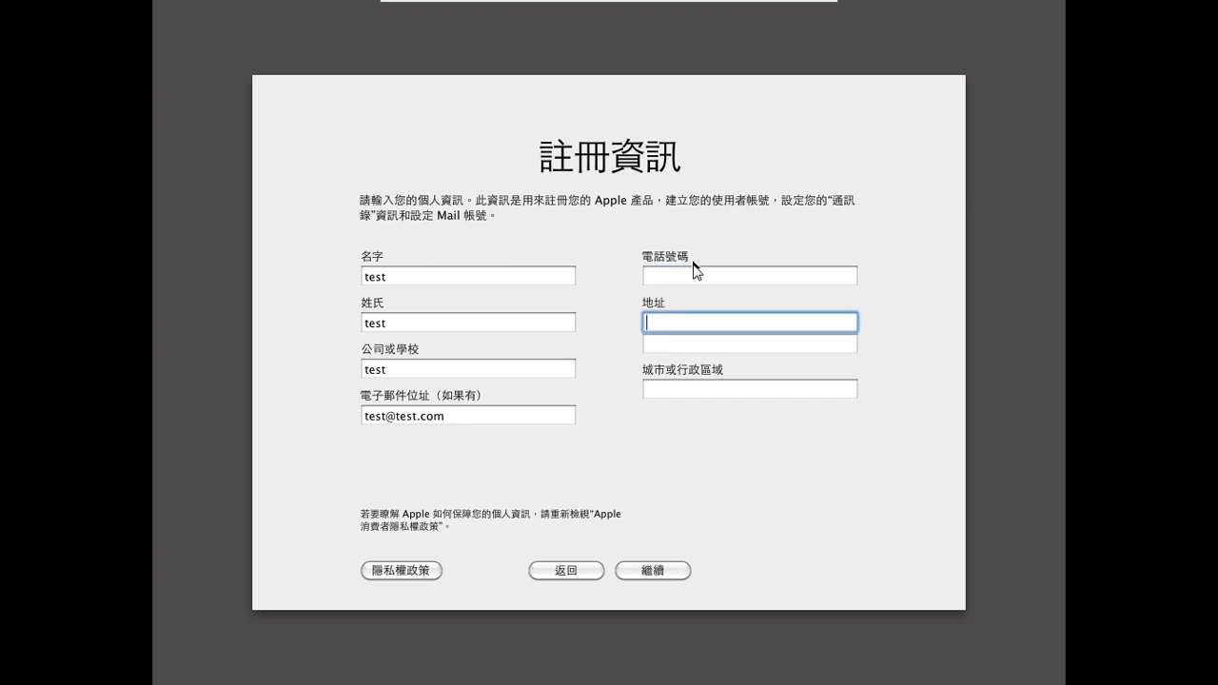
text(123456789)
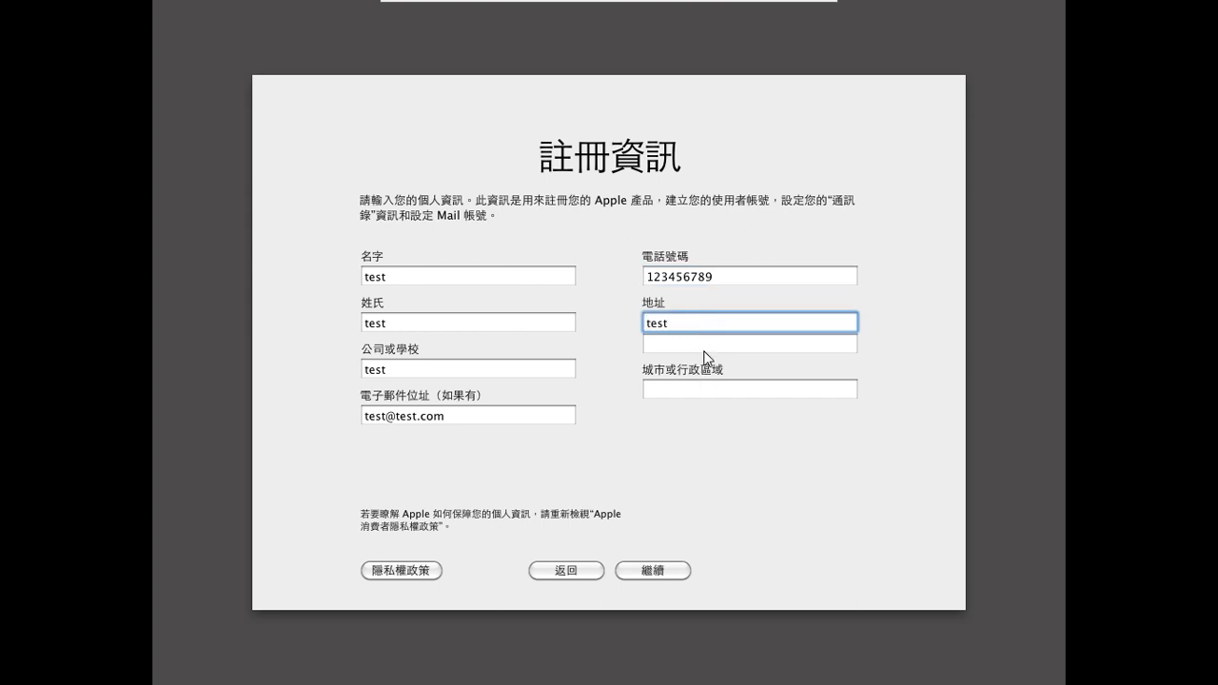
text(est)
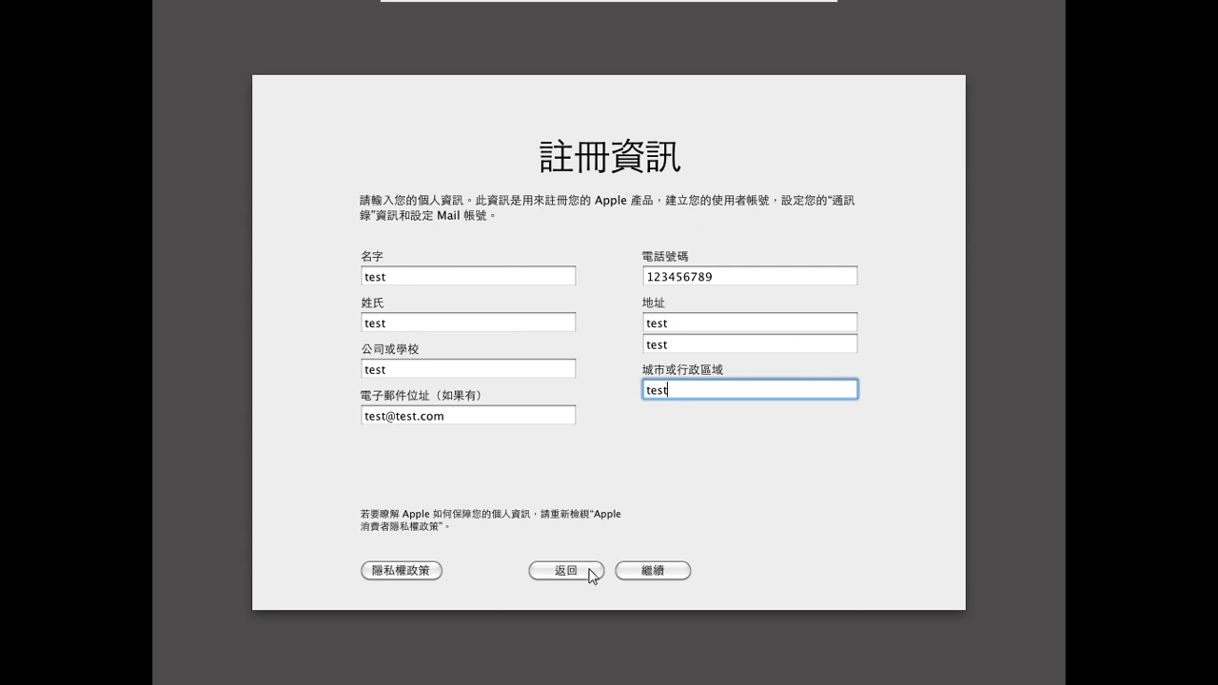
click(651, 571)
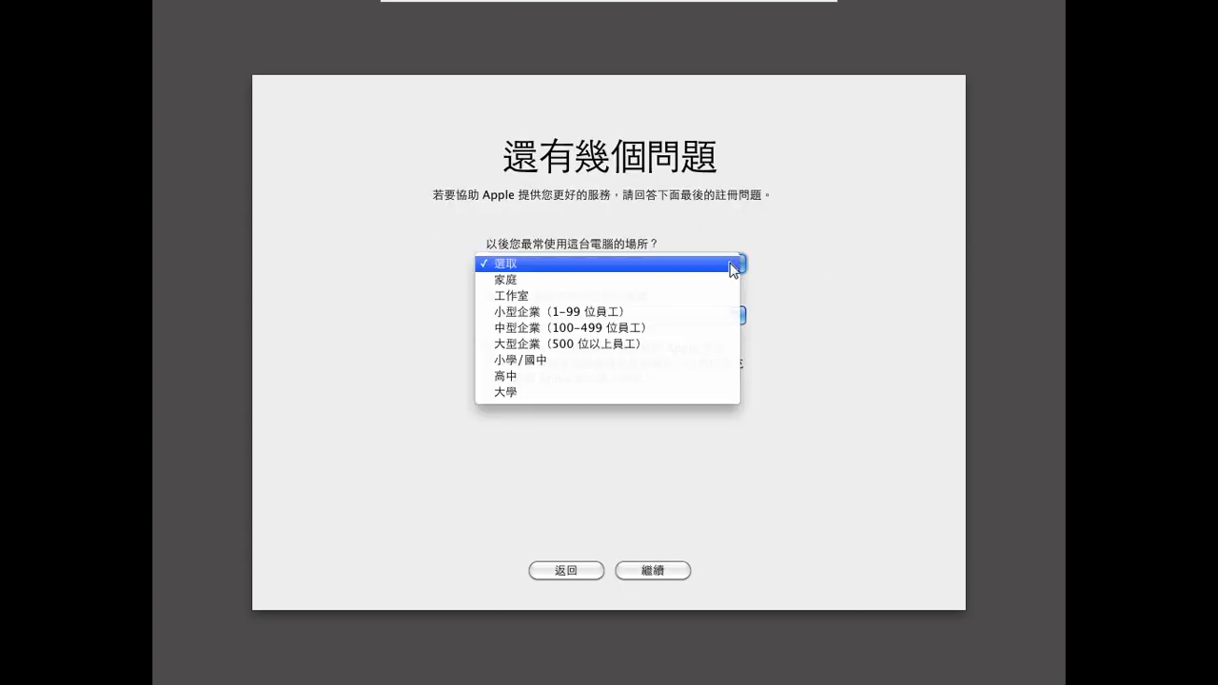
mouse_move(670, 285)
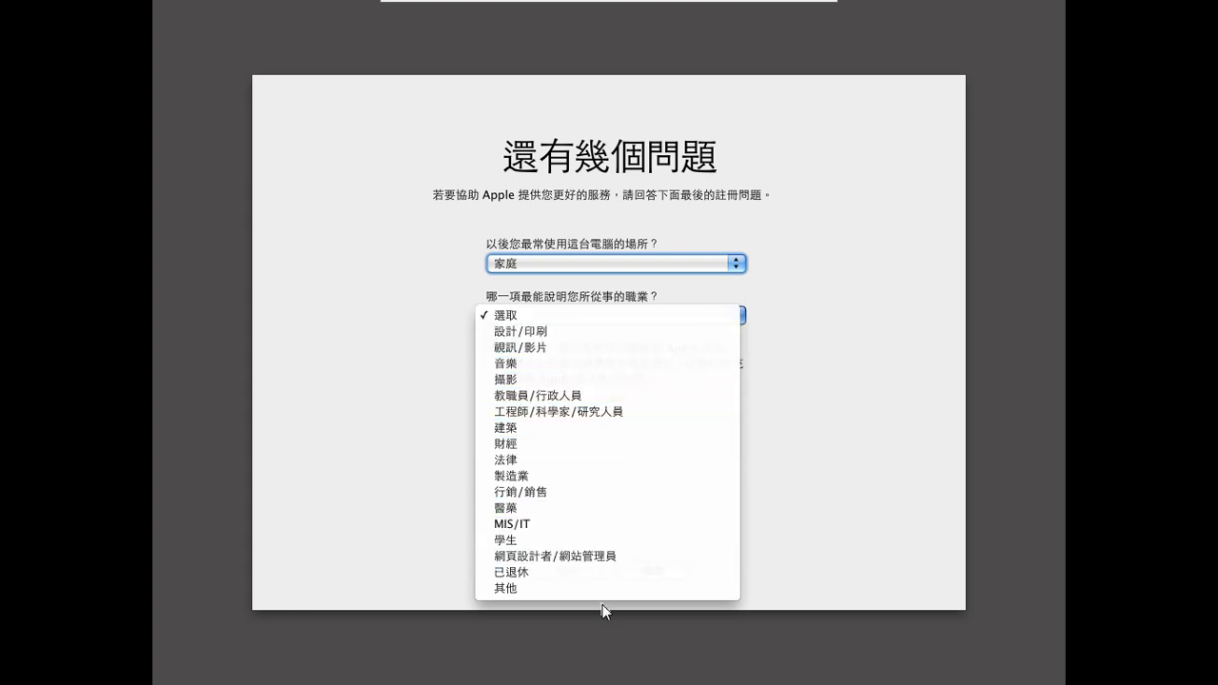
Answer 其他 for occupation, untick 保持聯絡 for Apple news, and submit the survey.
click(504, 588)
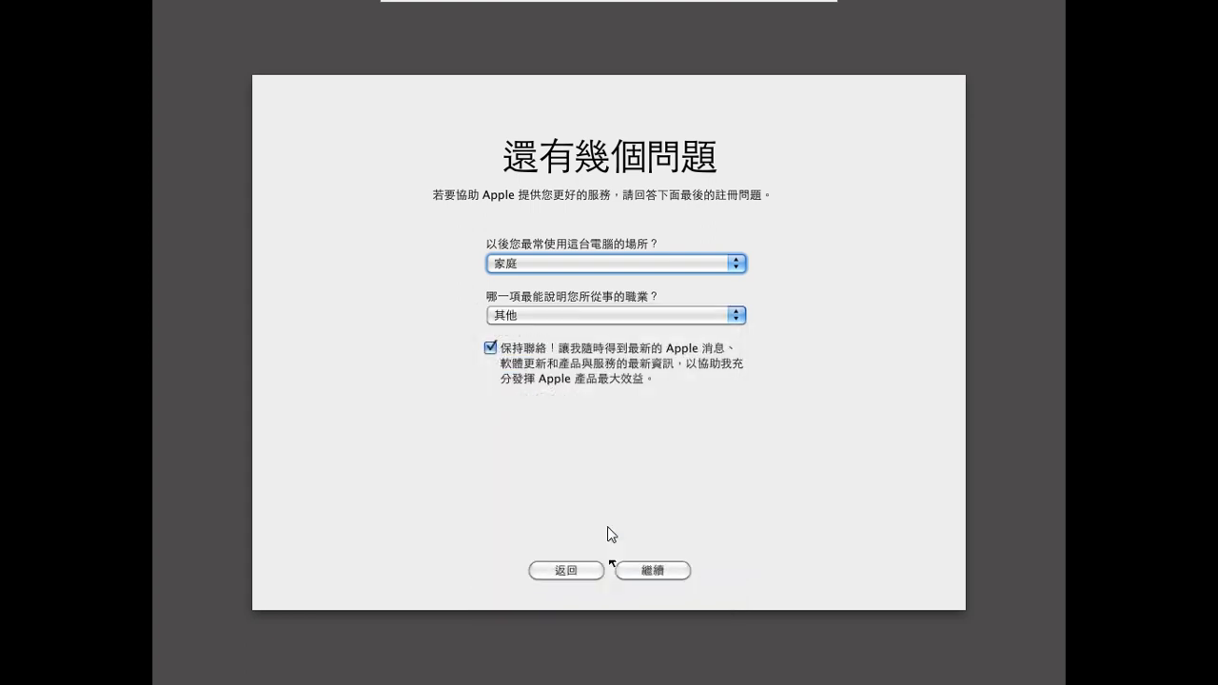
click(488, 349)
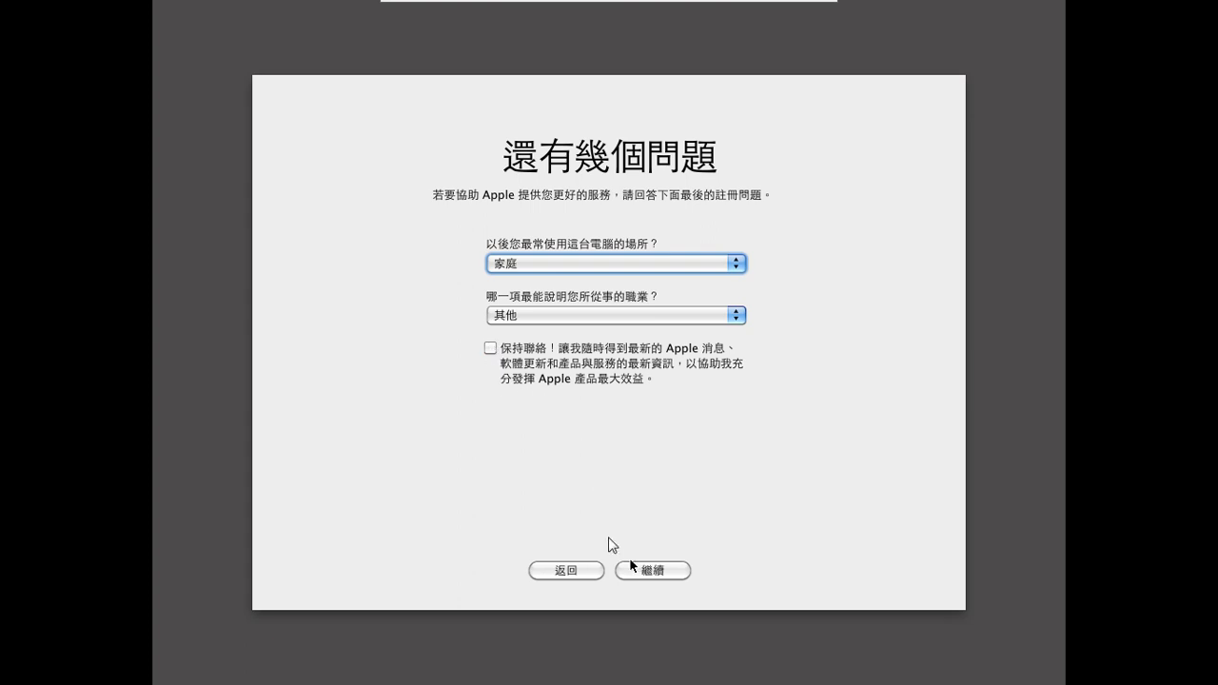
click(651, 571)
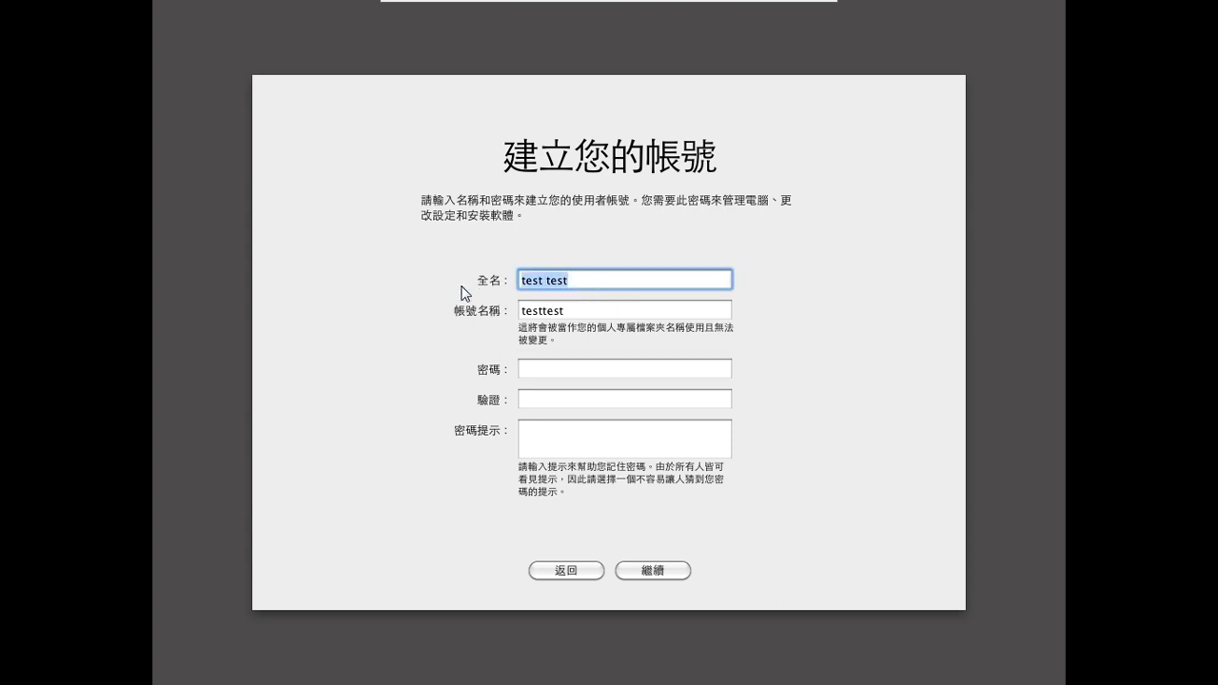
text(macadmin)
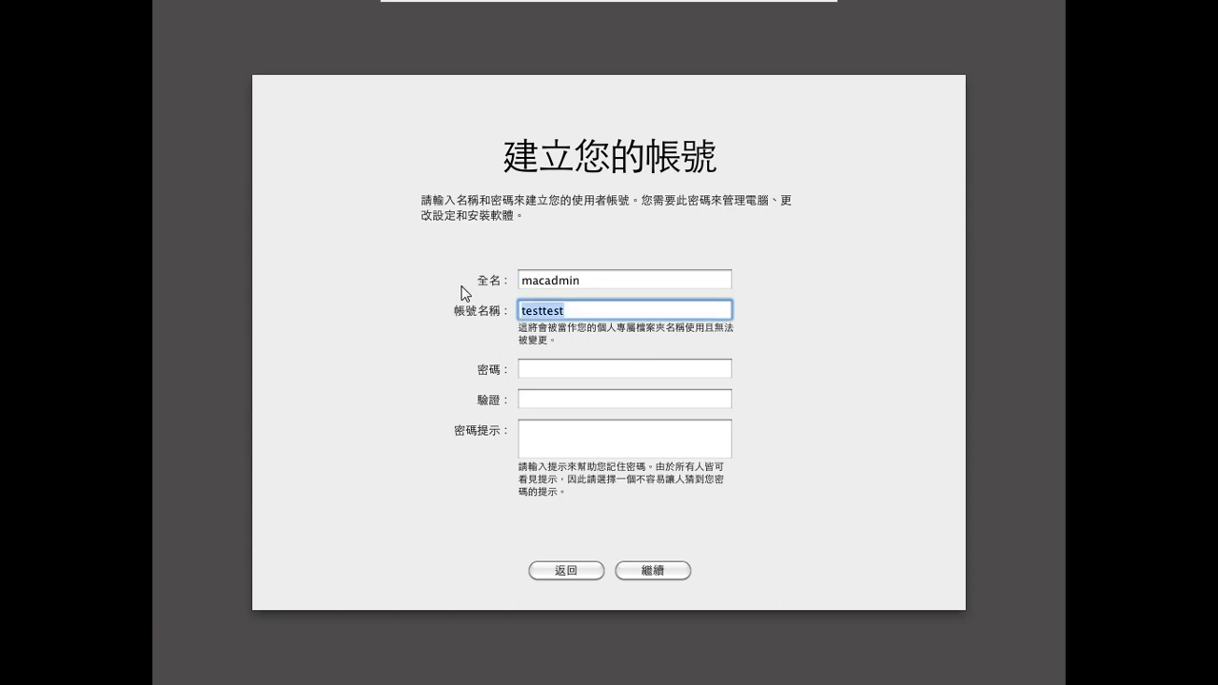
text(mad)
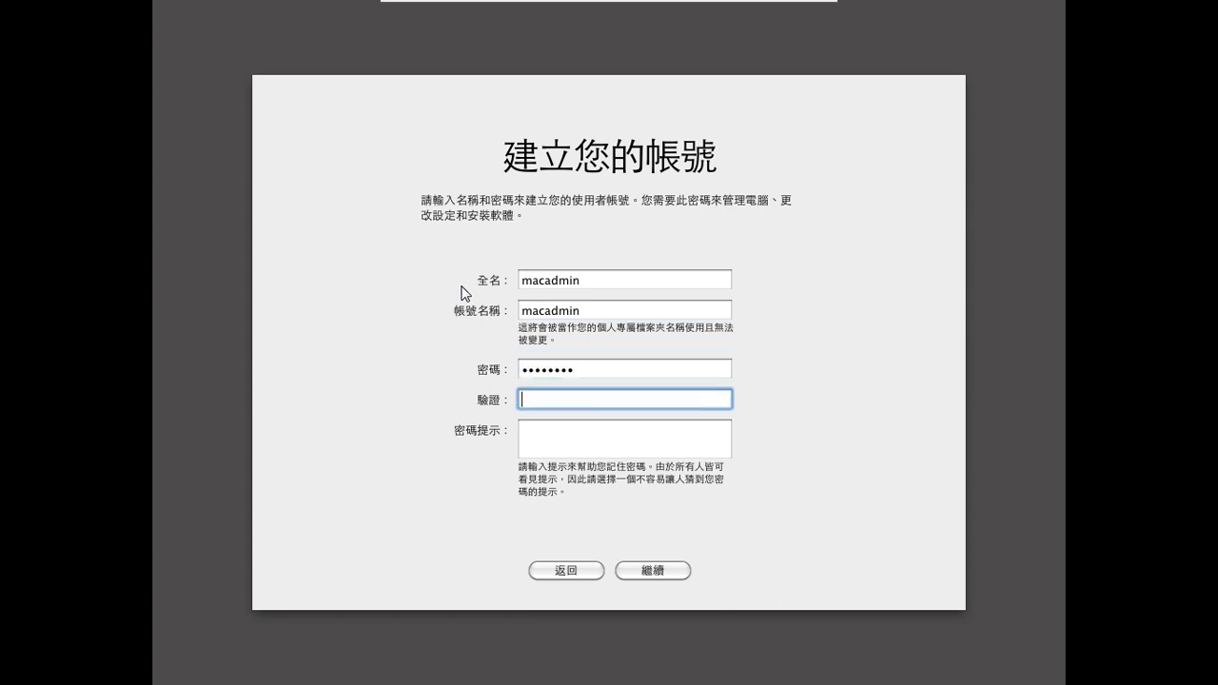
text(••••••)
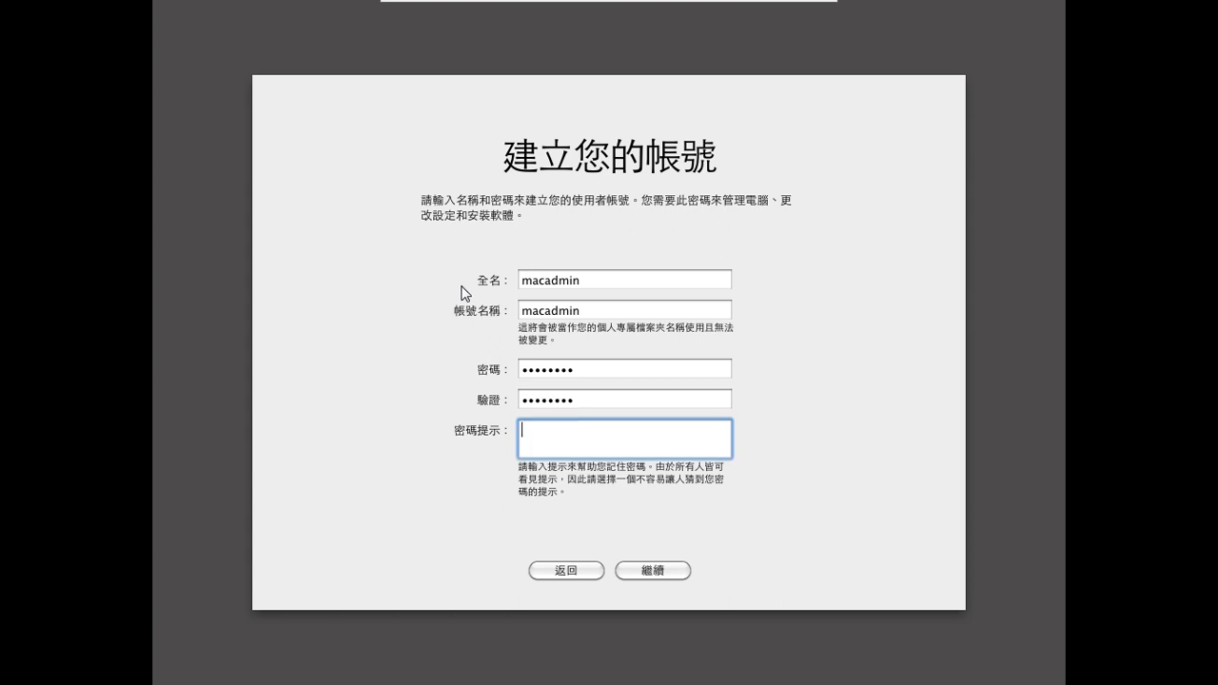
text(password is)
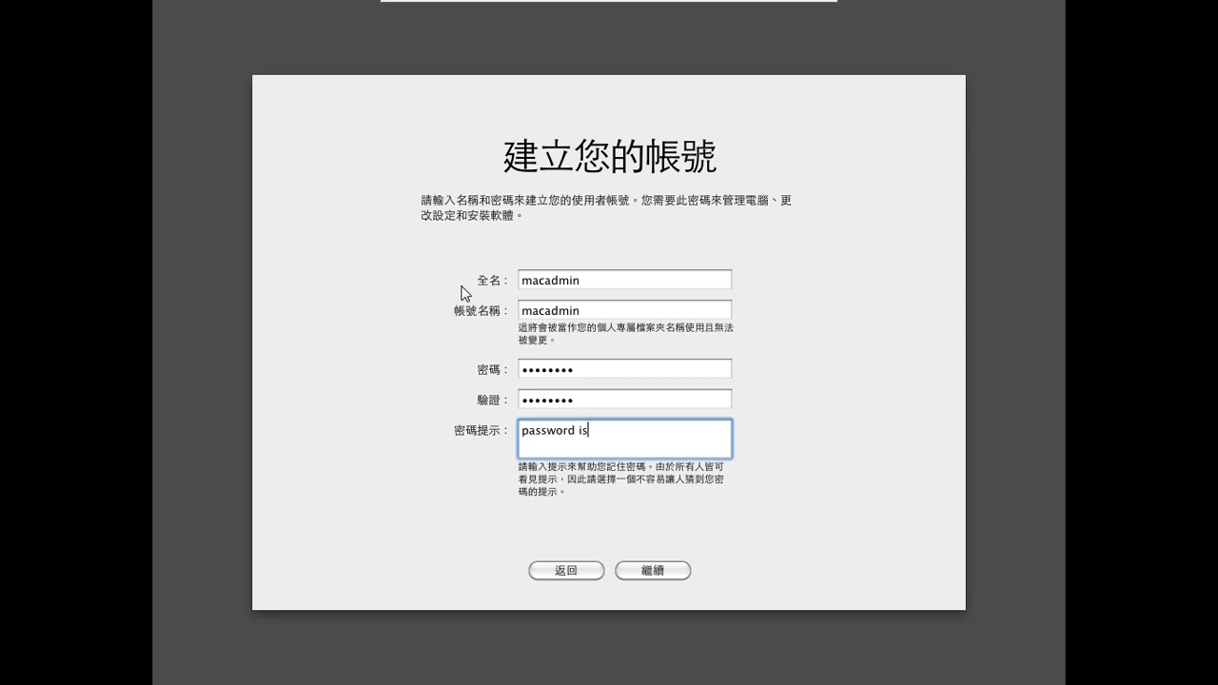
text(password)
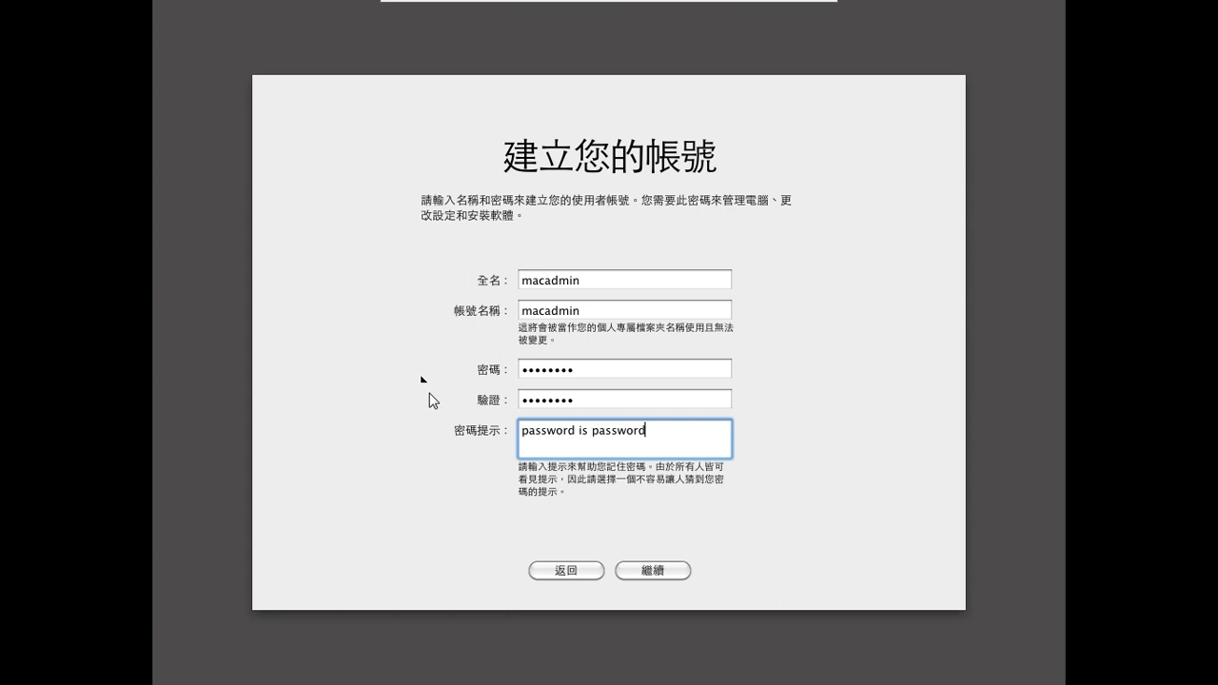
click(650, 571)
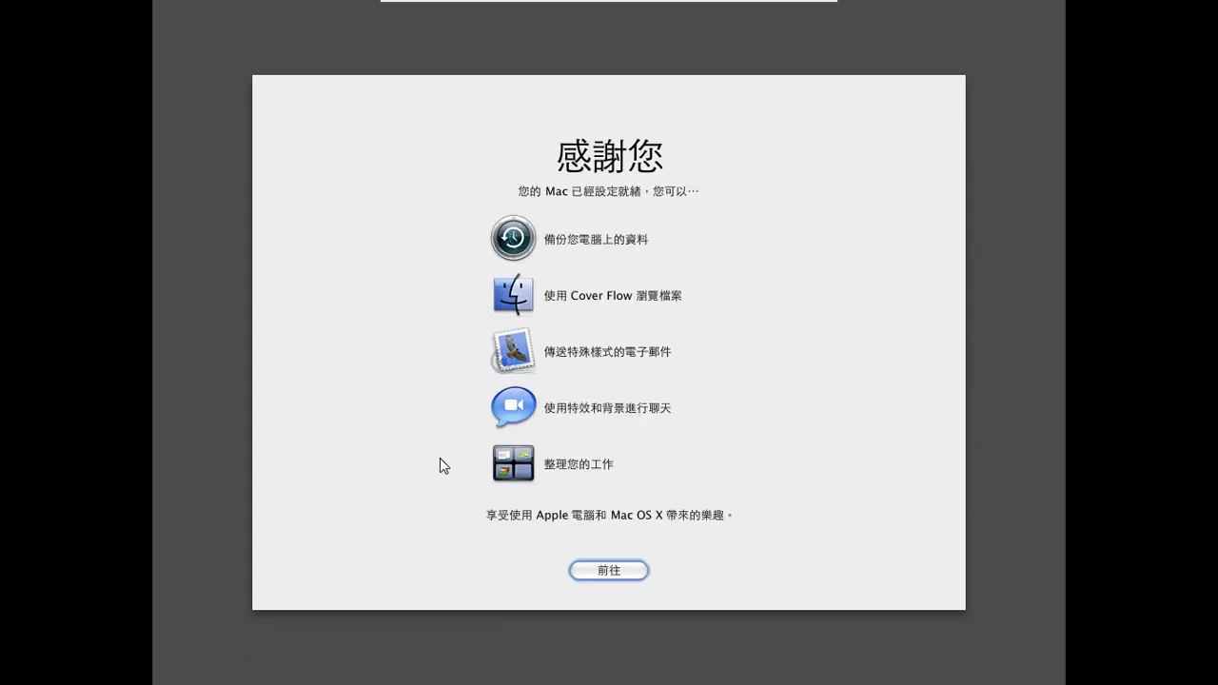
mouse_move(596, 575)
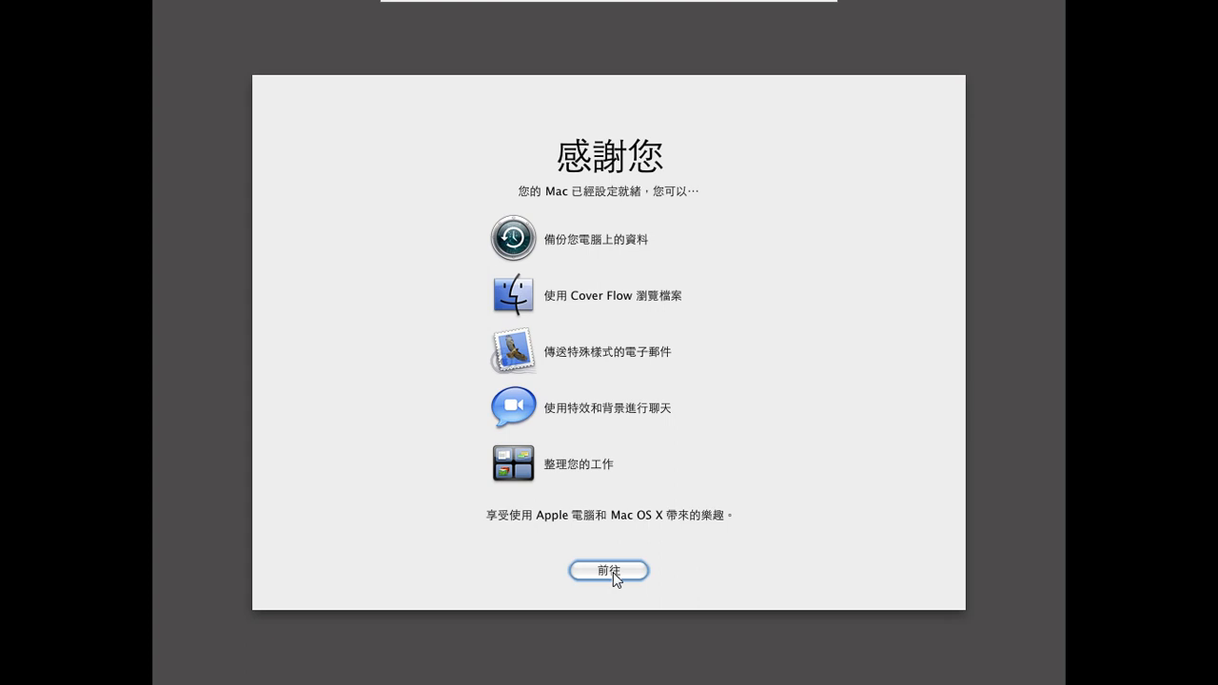
Leave the thank-you screen with 前往 and land on the Snow Leopard desktop.
click(607, 570)
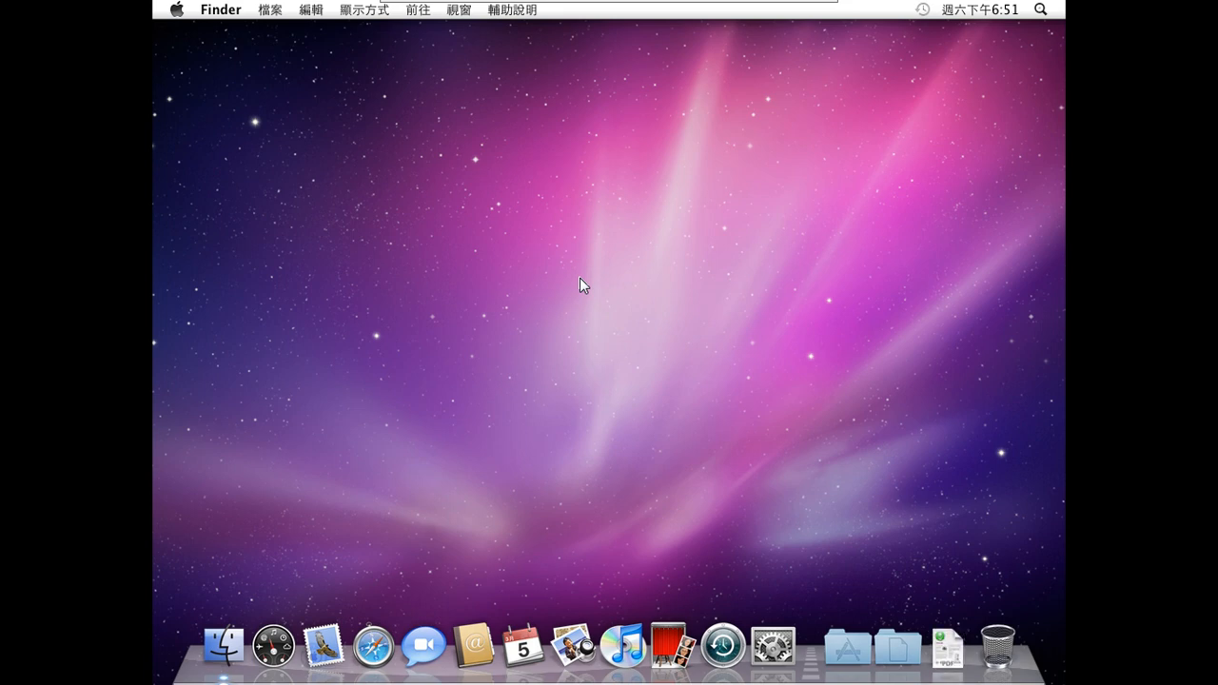
mouse_move(476, 274)
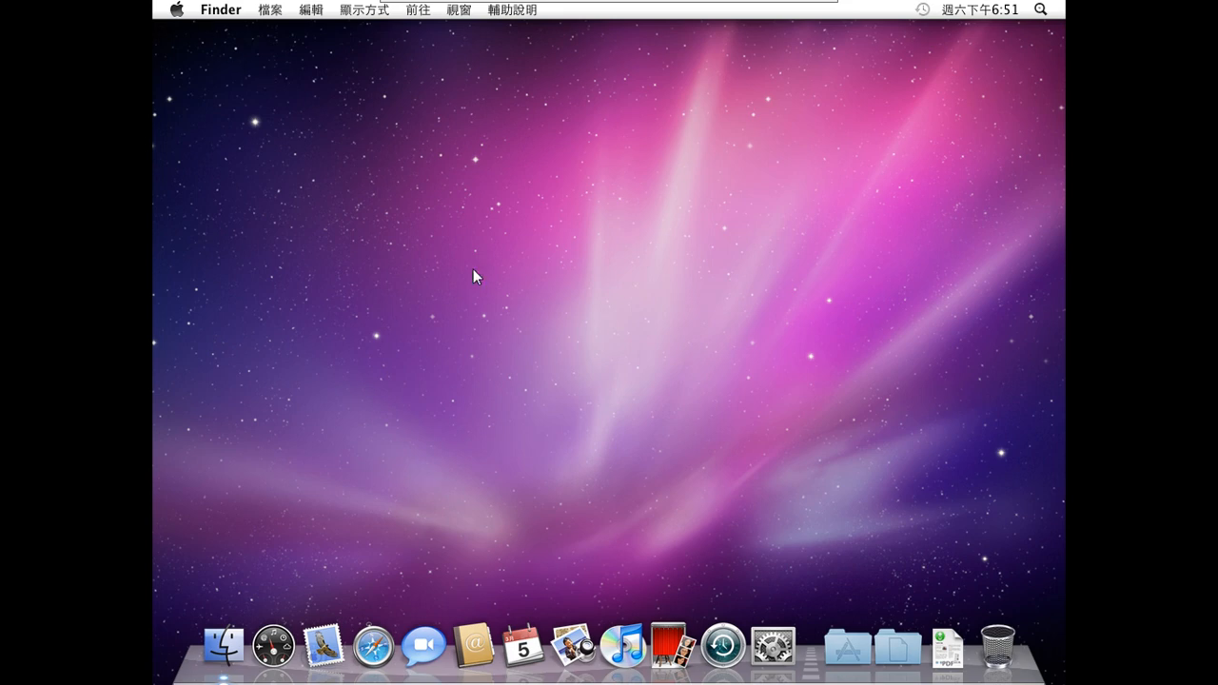
mouse_move(574, 289)
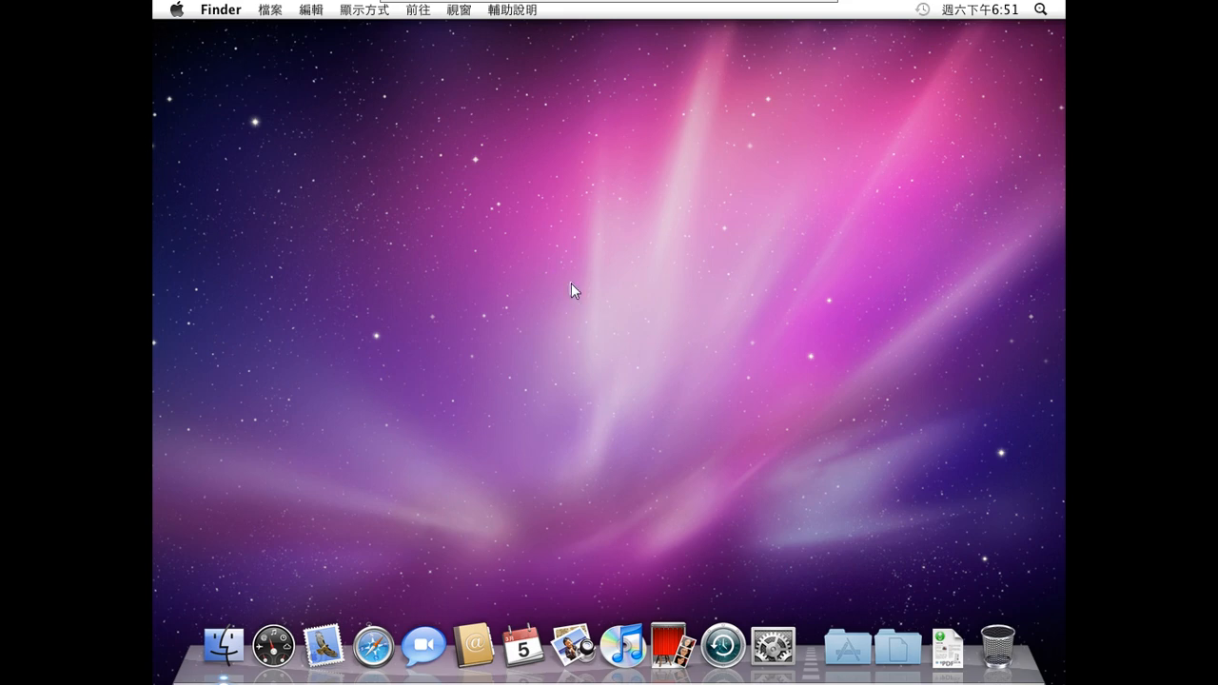
mouse_move(828, 95)
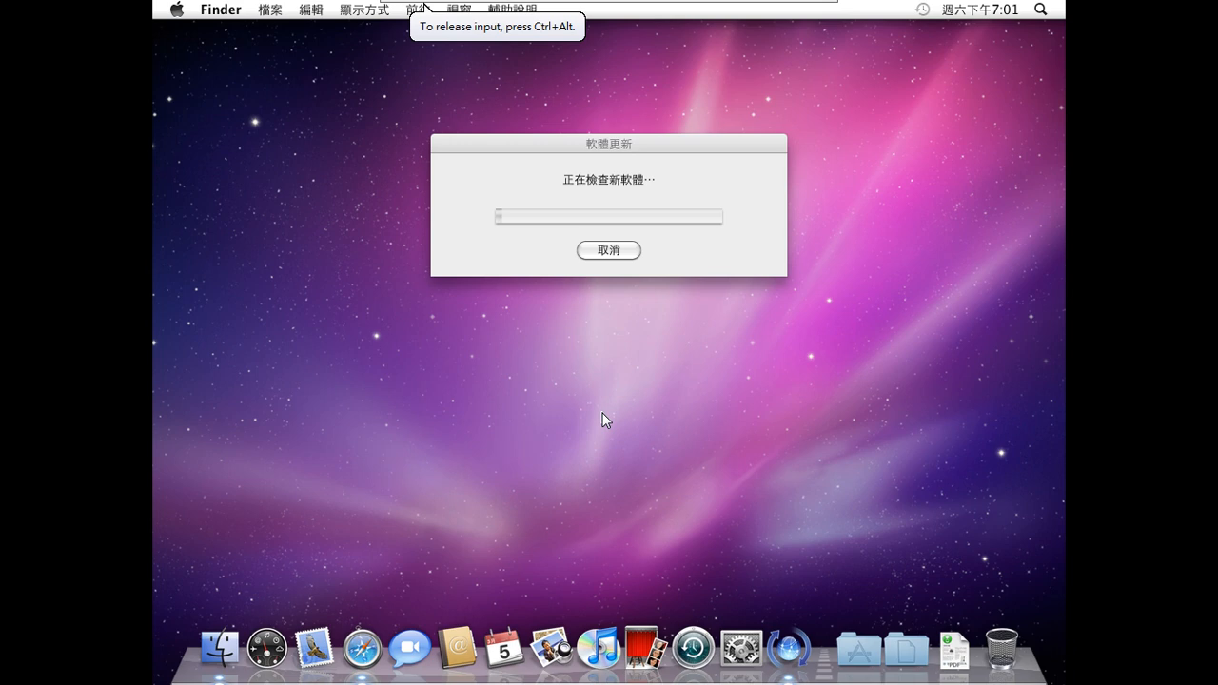
mouse_move(624, 413)
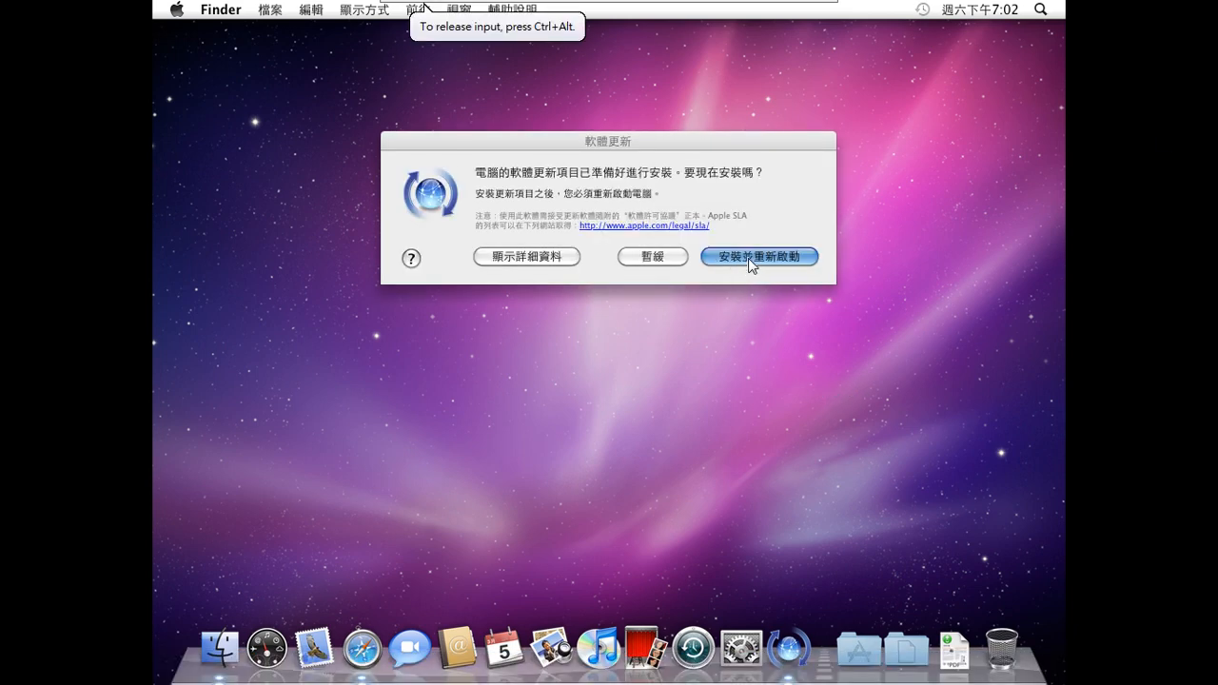
Choose Install and Restart, agree to the iTunes licence, authorize with the macadmin password, and restart the guest.
click(759, 257)
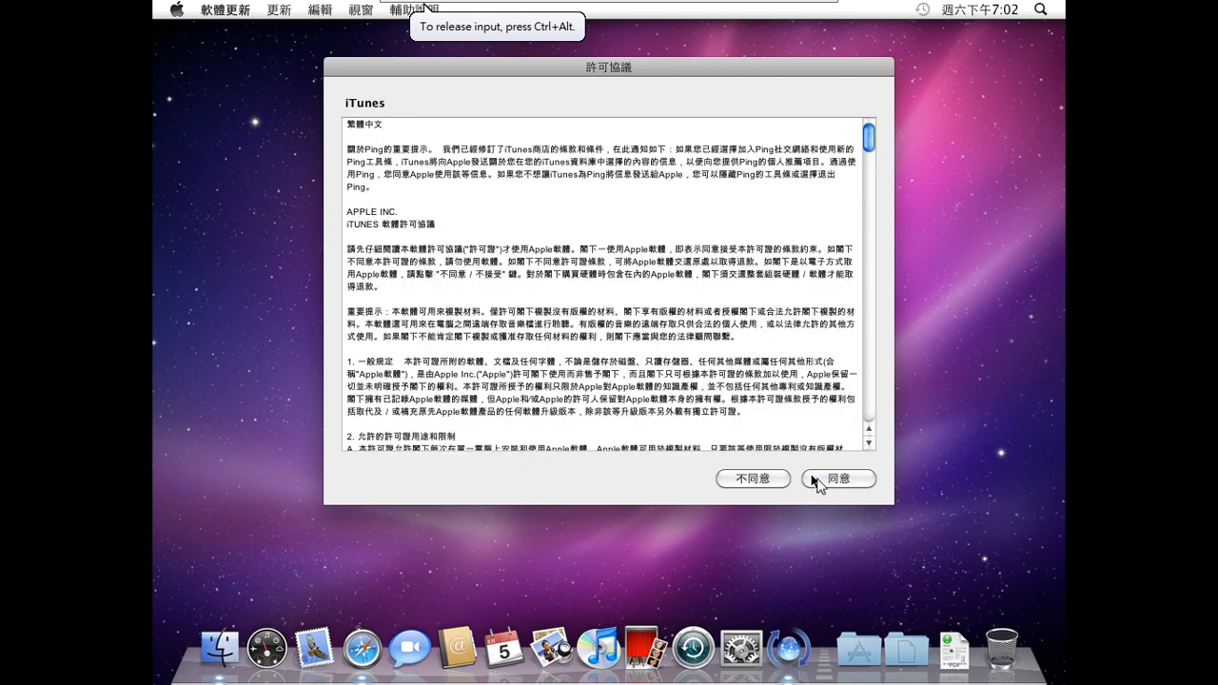
click(837, 480)
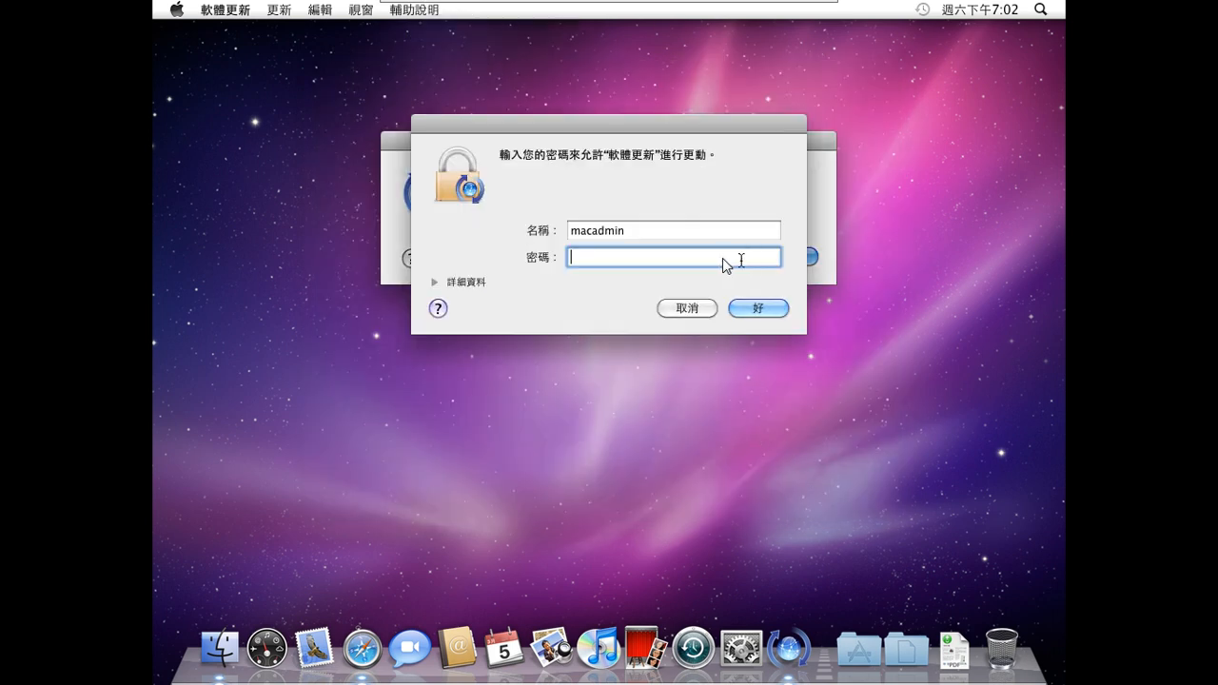
text(••••)
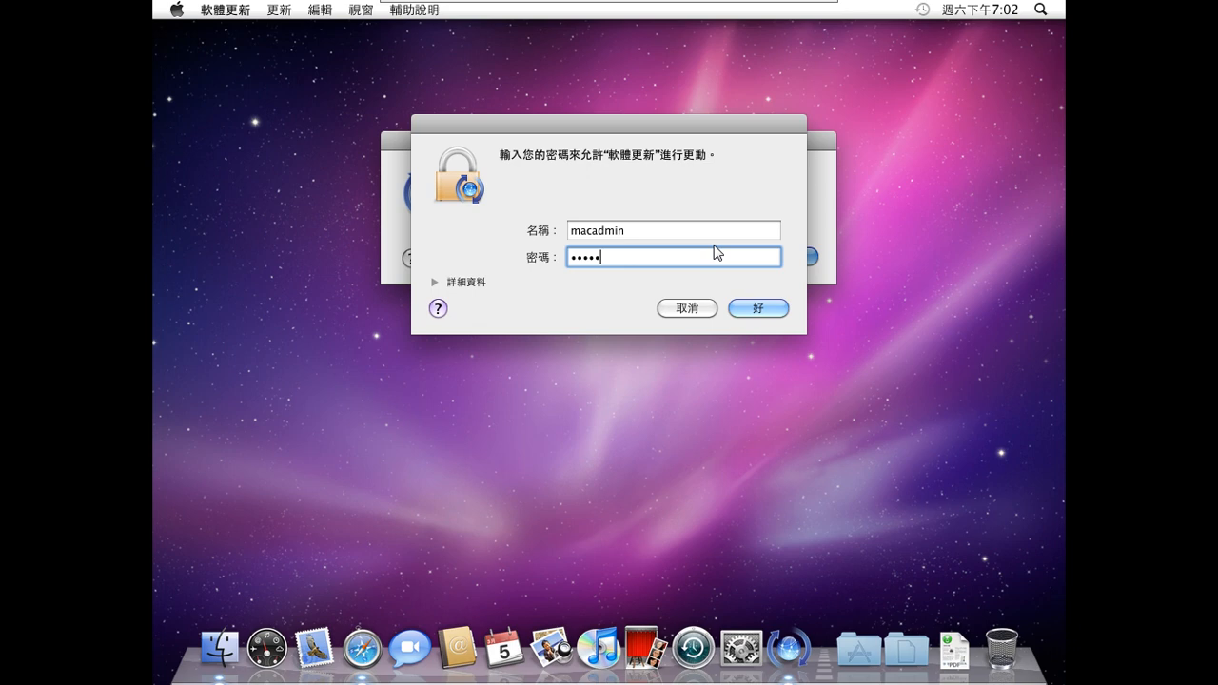
click(758, 308)
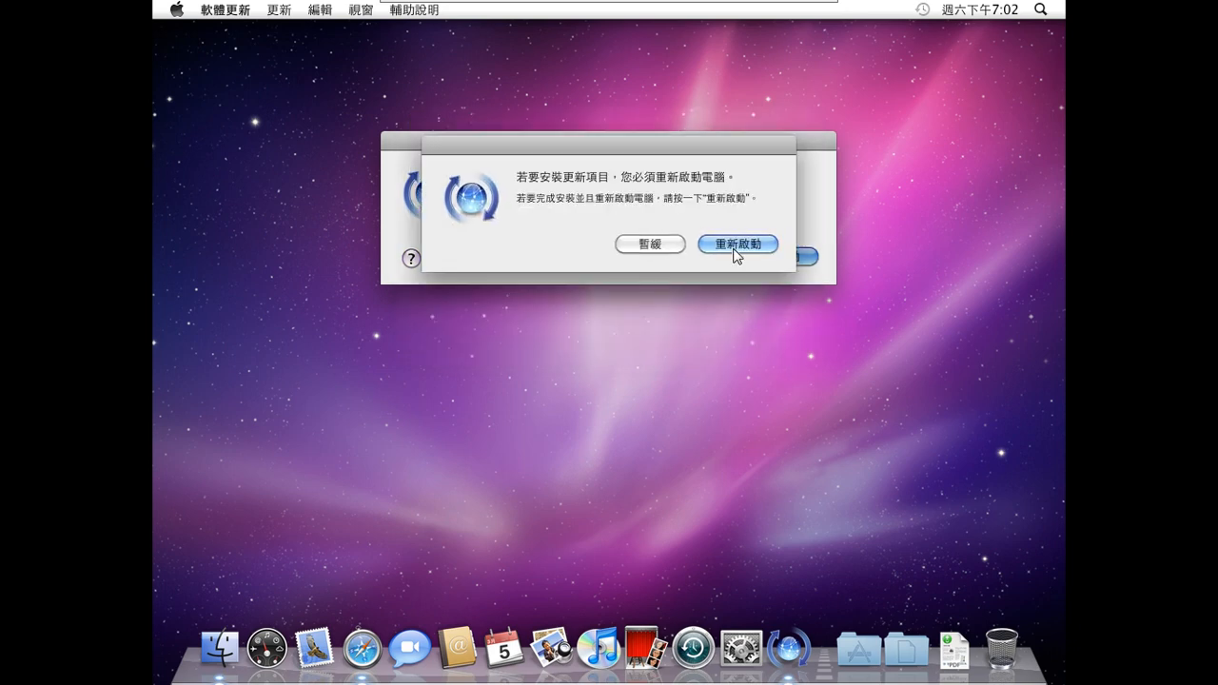
click(736, 243)
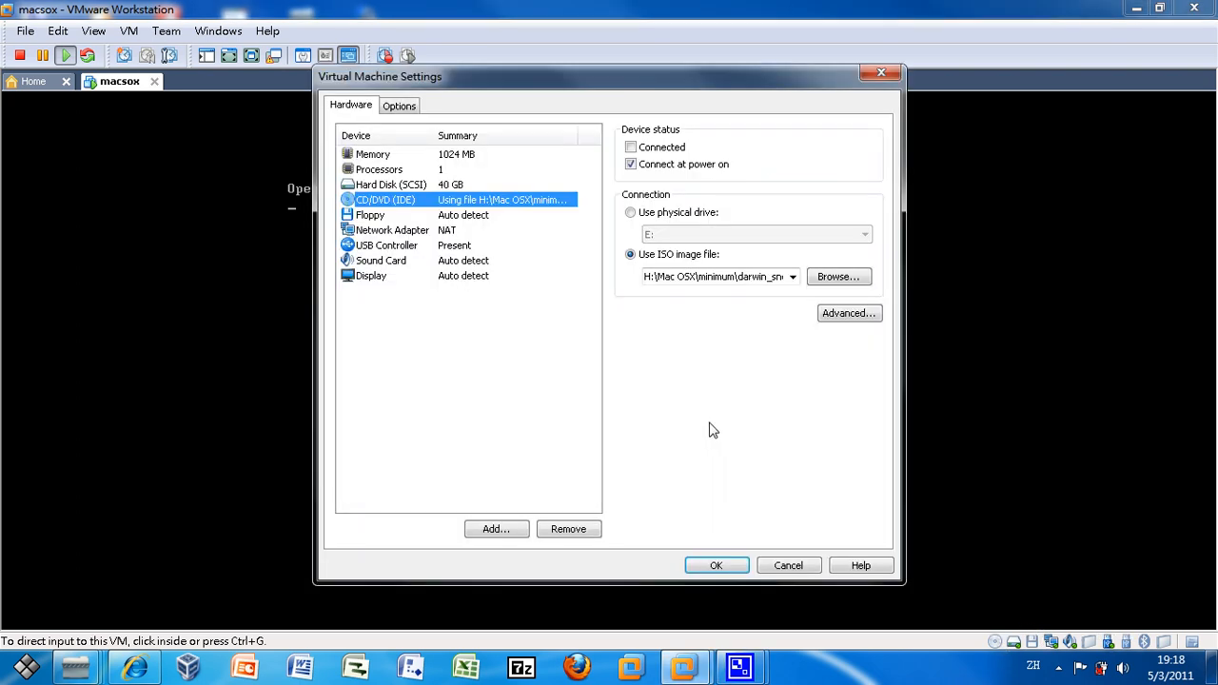
Browse to D:\vm\darwin_snow.iso for the CD/DVD drive, apply the settings, and reset the VM.
click(837, 276)
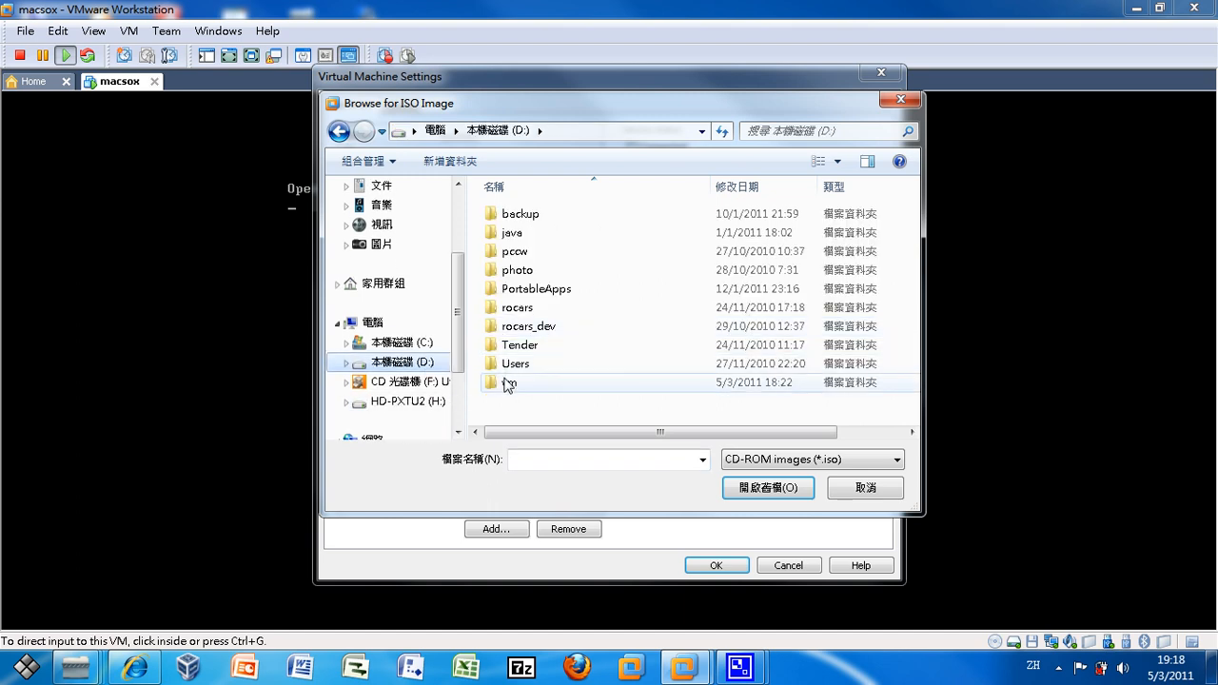
double_click(510, 383)
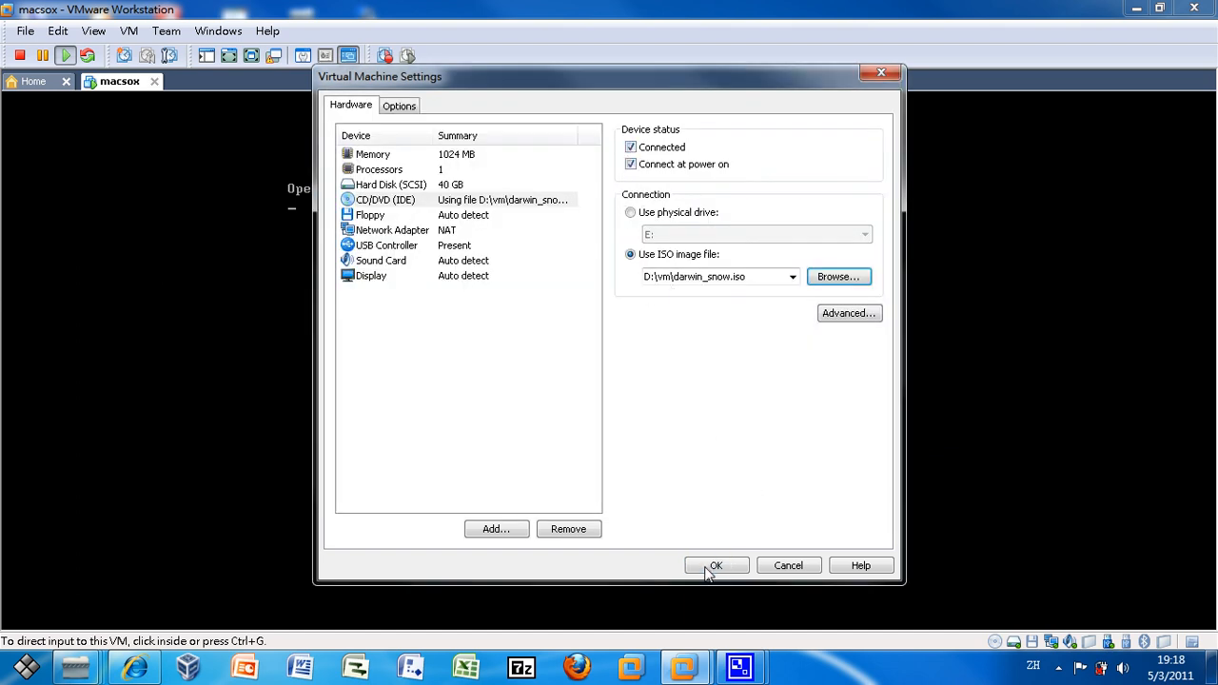
click(716, 565)
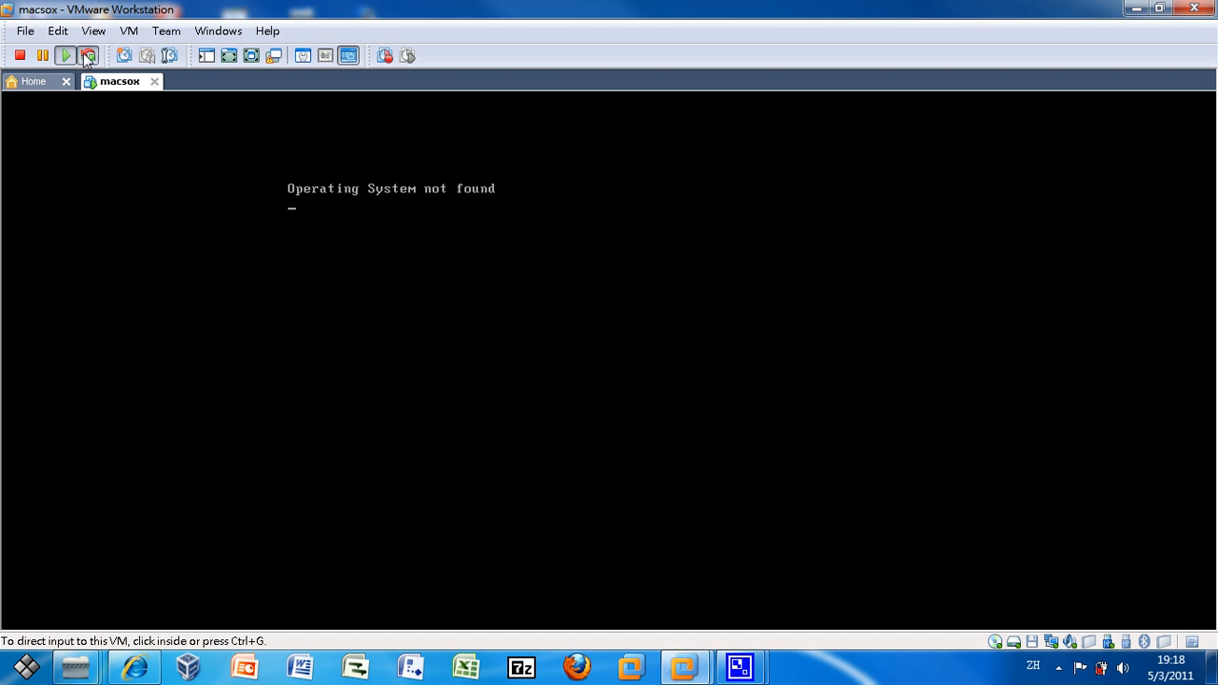
click(88, 53)
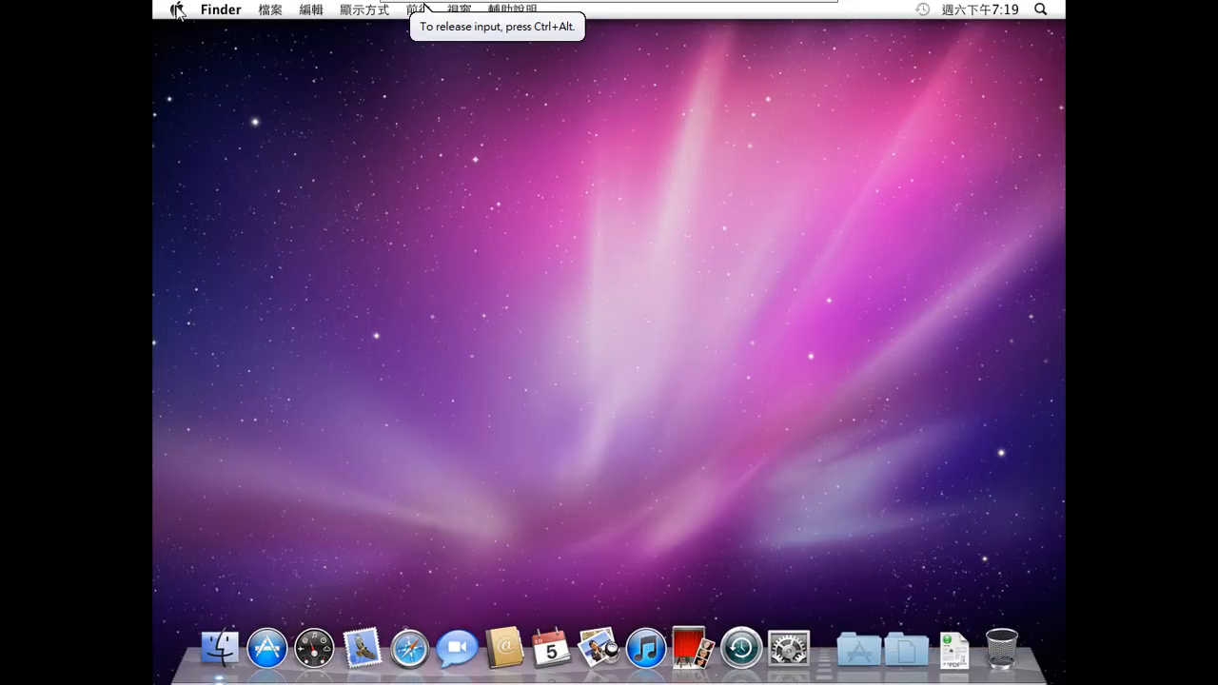
Check About This Mac shows Mac OS X 10.6.6 and attempt Install VMware Tools.
click(179, 10)
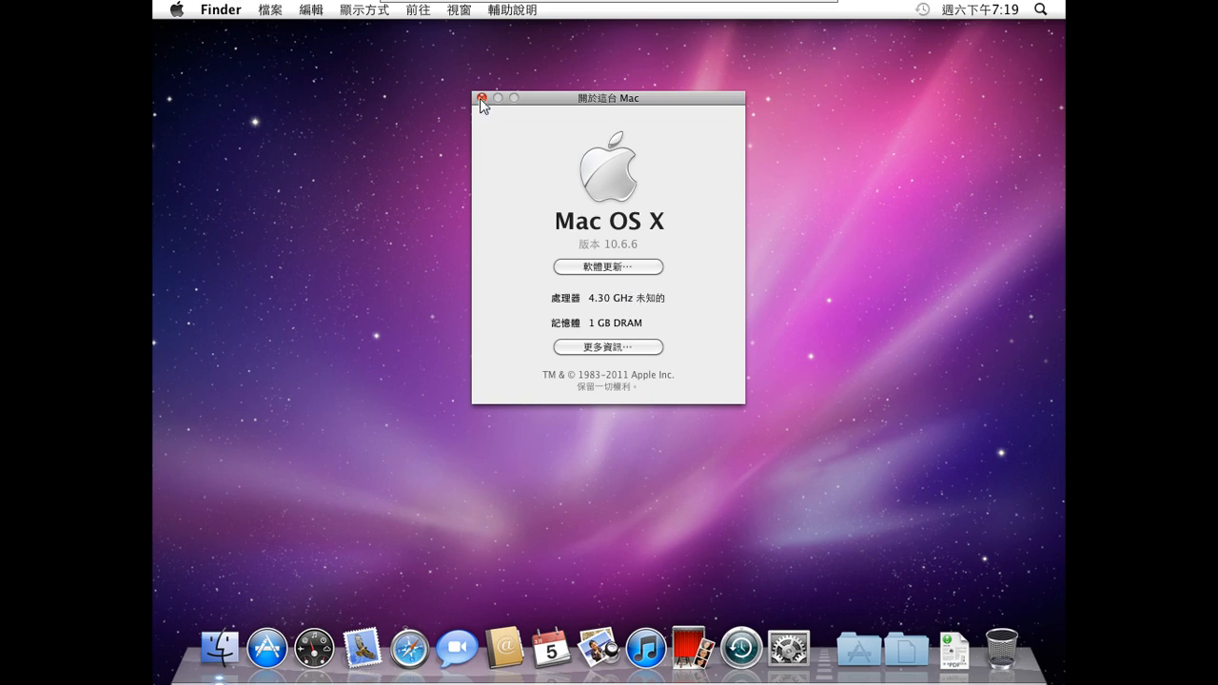
click(479, 97)
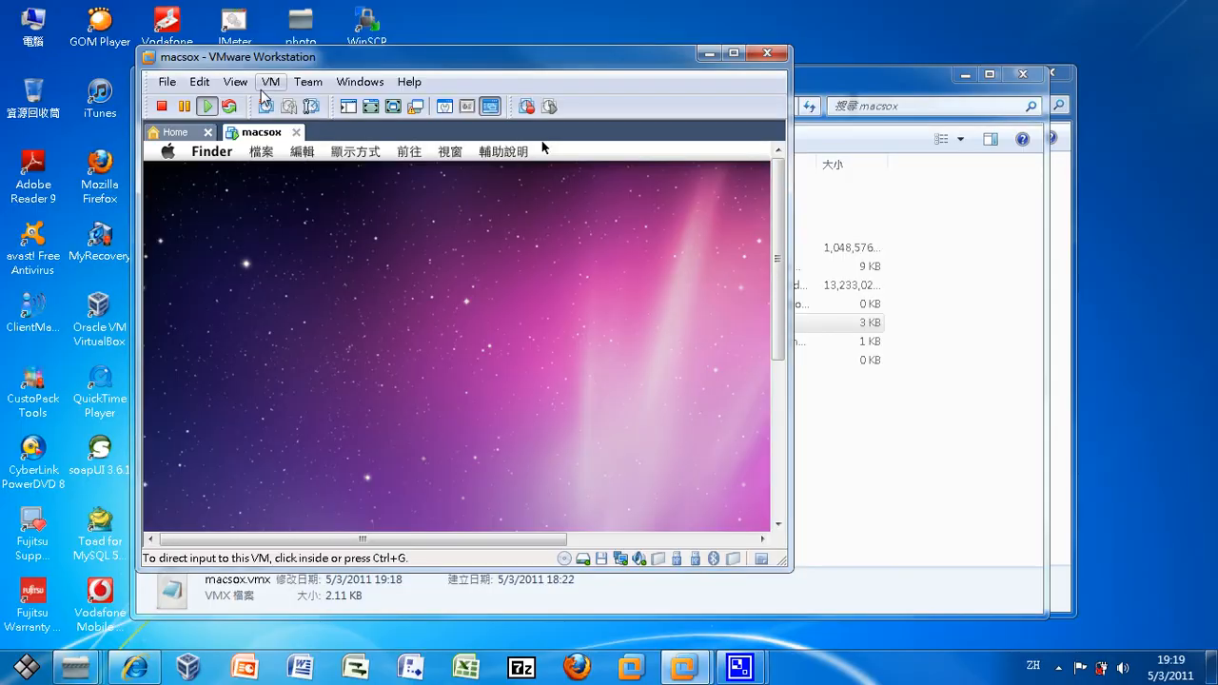
click(270, 82)
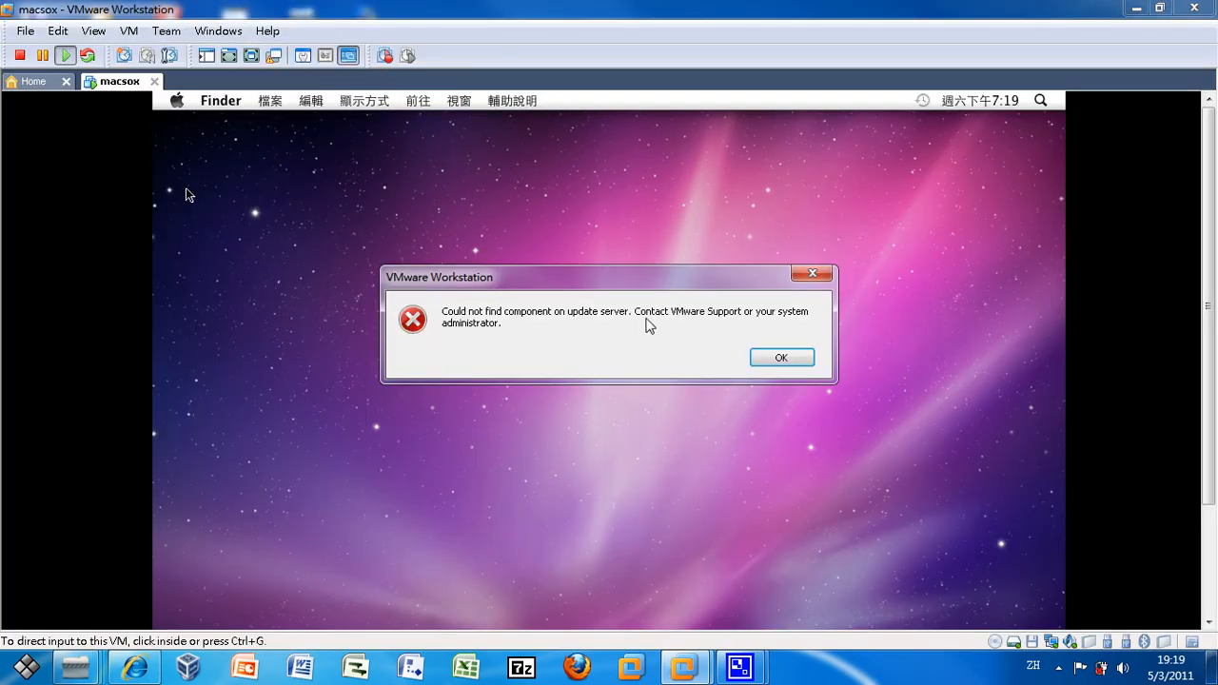
mouse_move(678, 324)
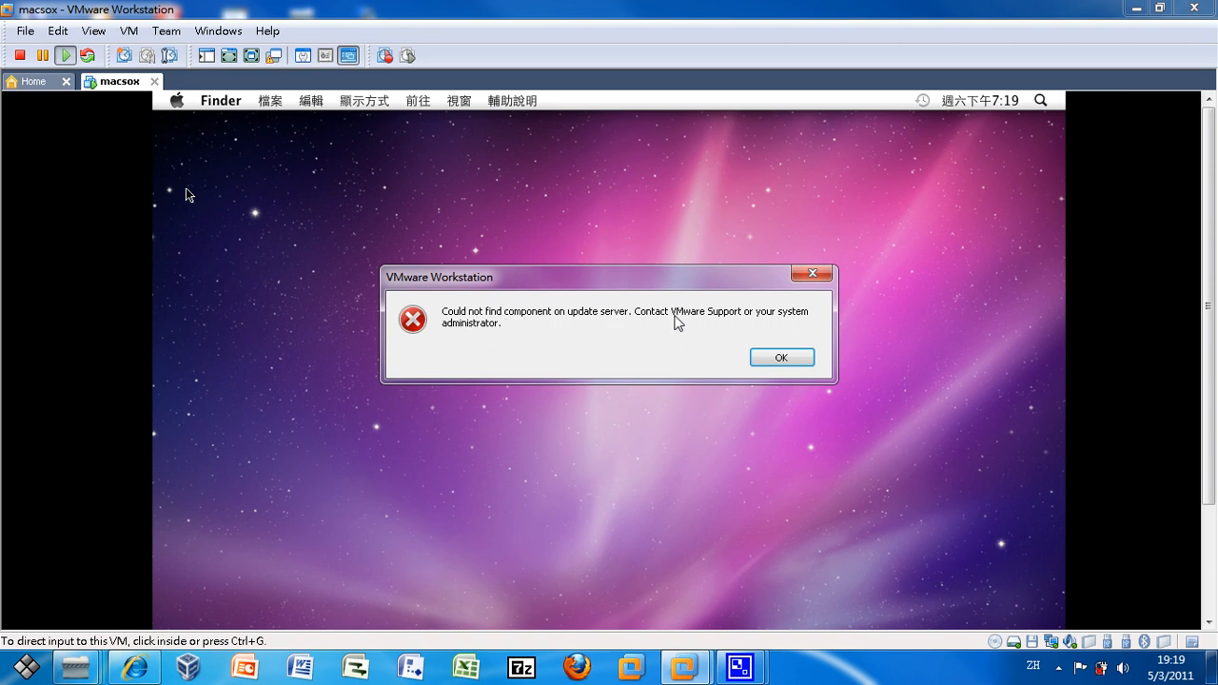
Dismiss the update-server error and shut the Mac guest down from the Apple menu.
click(780, 357)
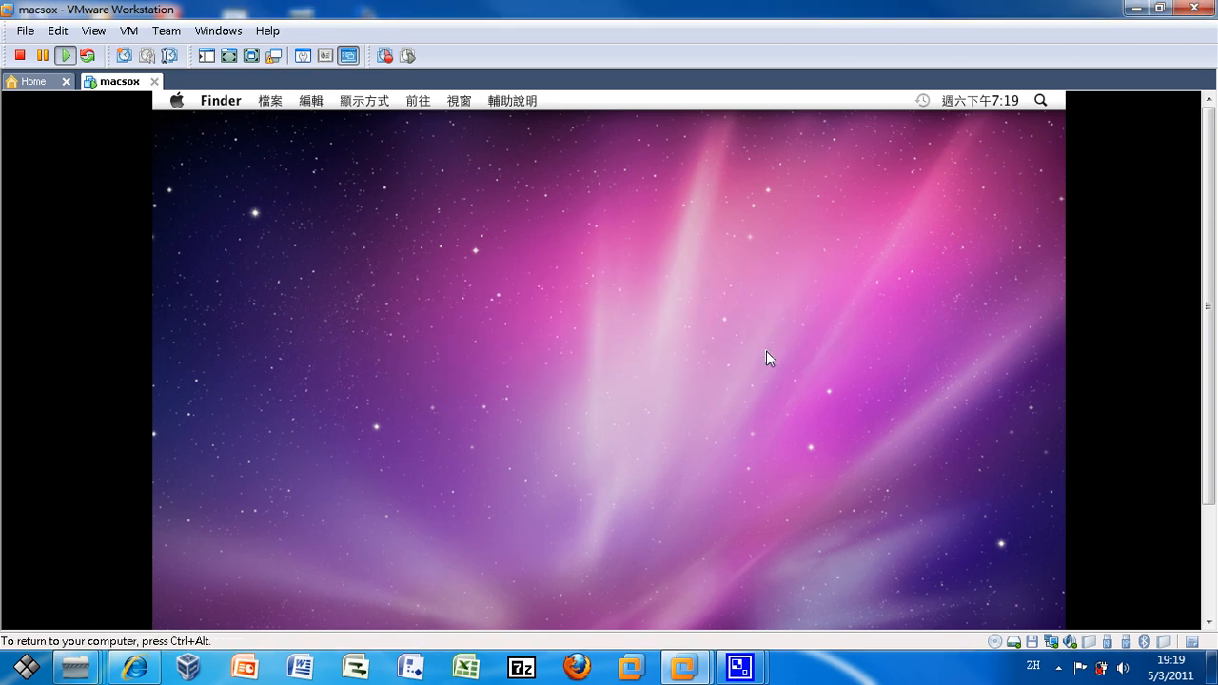
mouse_move(265, 179)
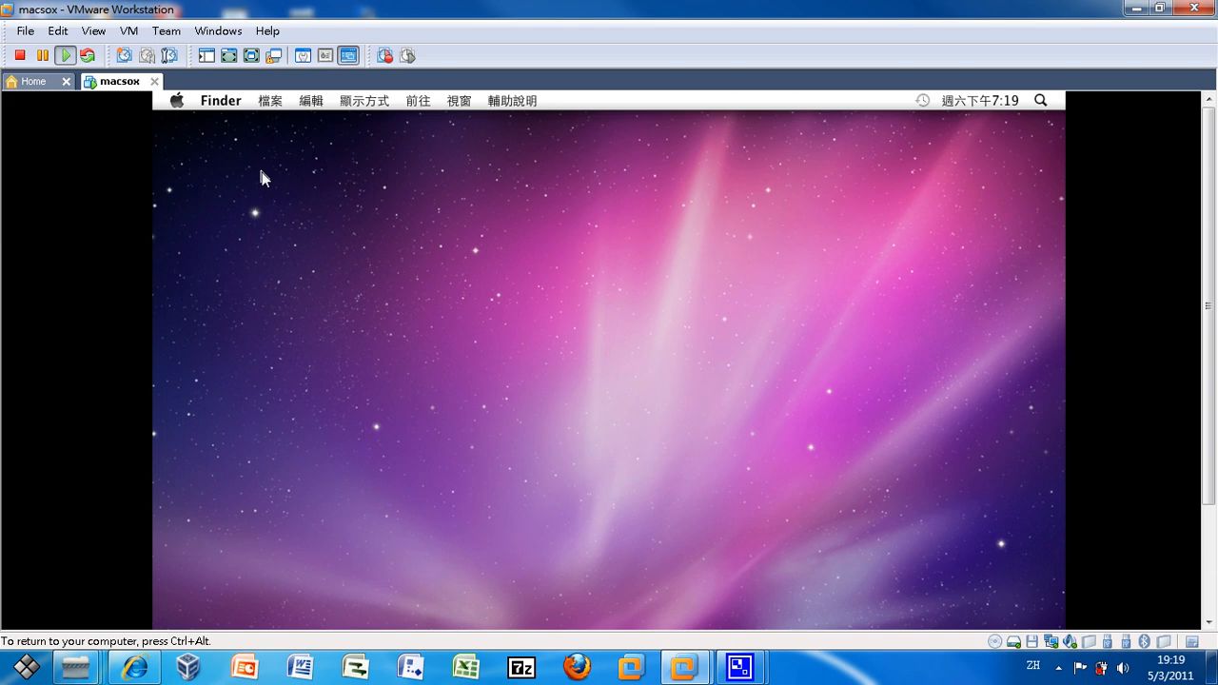
mouse_move(179, 103)
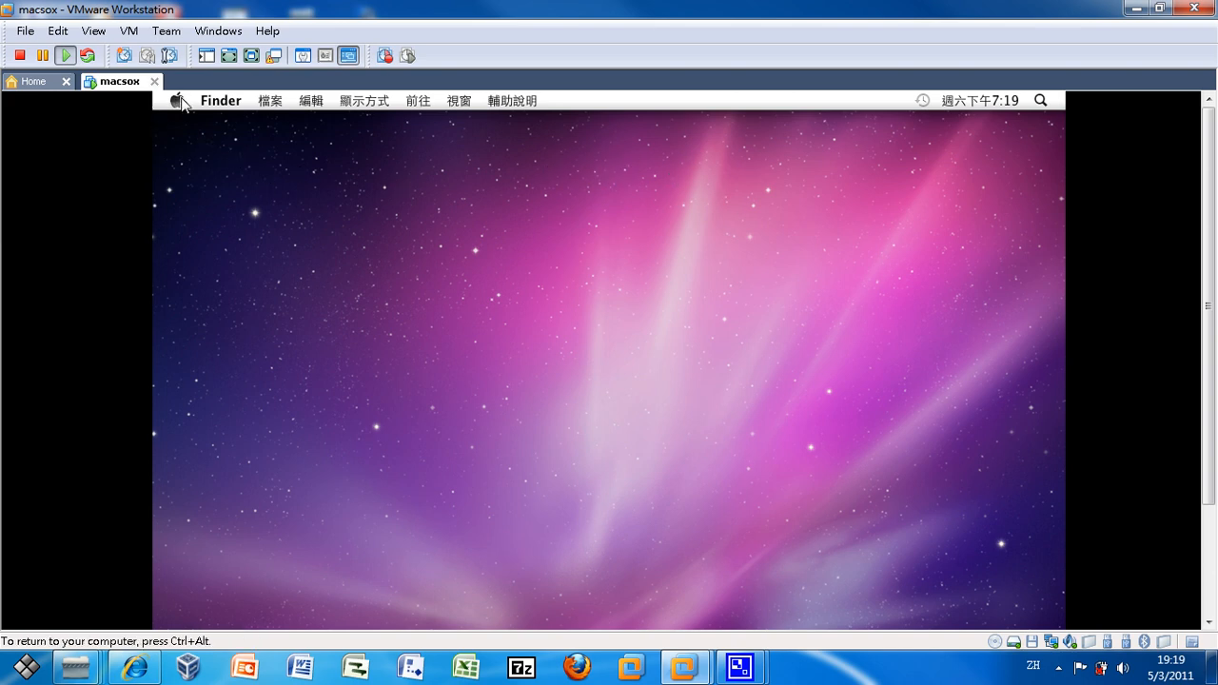
click(177, 99)
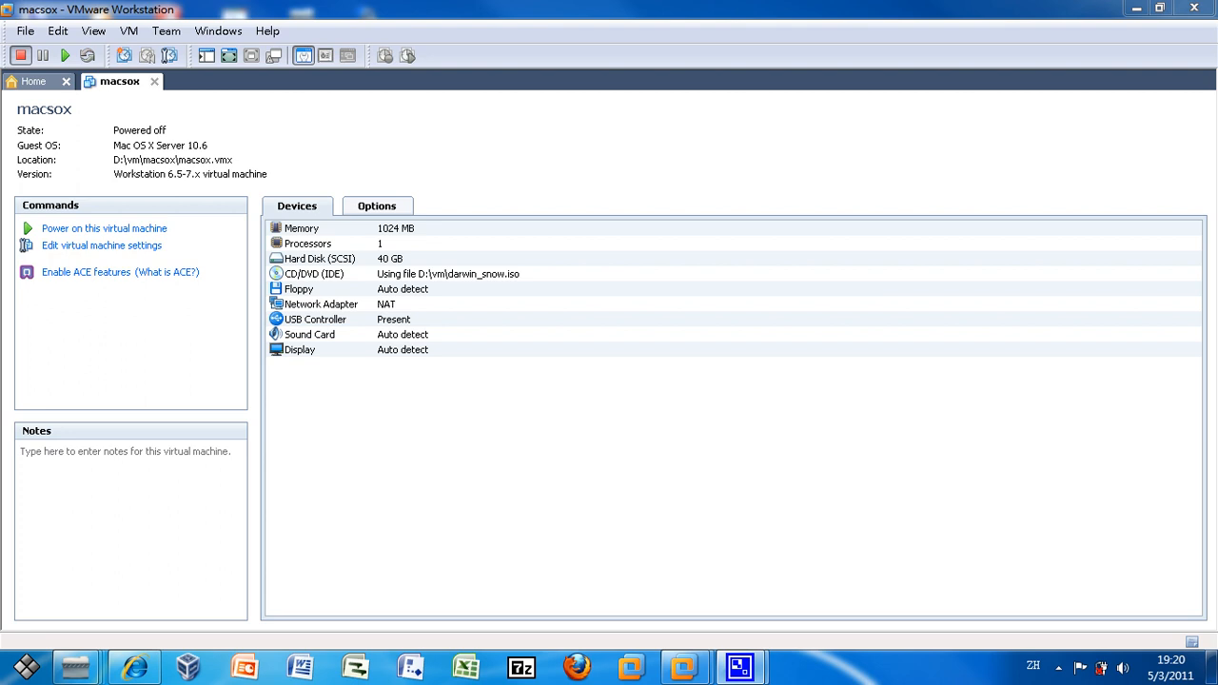
mouse_move(654, 327)
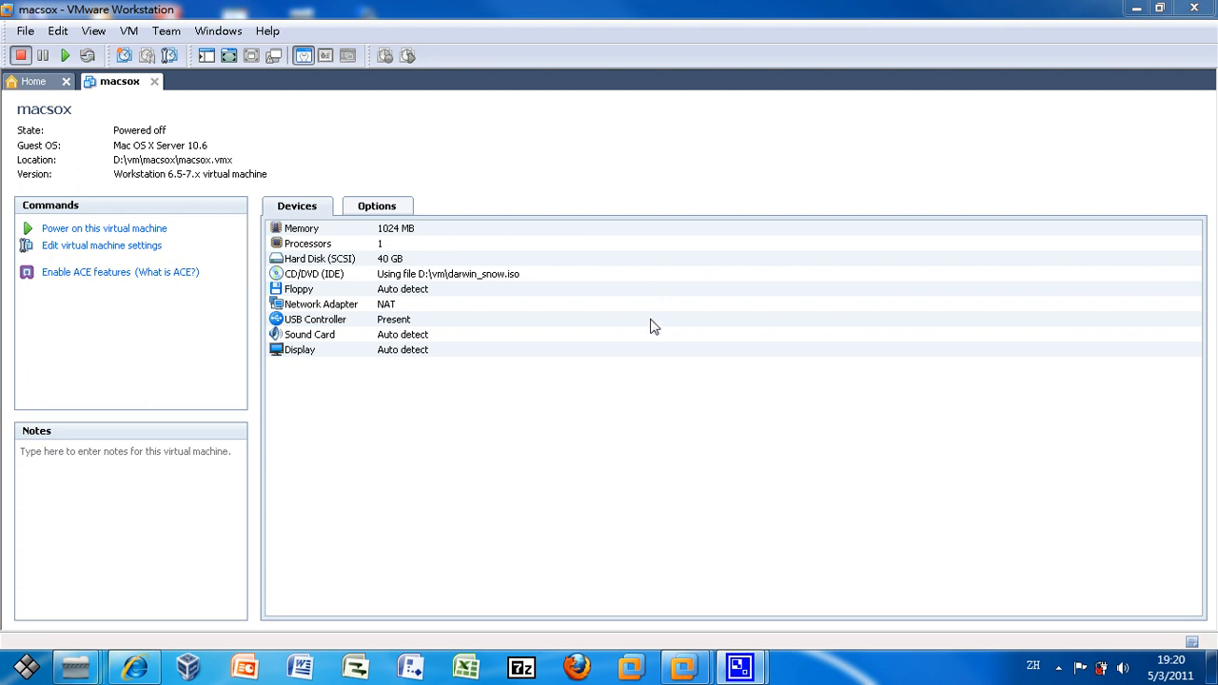
mouse_move(746, 316)
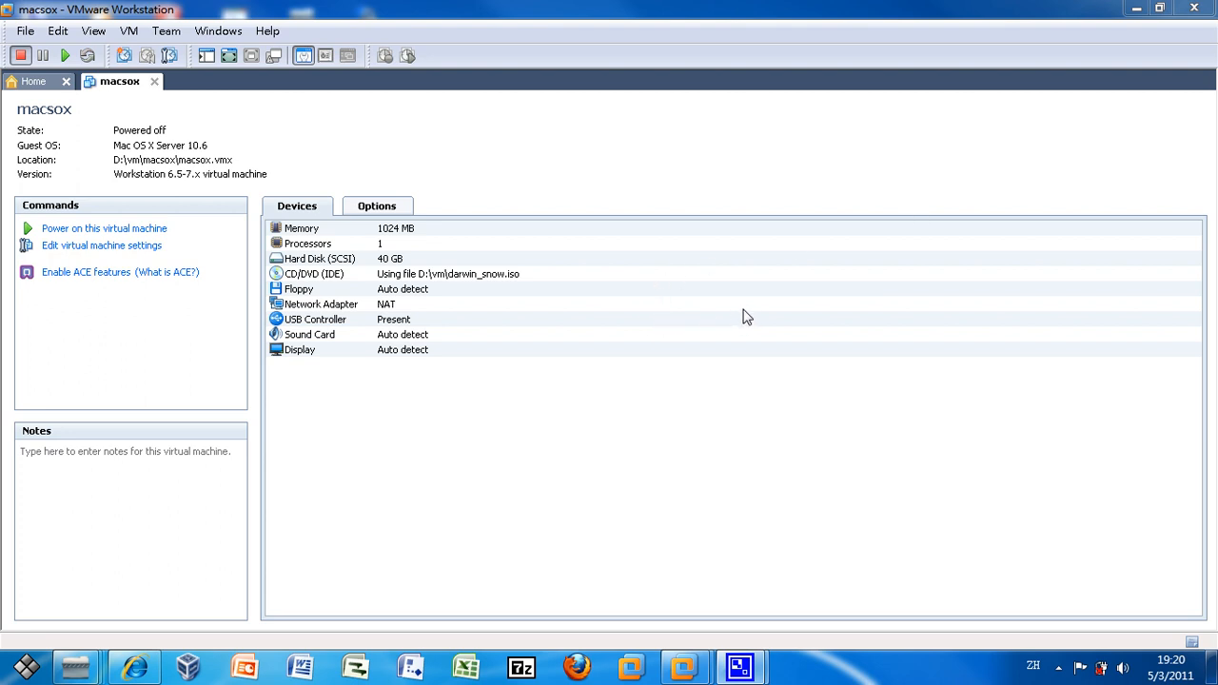
mouse_move(641, 336)
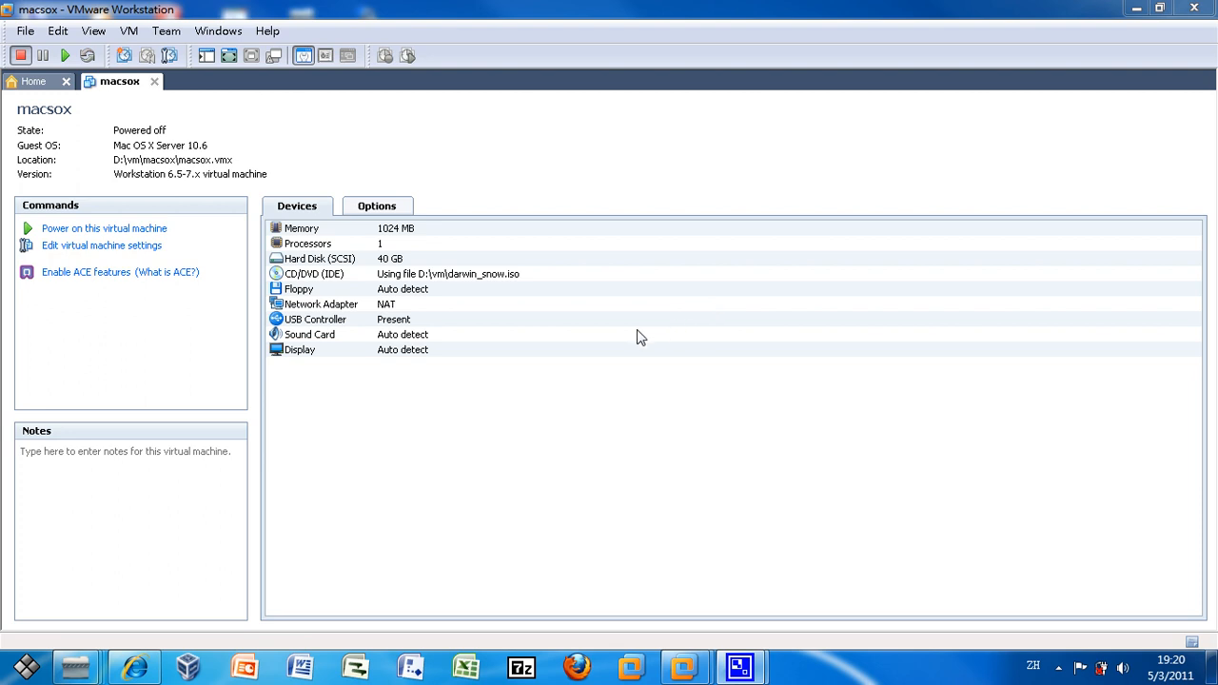
mouse_move(476, 319)
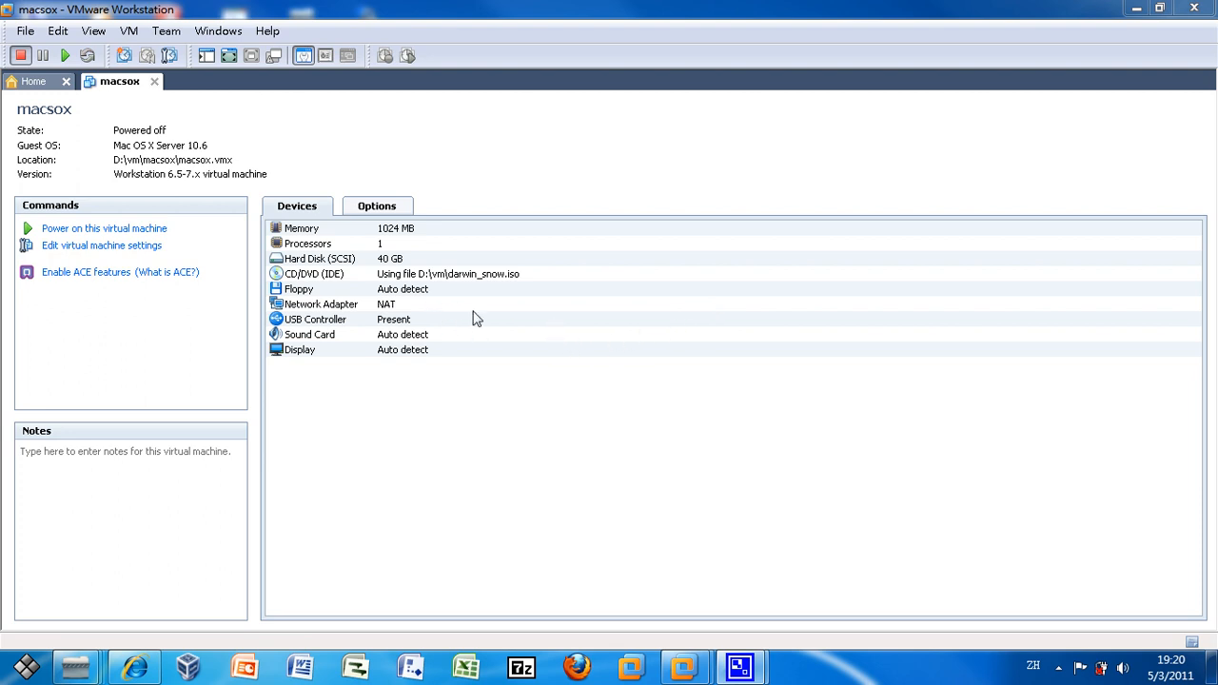
mouse_move(531, 358)
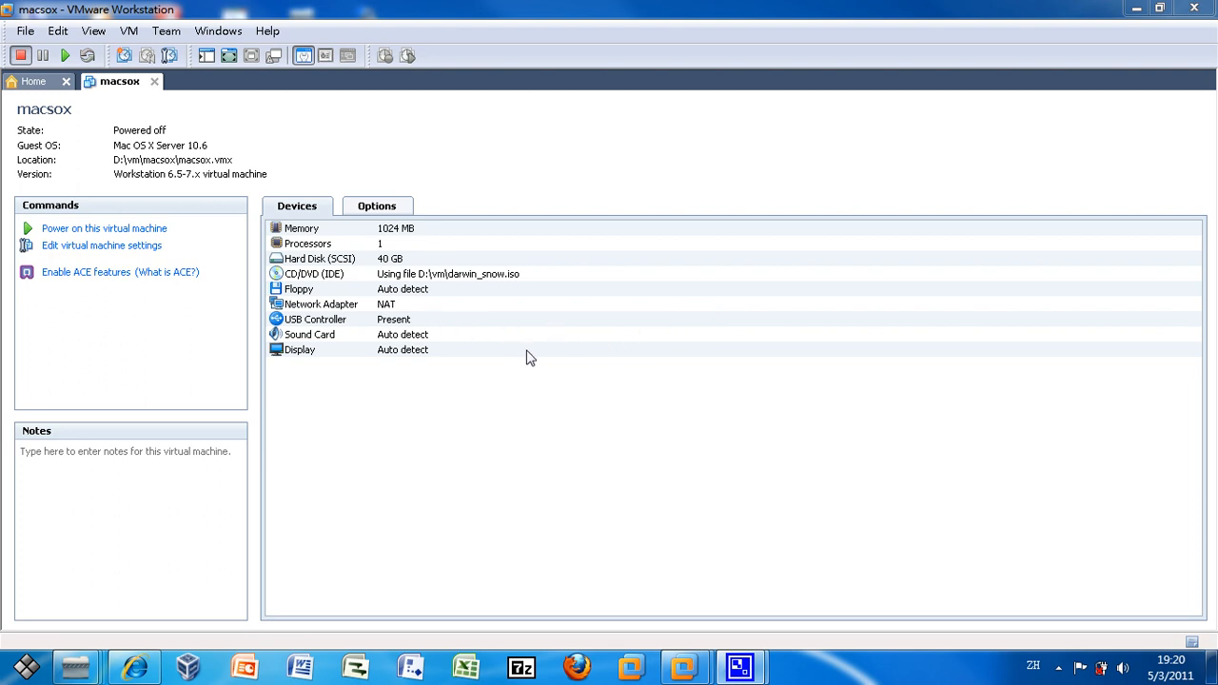
mouse_move(537, 347)
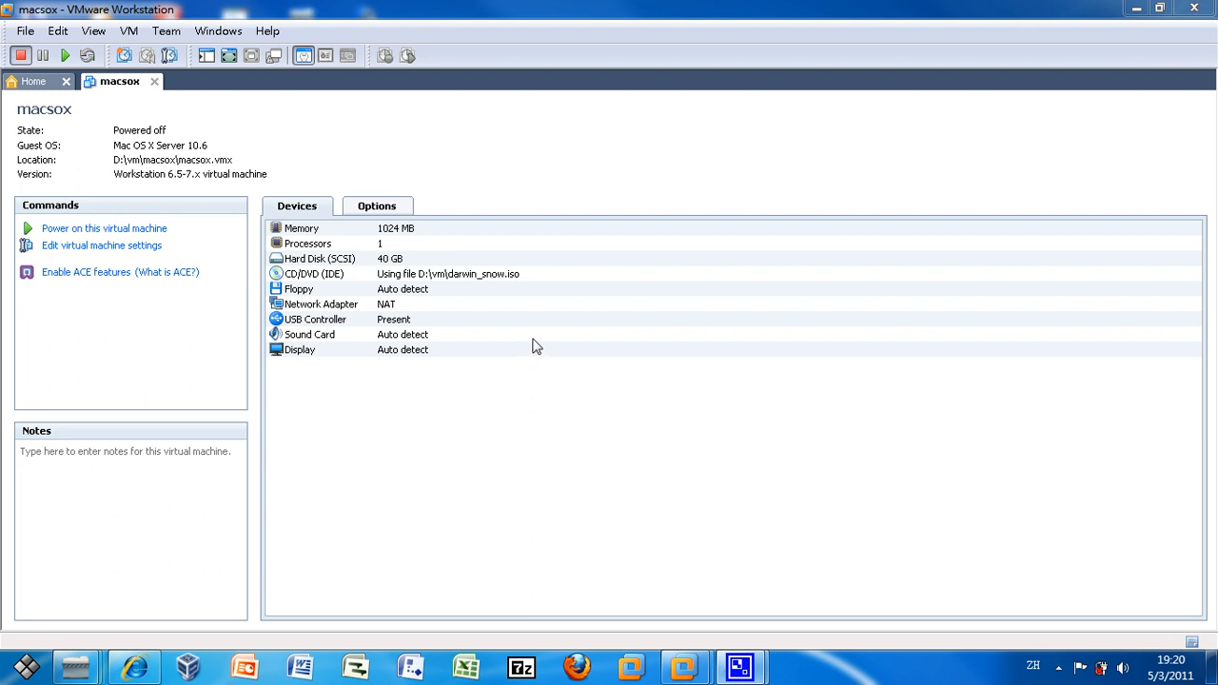
mouse_move(544, 346)
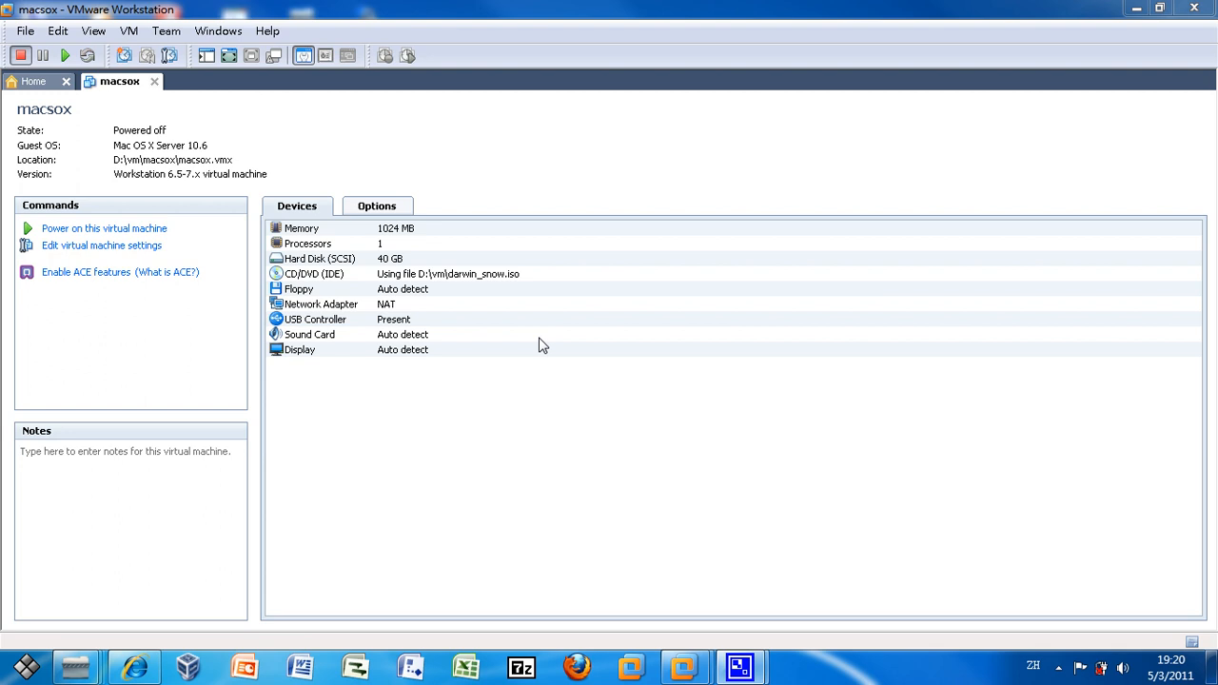